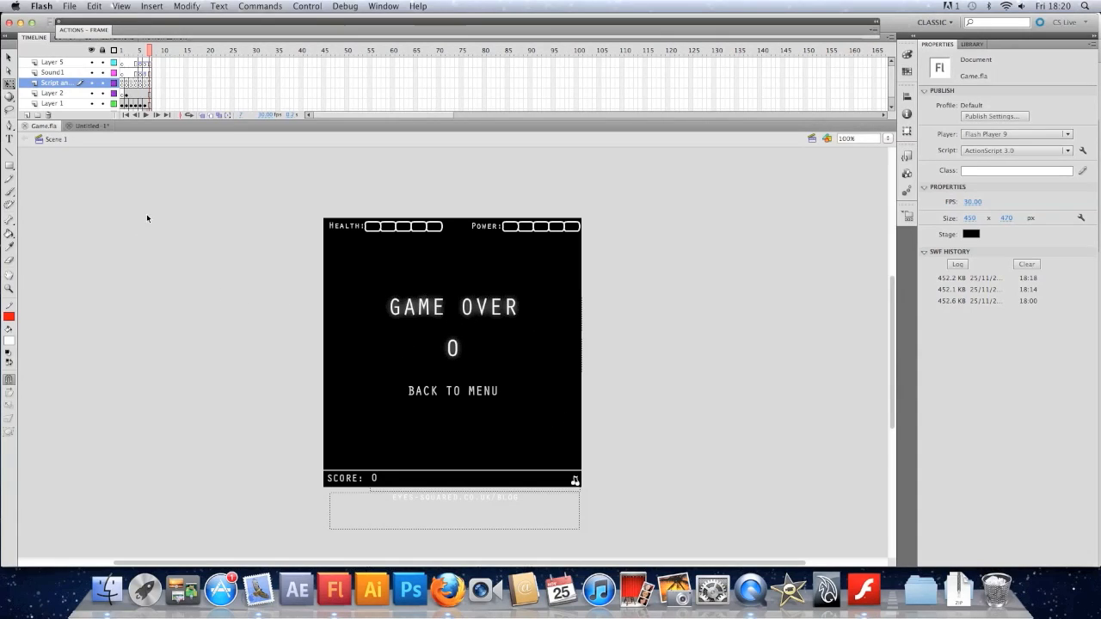
pyautogui.moveTo(193, 312)
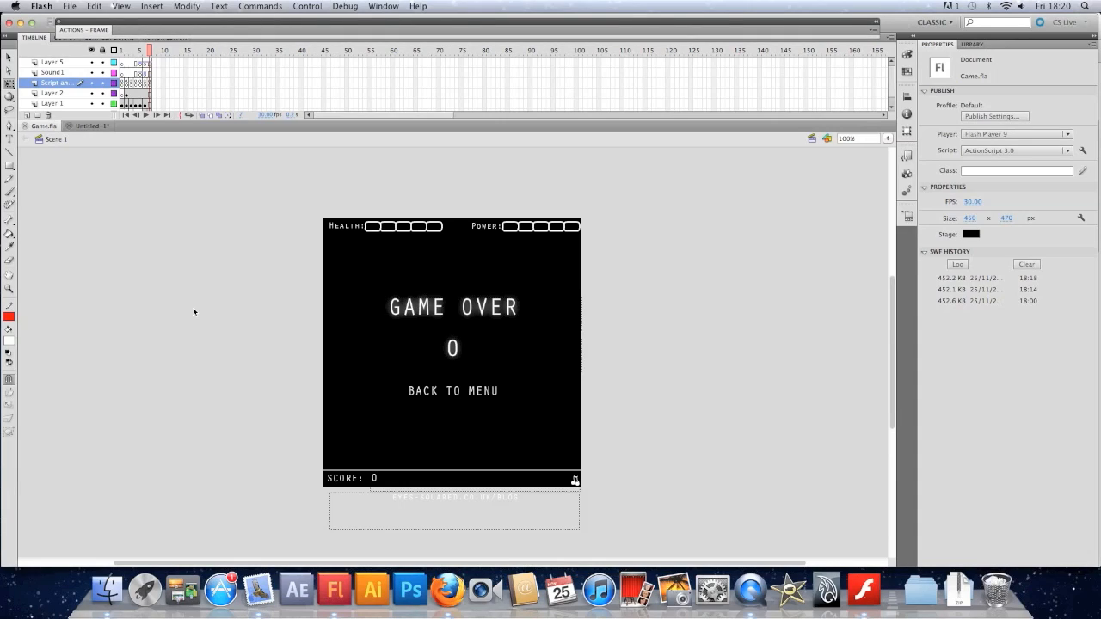
pyautogui.moveTo(203, 313)
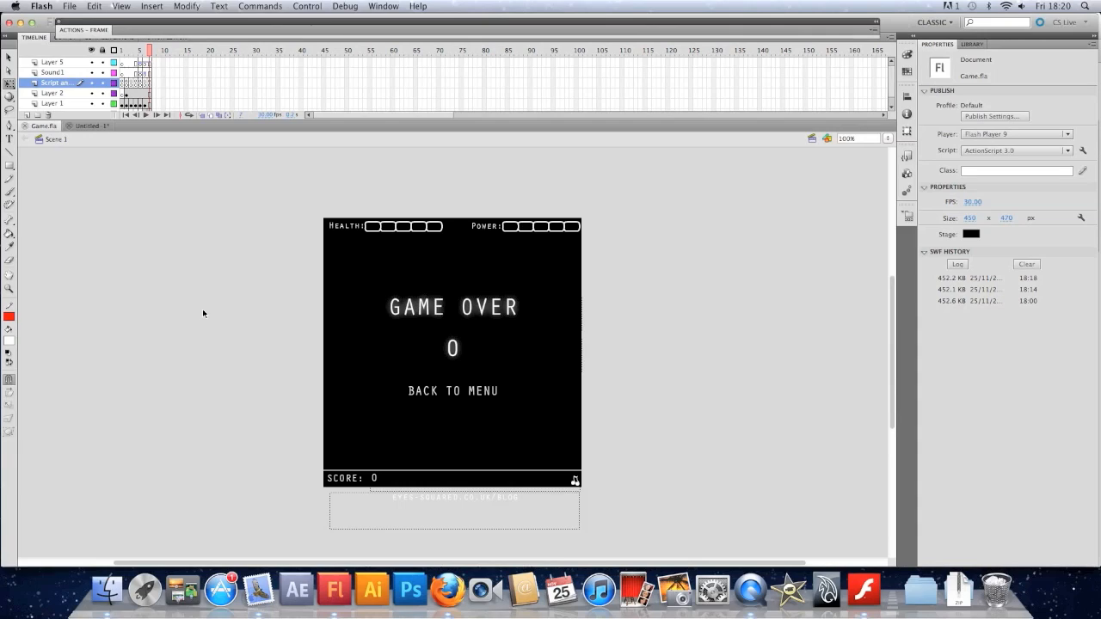
pyautogui.moveTo(136, 222)
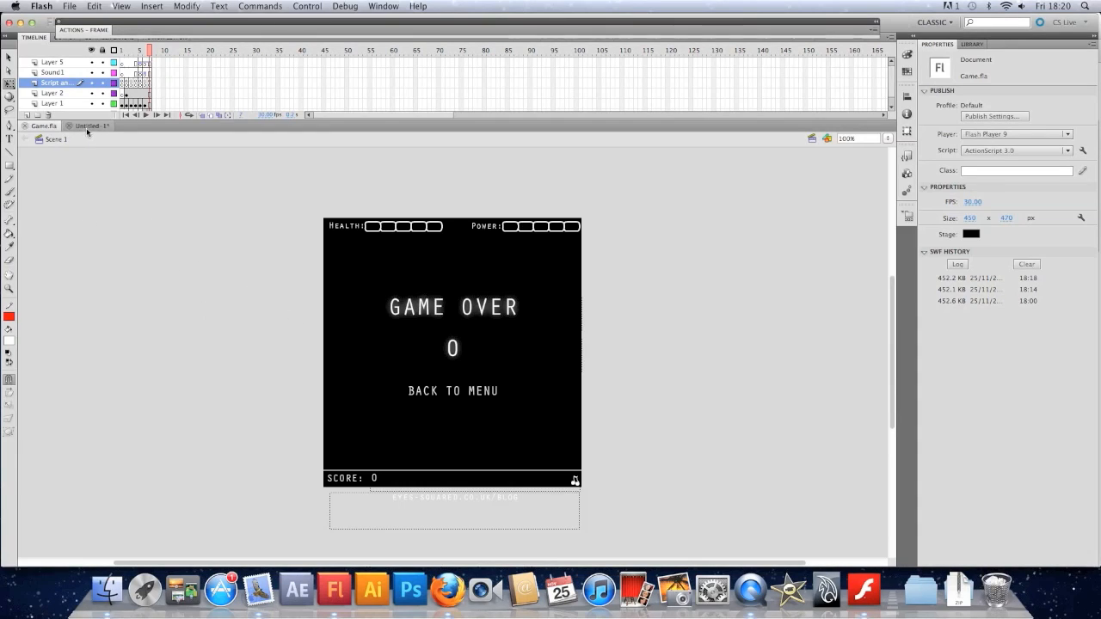
# Step: Export the Untitled-1 icon artwork as PCWIcon.png on the Desktop and return to Game.fla
pyautogui.click(94, 127)
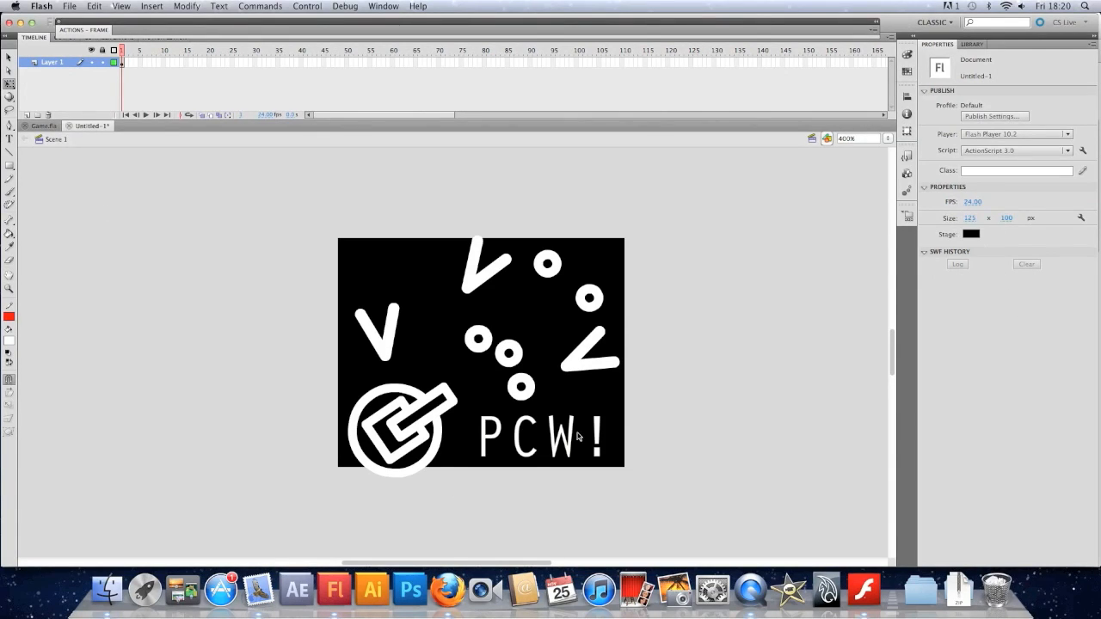
pyautogui.click(71, 6)
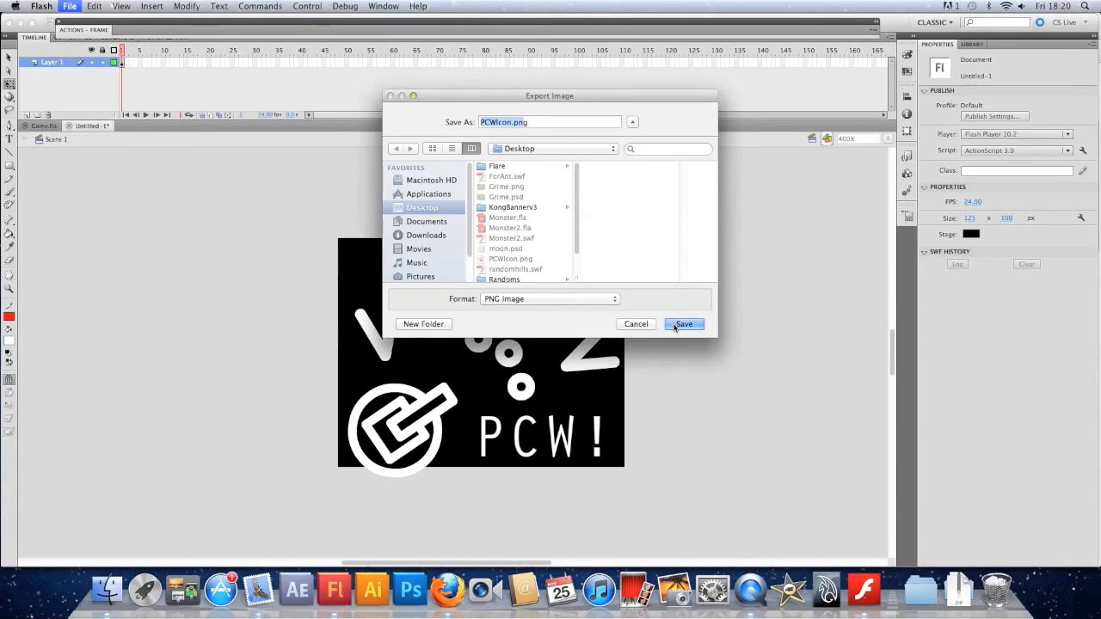
pyautogui.click(684, 324)
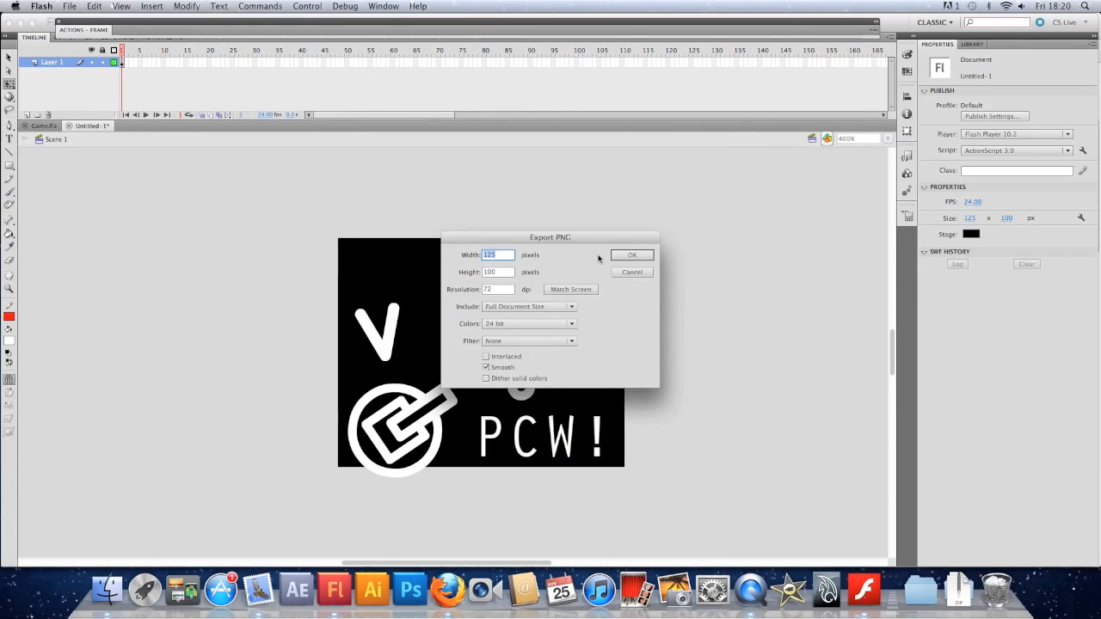
pyautogui.click(631, 255)
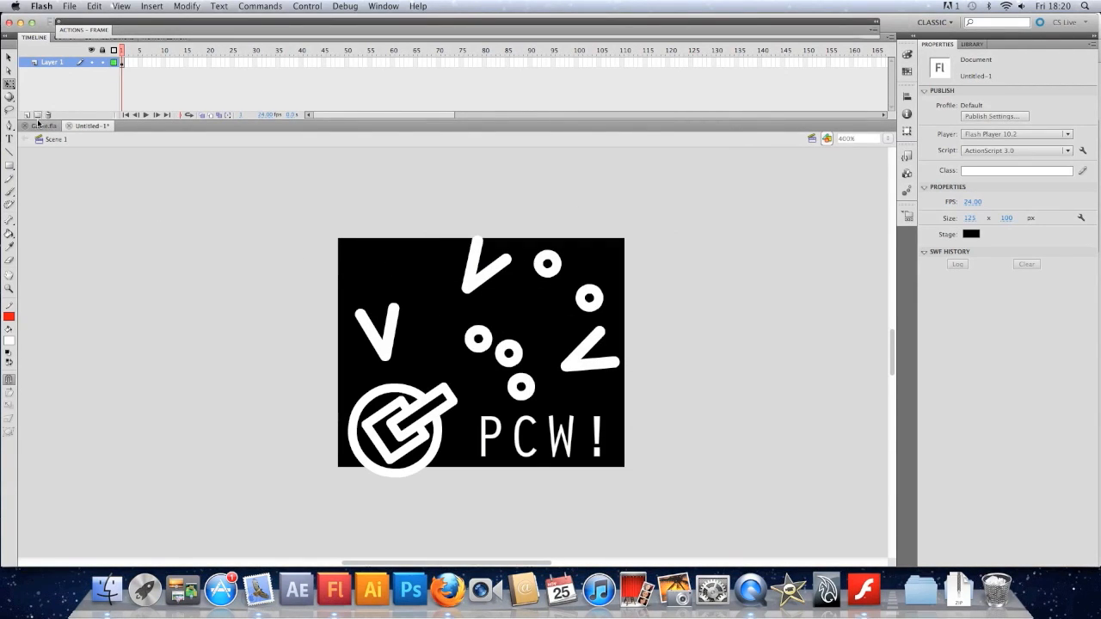
pyautogui.click(44, 126)
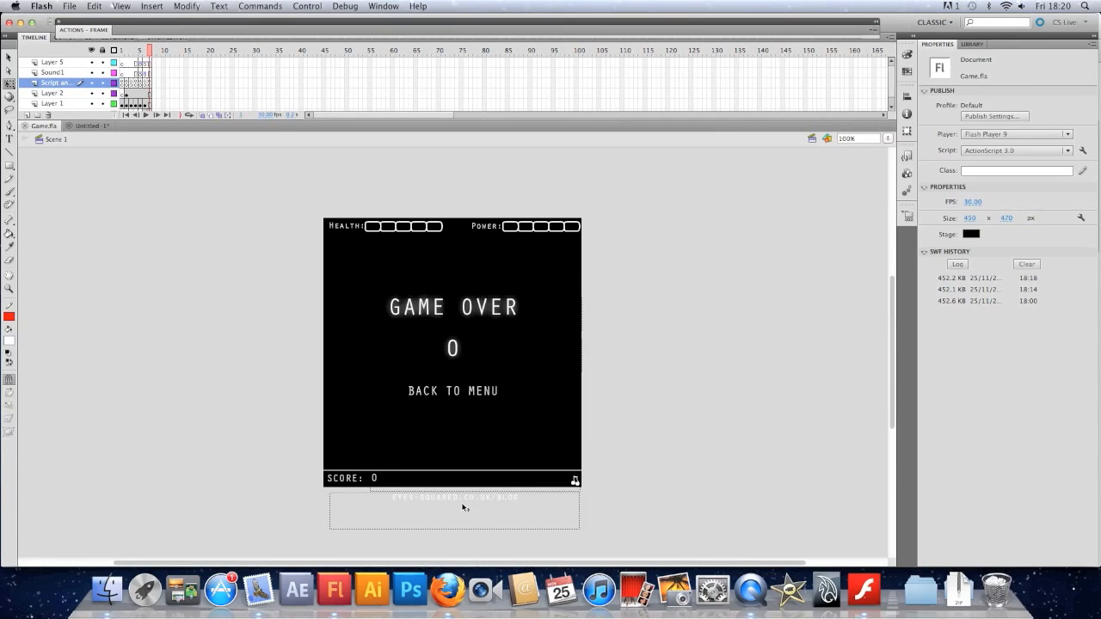
pyautogui.moveTo(538, 435)
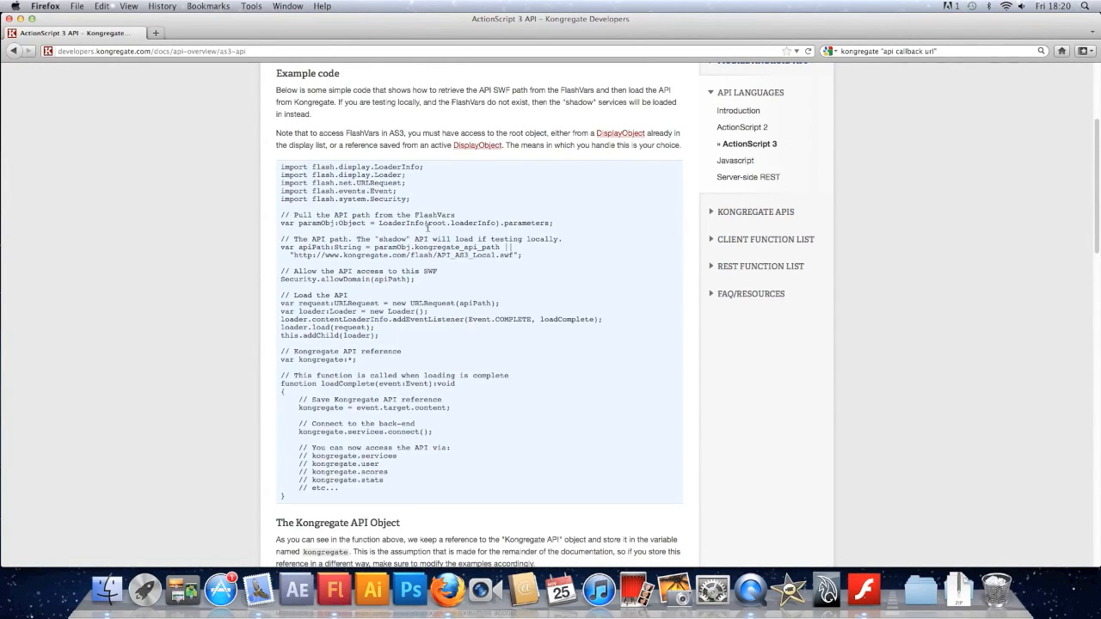
pyautogui.scroll(3)
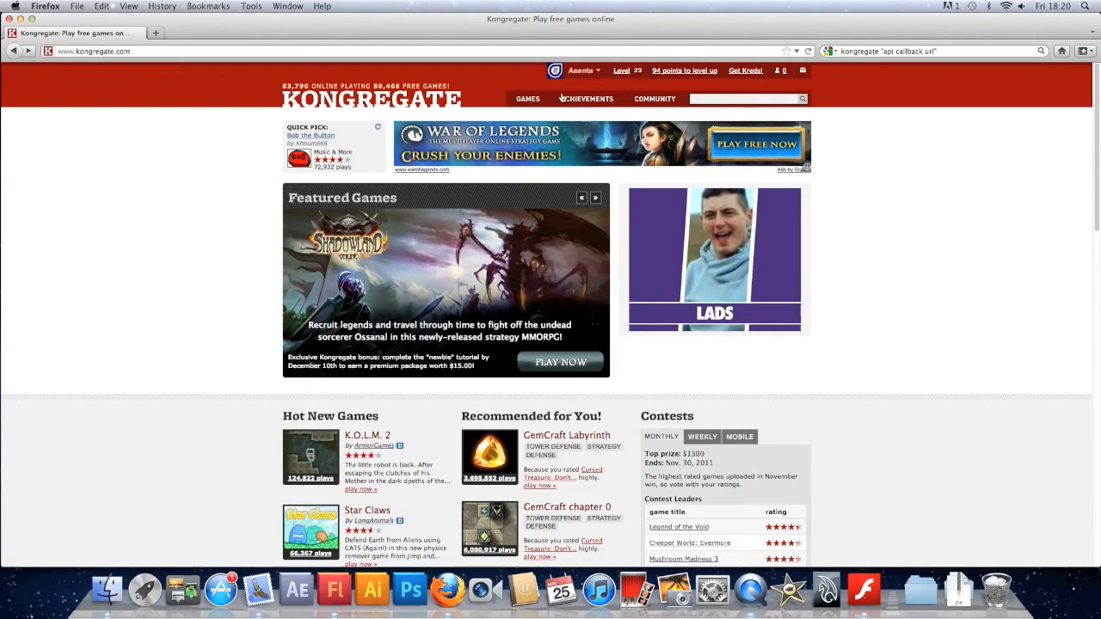
pyautogui.click(528, 98)
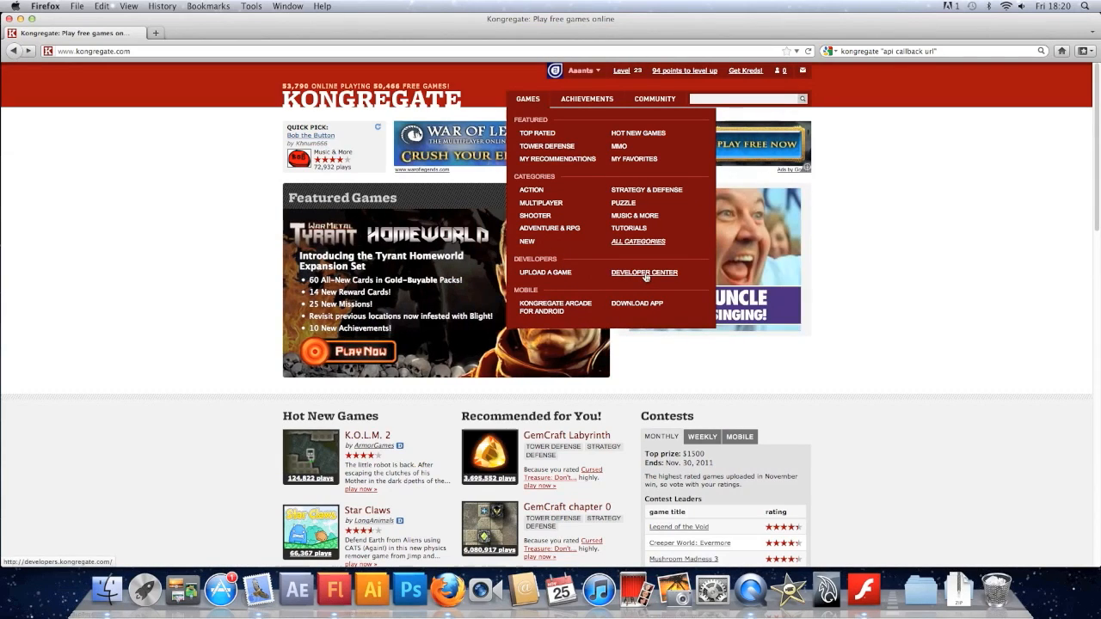
pyautogui.click(644, 272)
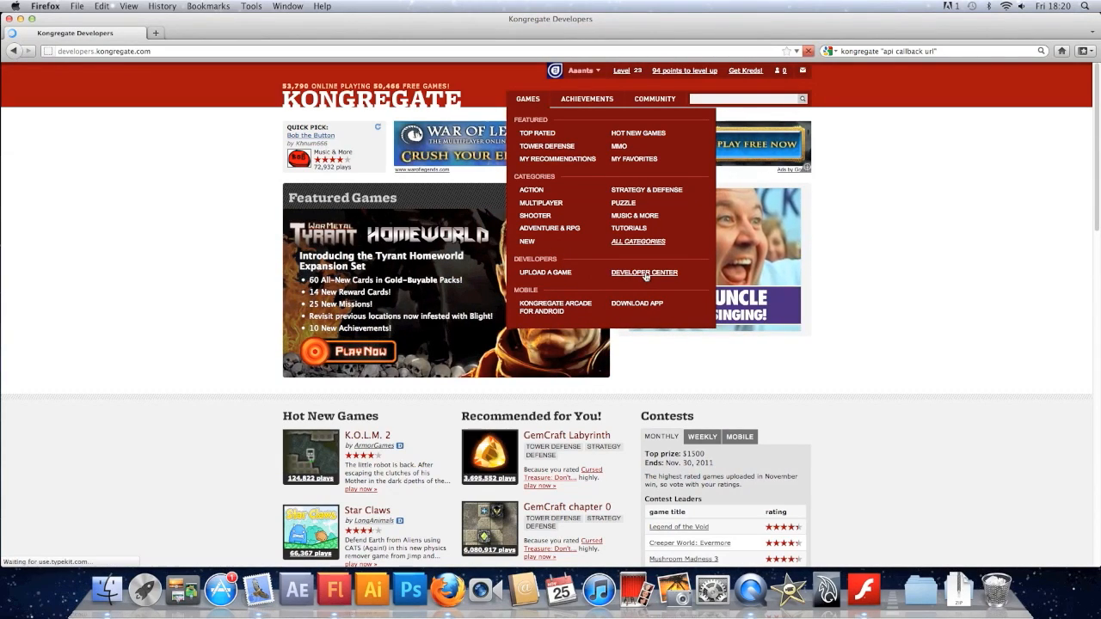
pyautogui.click(645, 272)
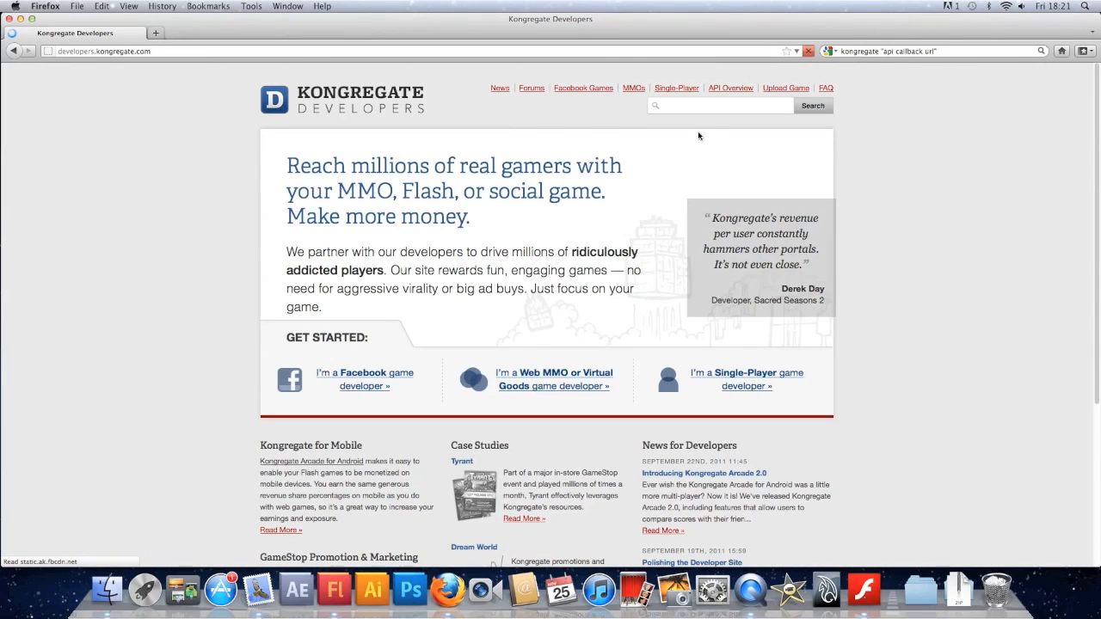
pyautogui.moveTo(731, 91)
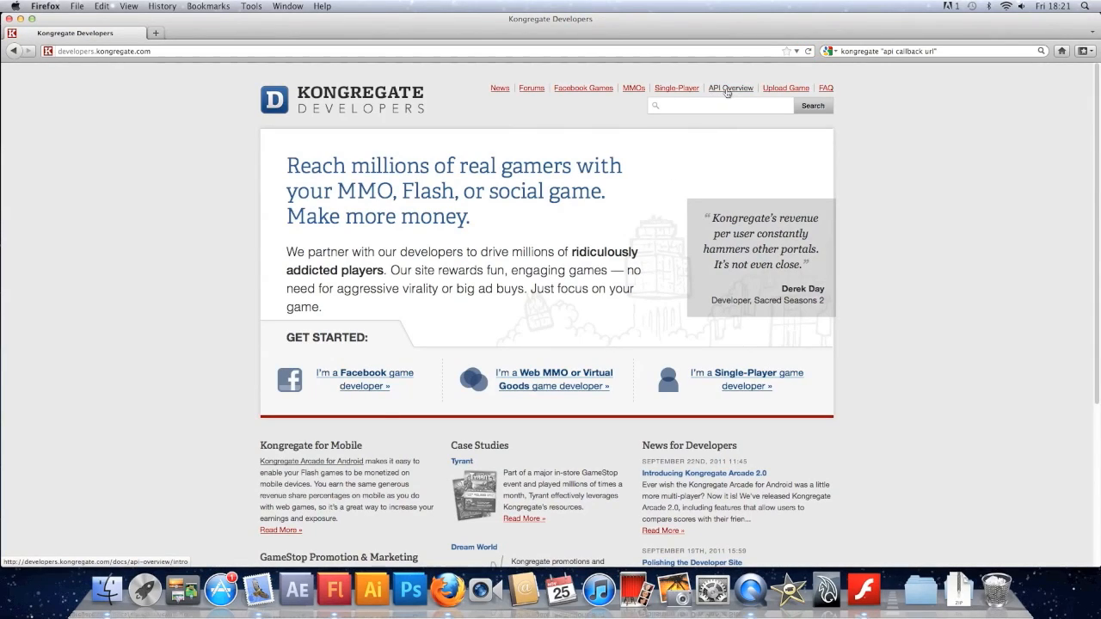
pyautogui.click(731, 87)
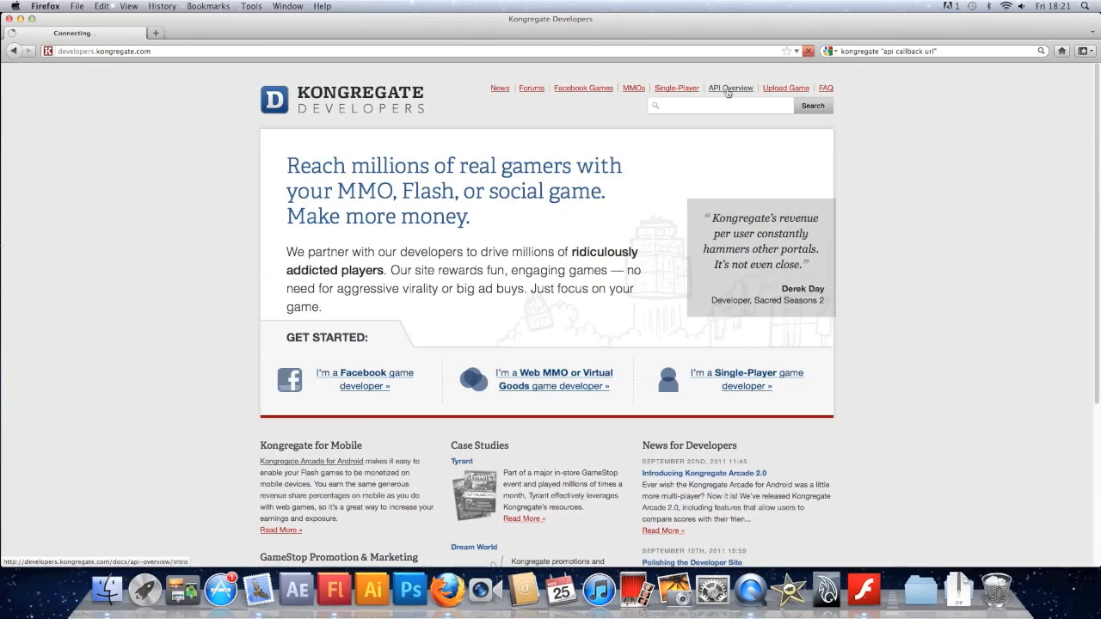
pyautogui.click(731, 88)
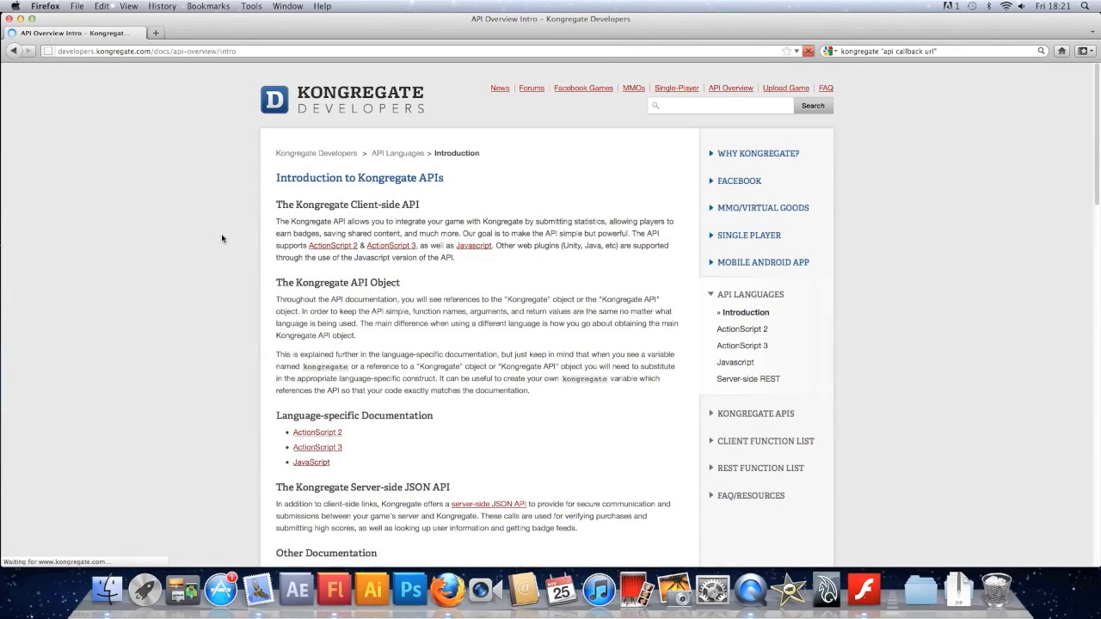
pyautogui.moveTo(377, 250)
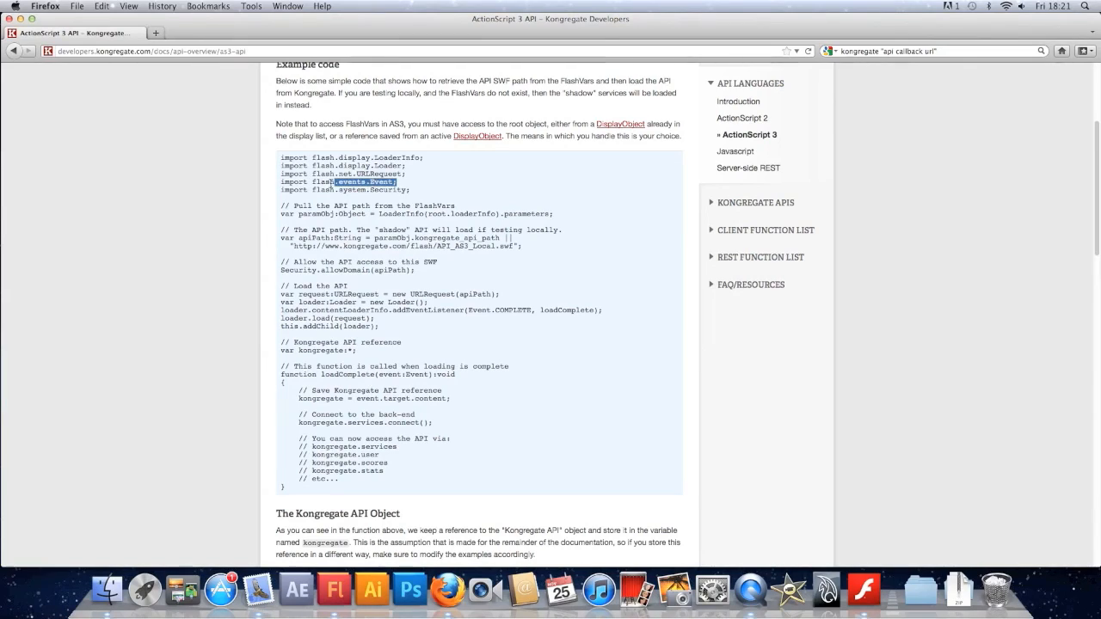
pyautogui.click(229, 394)
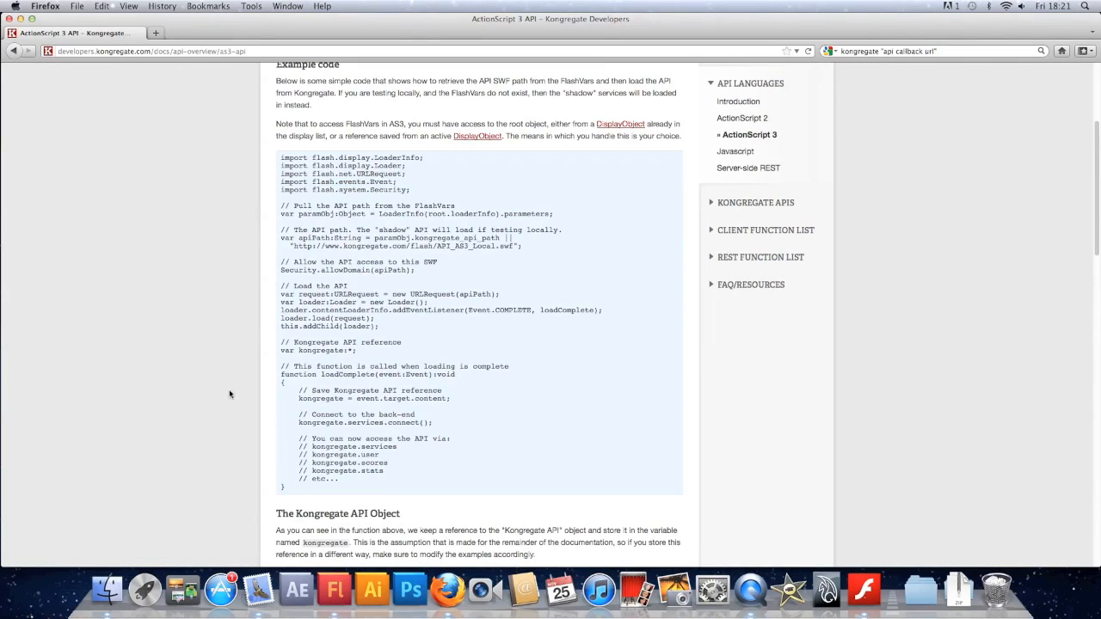
pyautogui.moveTo(374, 592)
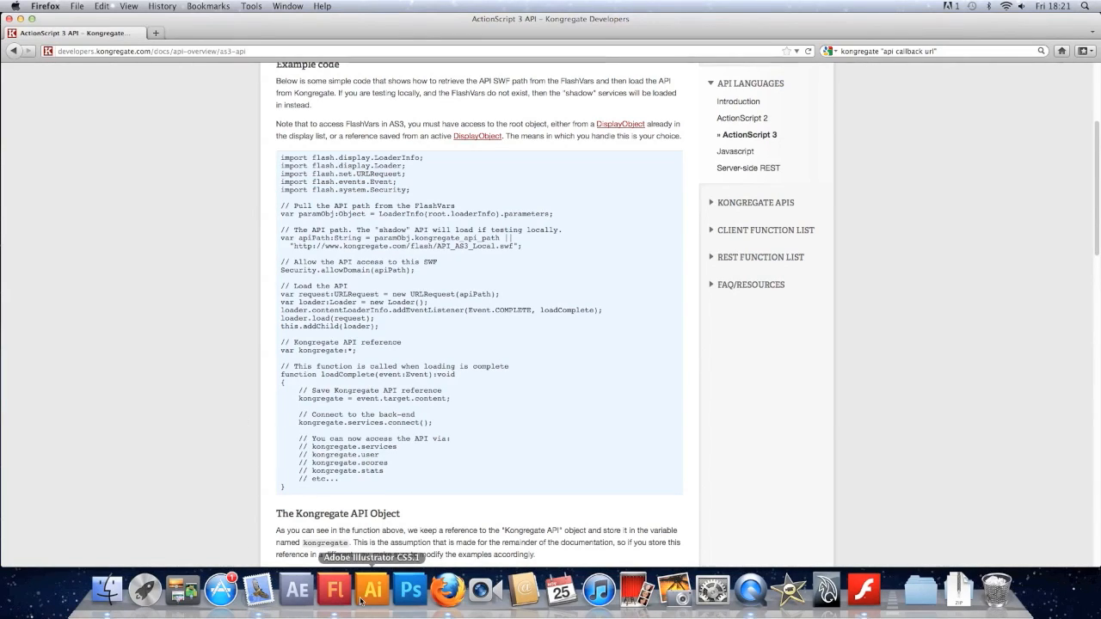
pyautogui.moveTo(334, 591)
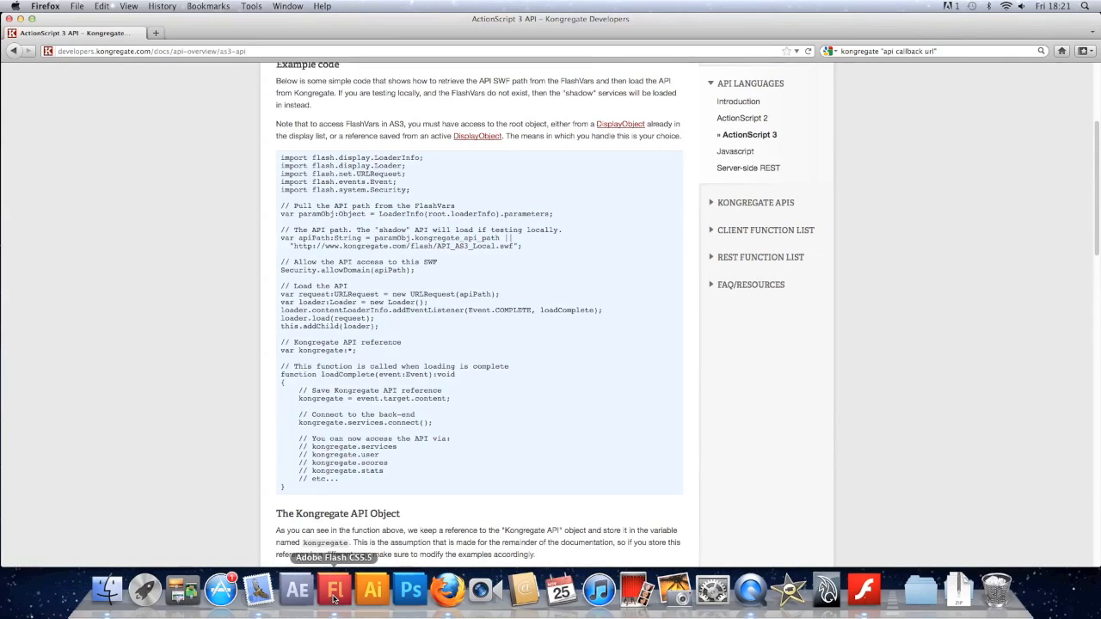
# Step: Bring Flash forward and select the timeline layer where Kong stuff will go
pyautogui.click(333, 590)
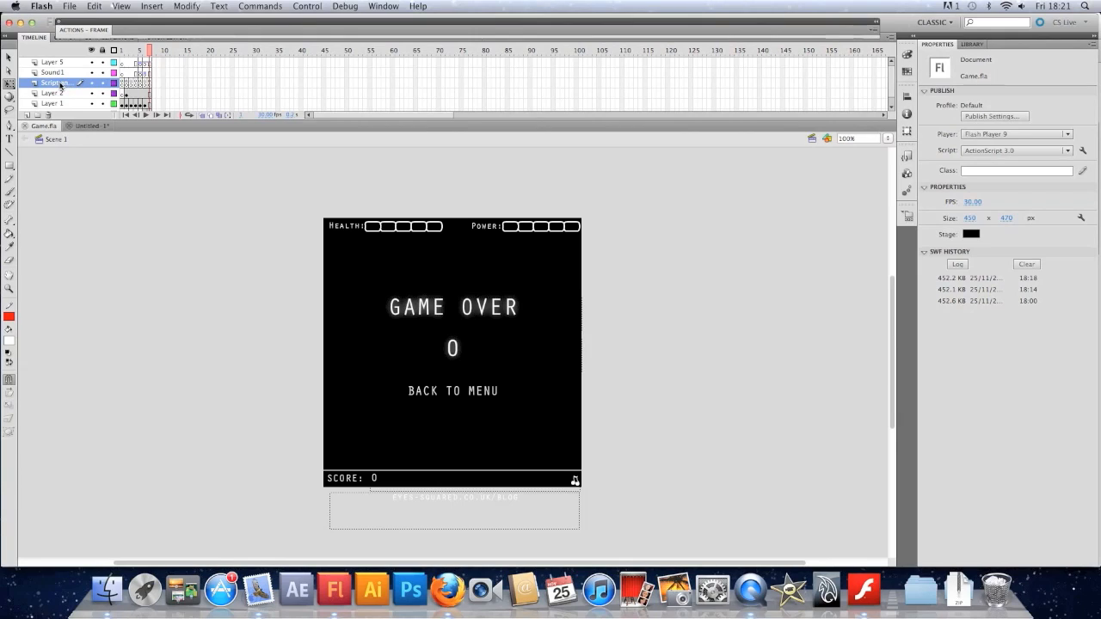
pyautogui.click(53, 61)
pyautogui.write('Kong stuff')
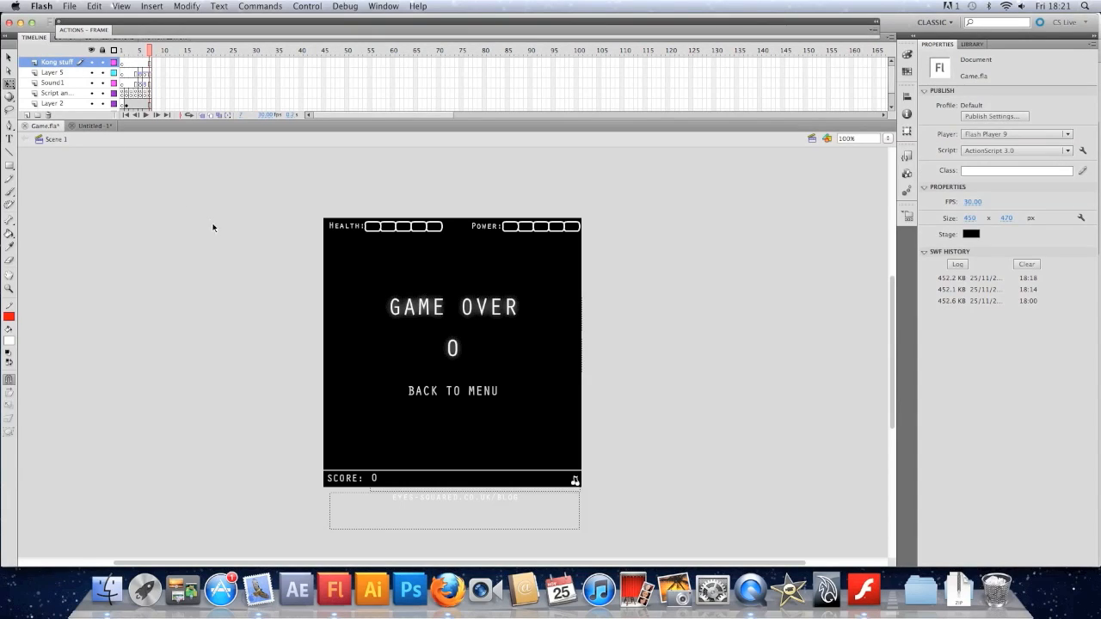
pyautogui.moveTo(194, 163)
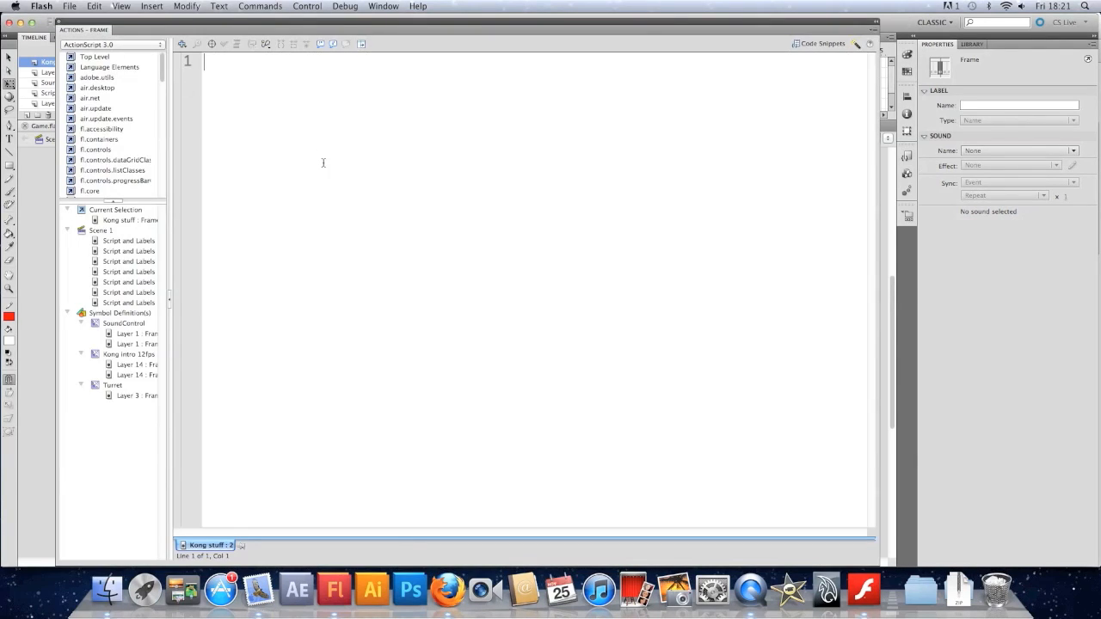
pyautogui.moveTo(320, 156)
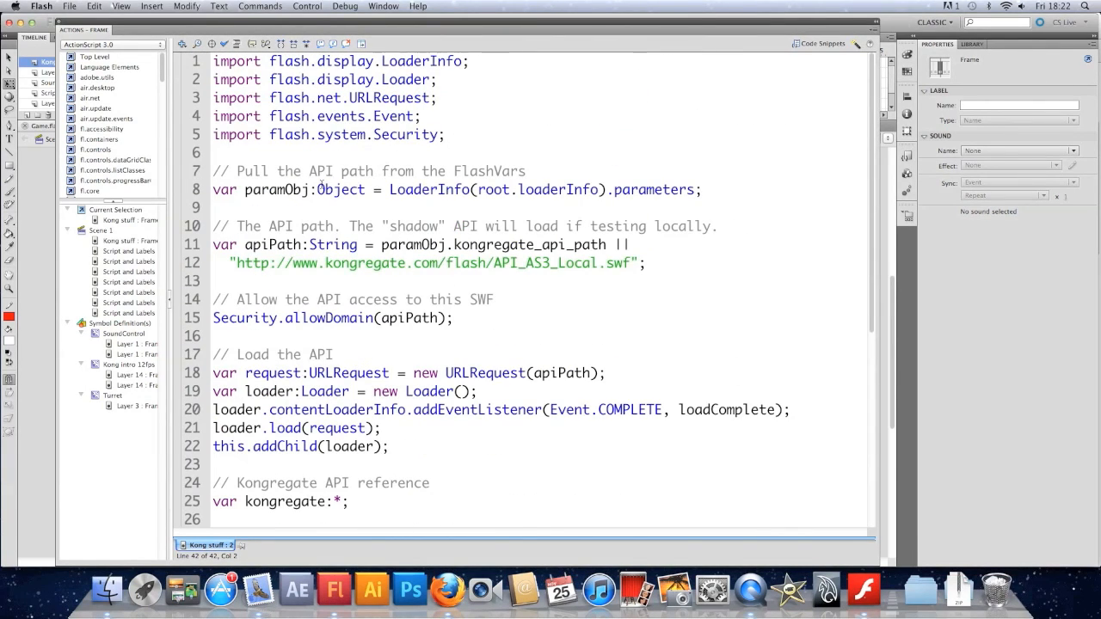
# Step: Scroll through the pasted Kongregate API loader code in the Kong stuff frame
pyautogui.scroll(-3)
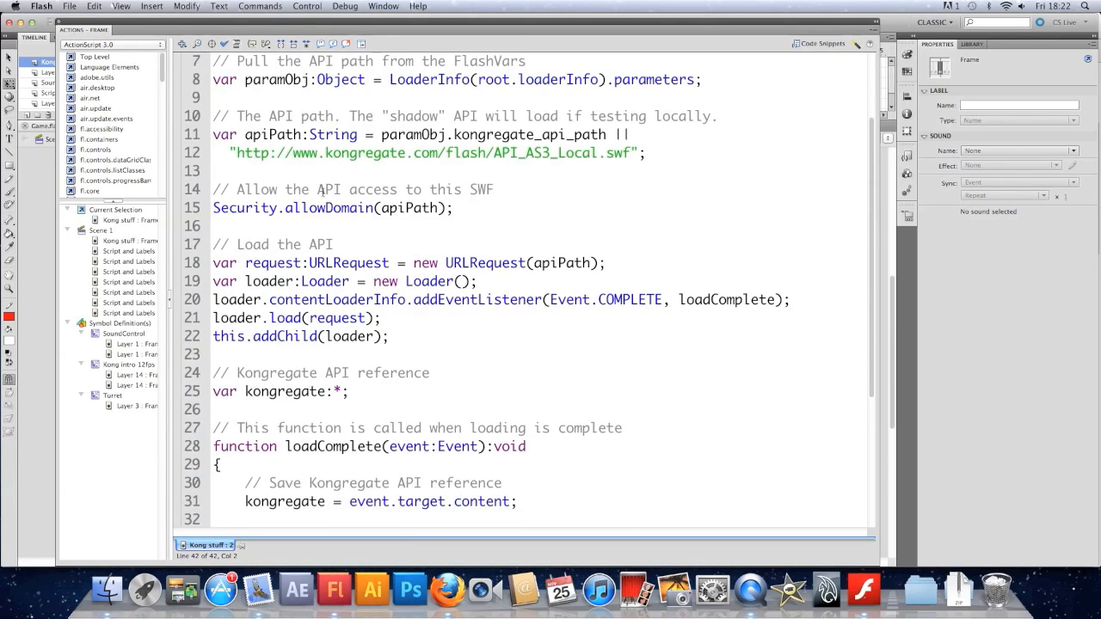
pyautogui.scroll(-3)
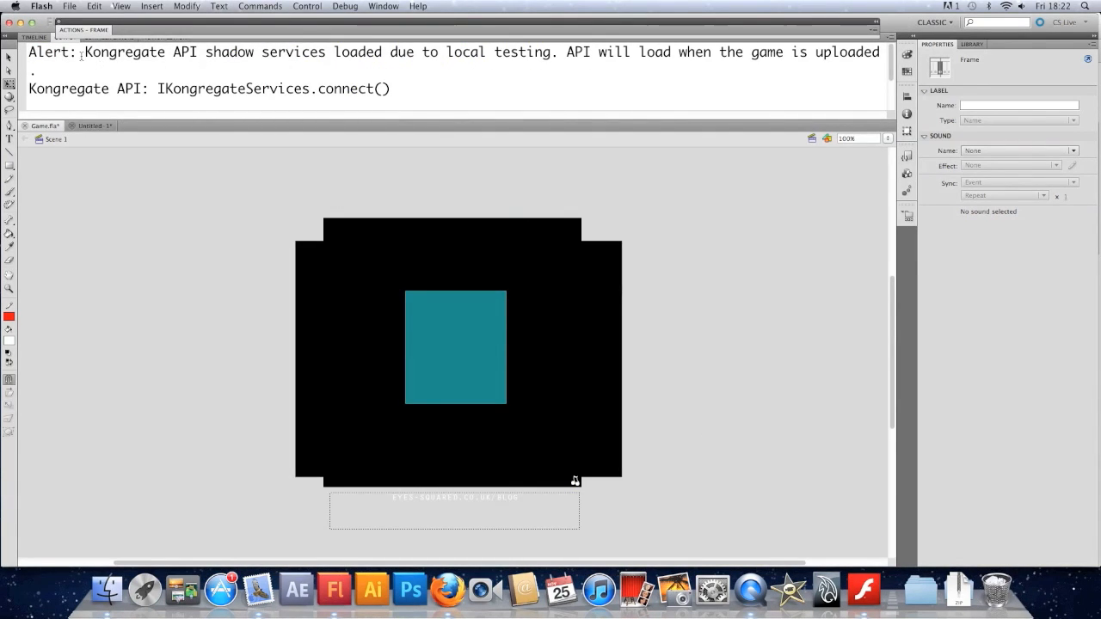
pyautogui.moveTo(183, 244)
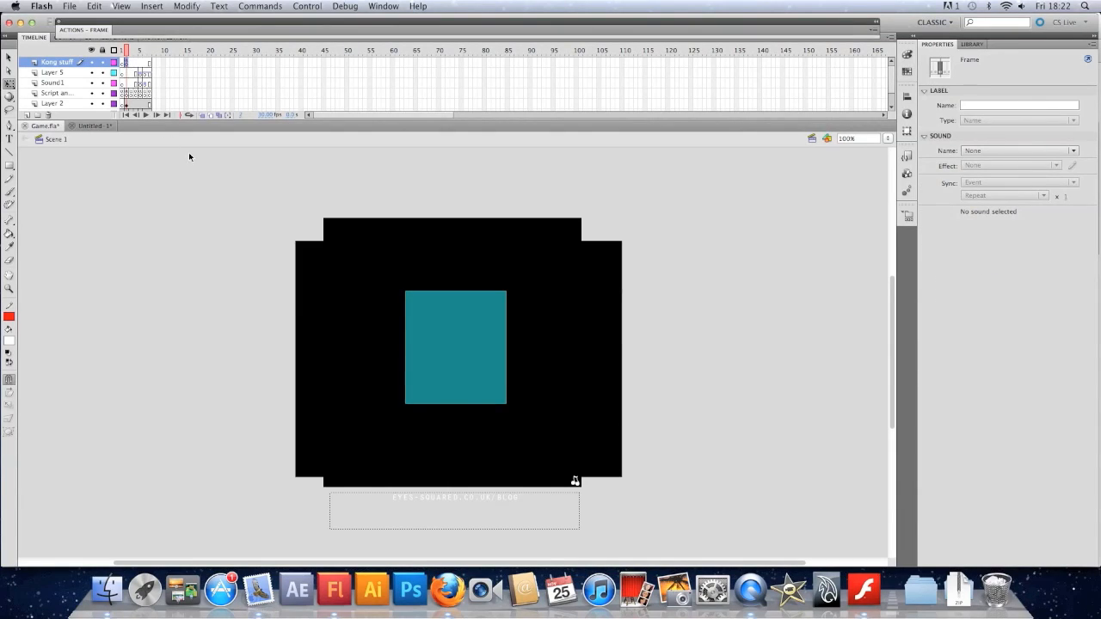
pyautogui.moveTo(524, 458)
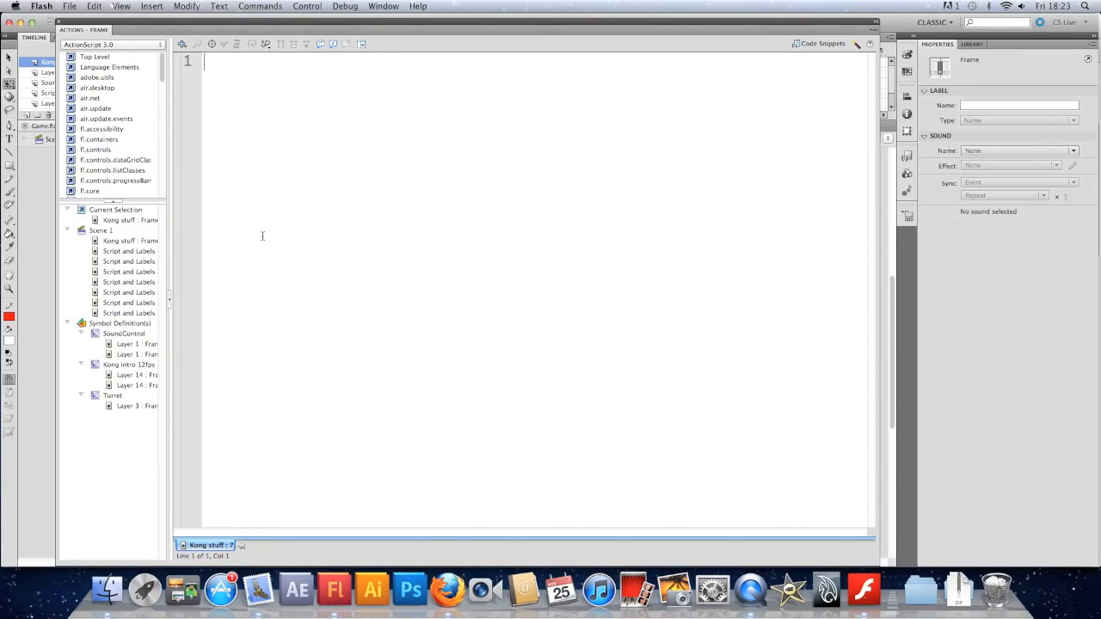
# Step: Type kongregate.stats.submit into frame 7's Actions panel
pyautogui.write('kon')
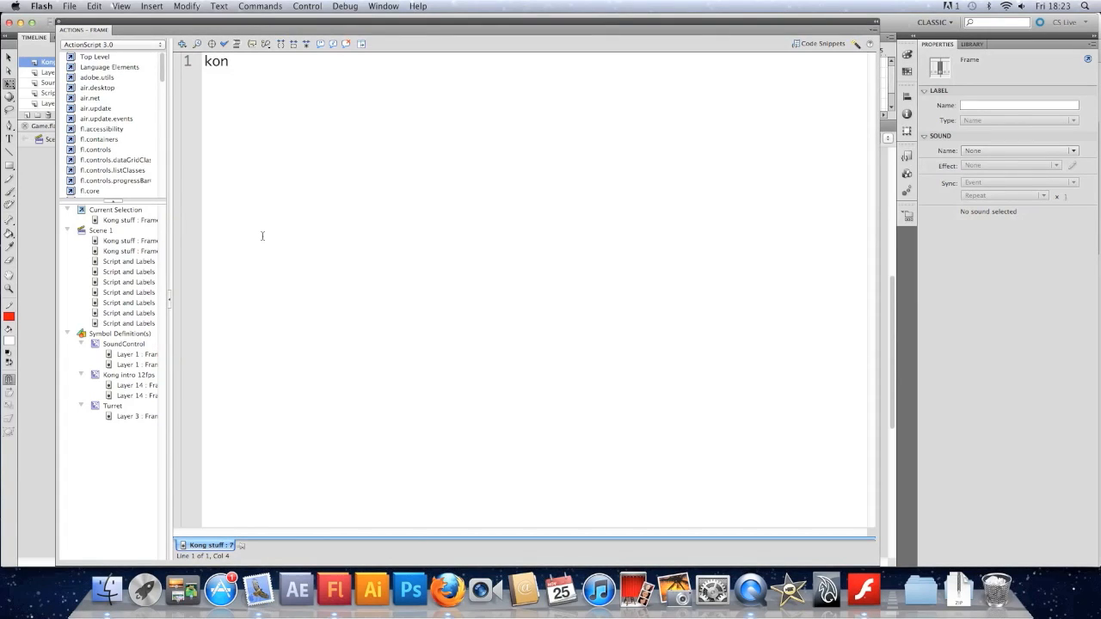
pyautogui.write('greg')
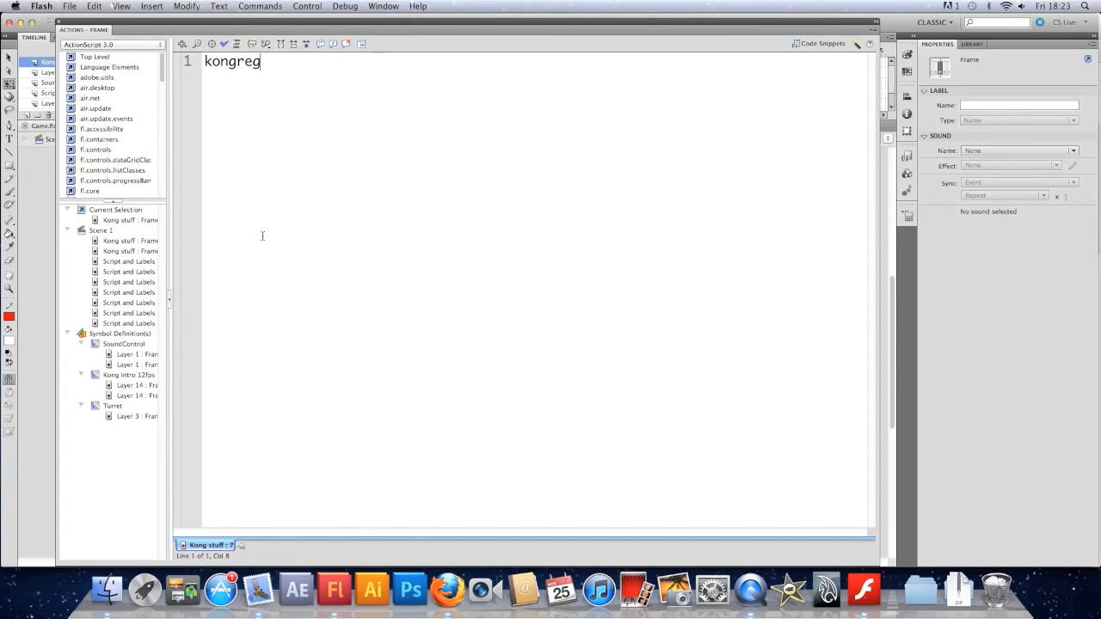
pyautogui.write('ate.stat')
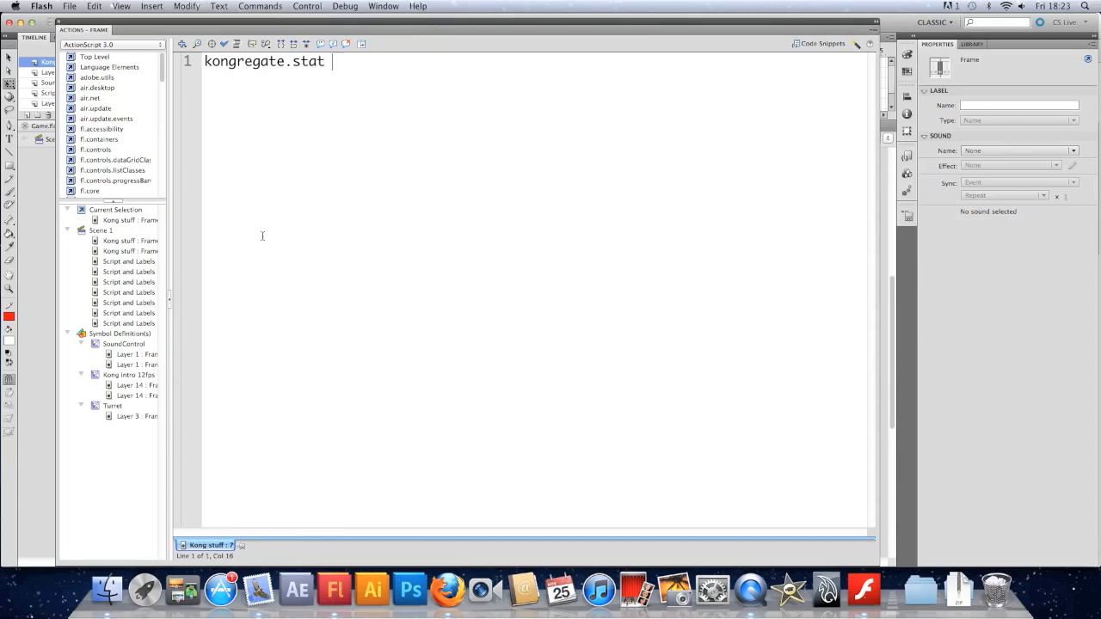
pyautogui.write('s.submi')
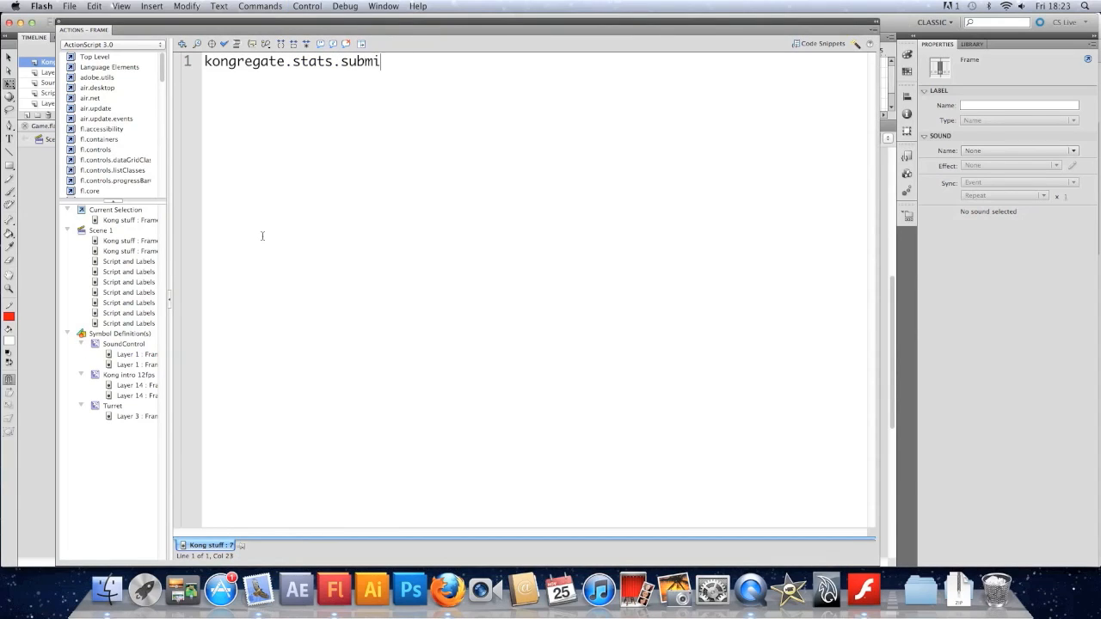
pyautogui.write('t')
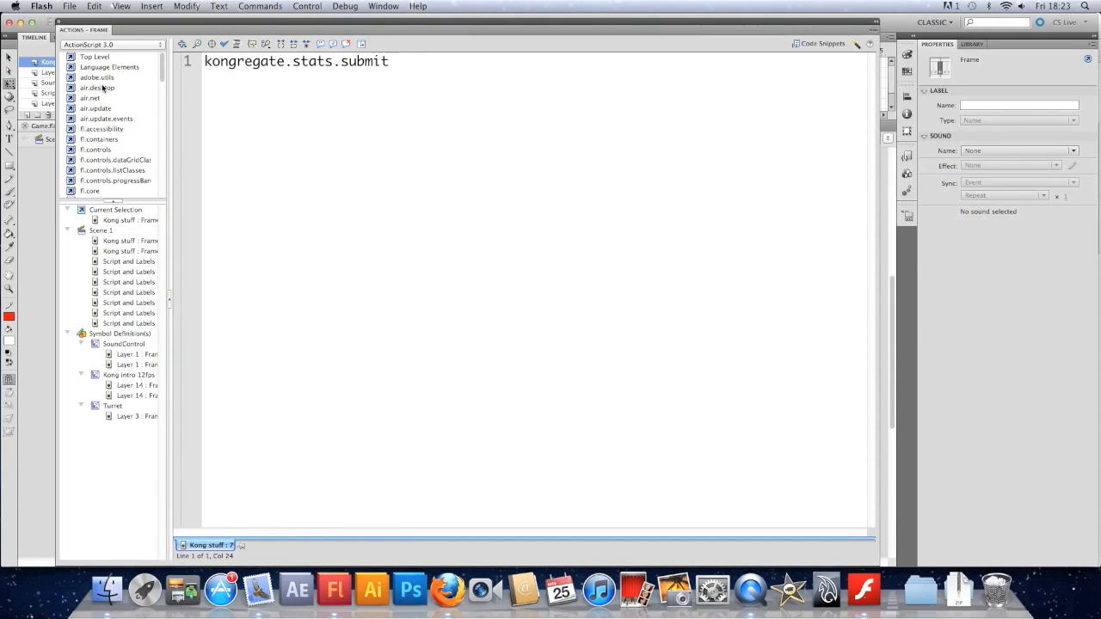
# Step: Check the earlier API loader script, then finish the call with ("Score", score);
pyautogui.click(131, 250)
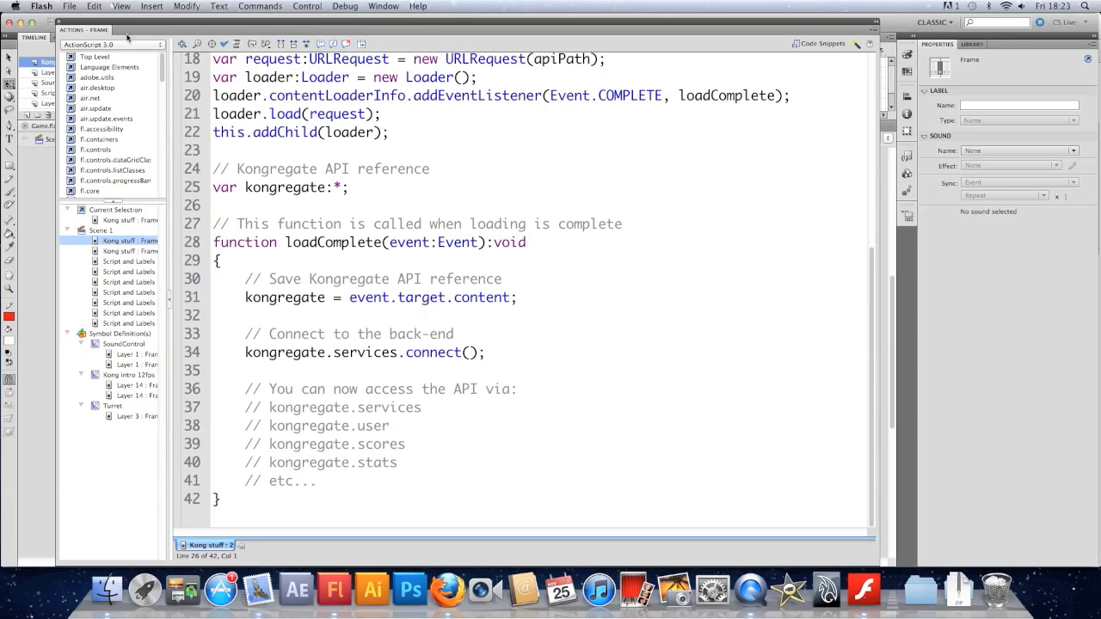
pyautogui.click(129, 250)
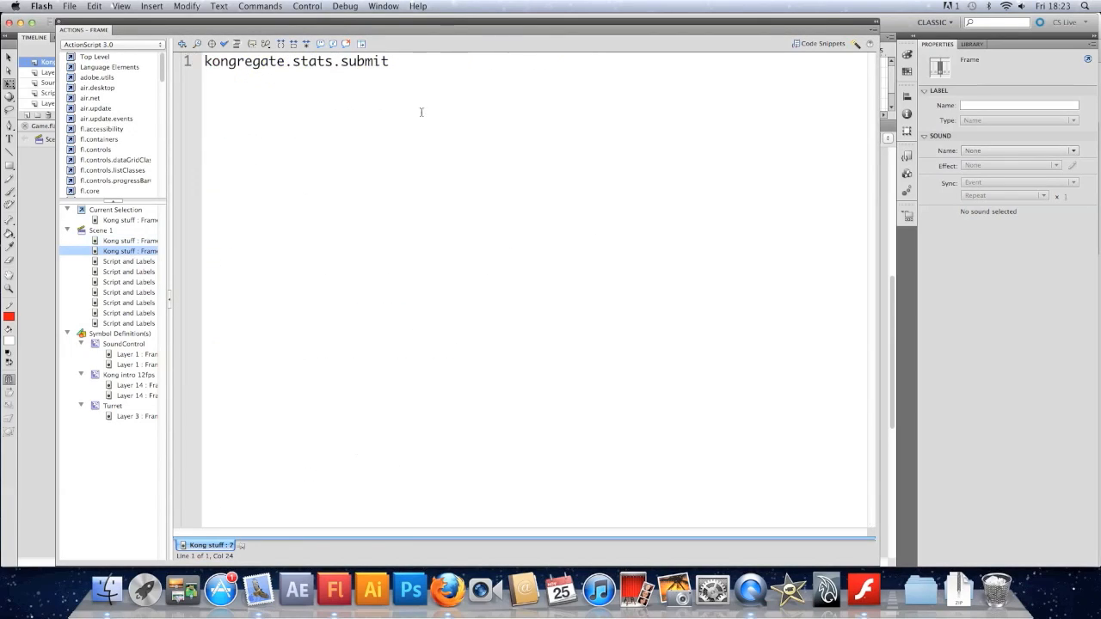
pyautogui.moveTo(428, 97)
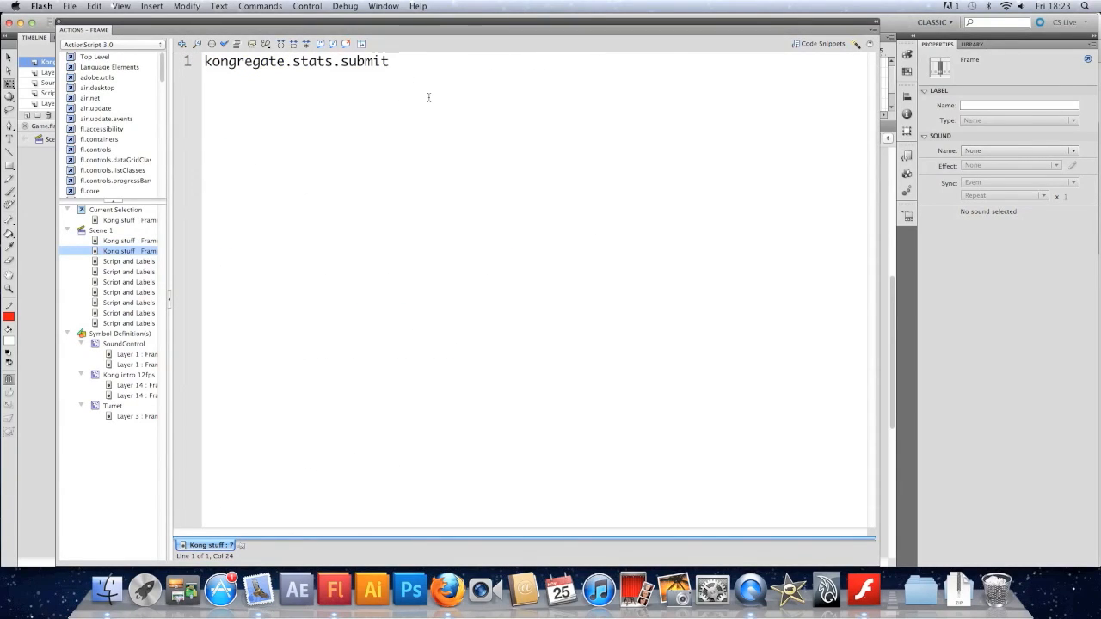
pyautogui.write('("')
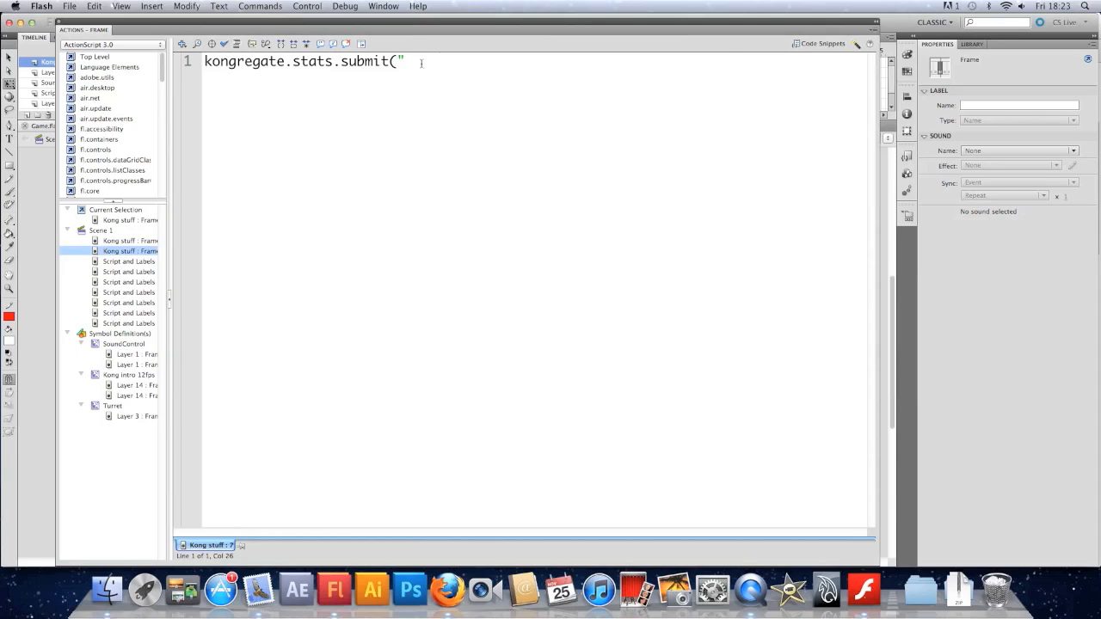
pyautogui.moveTo(456, 176)
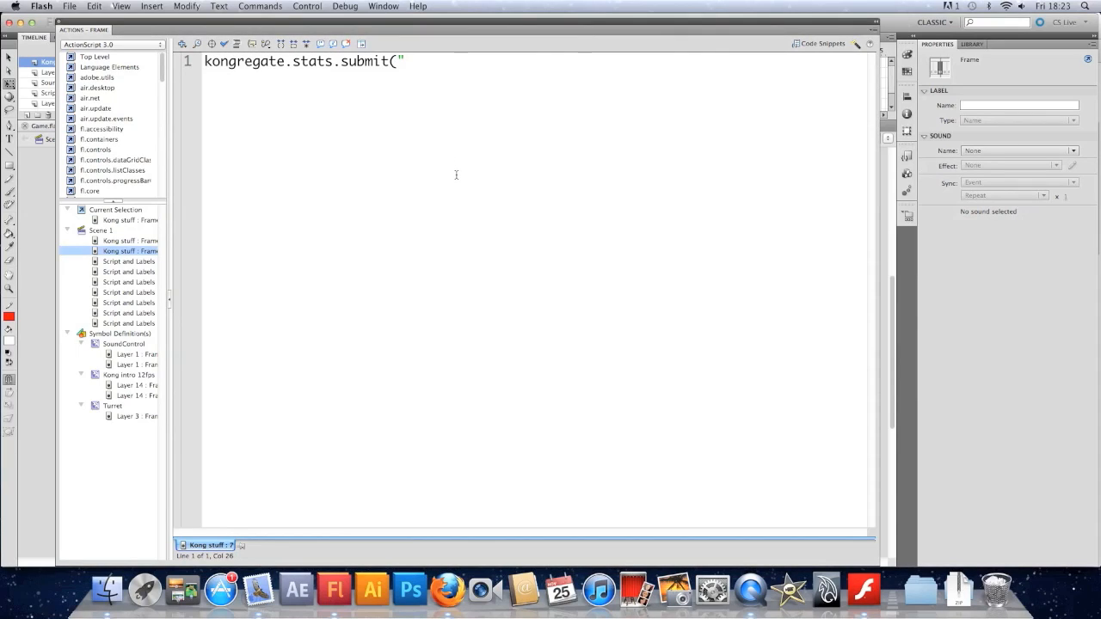
pyautogui.write('S')
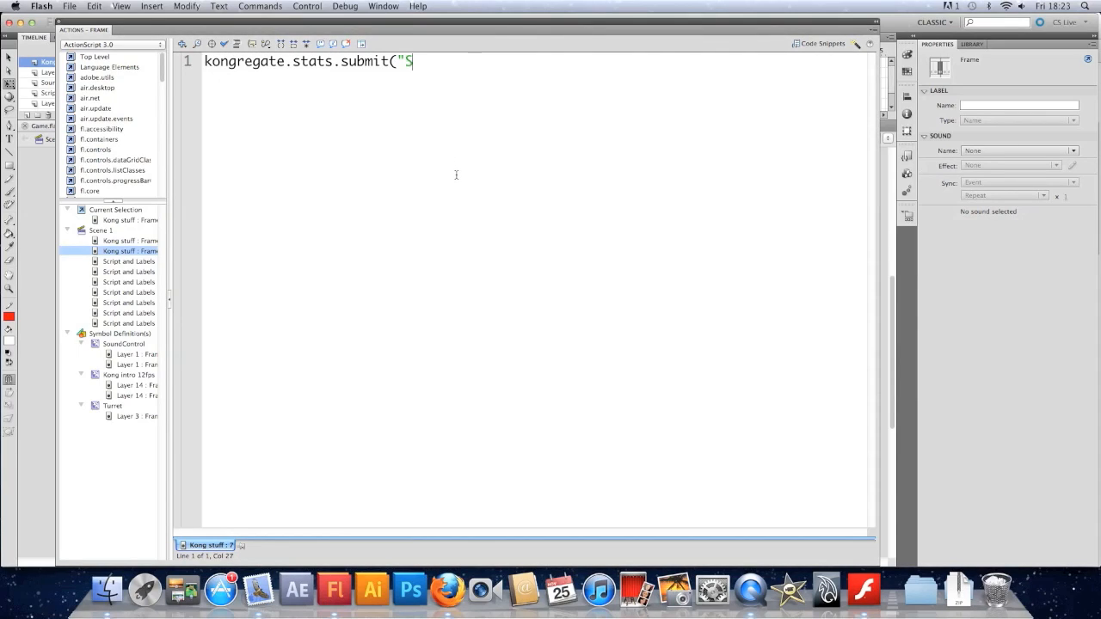
pyautogui.write('core", score')
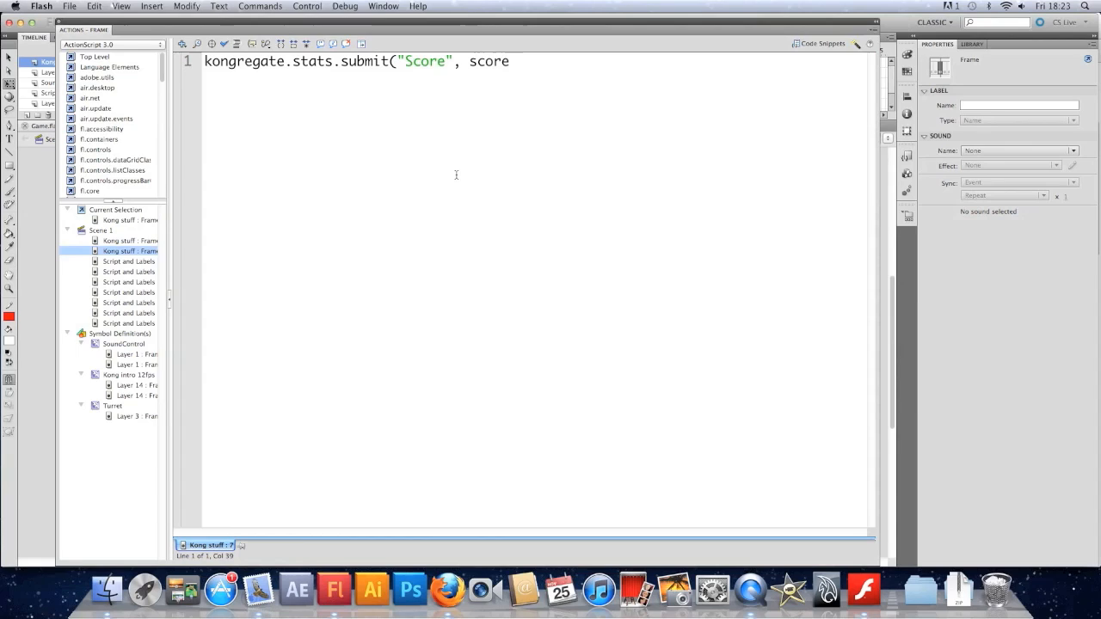
pyautogui.write(');')
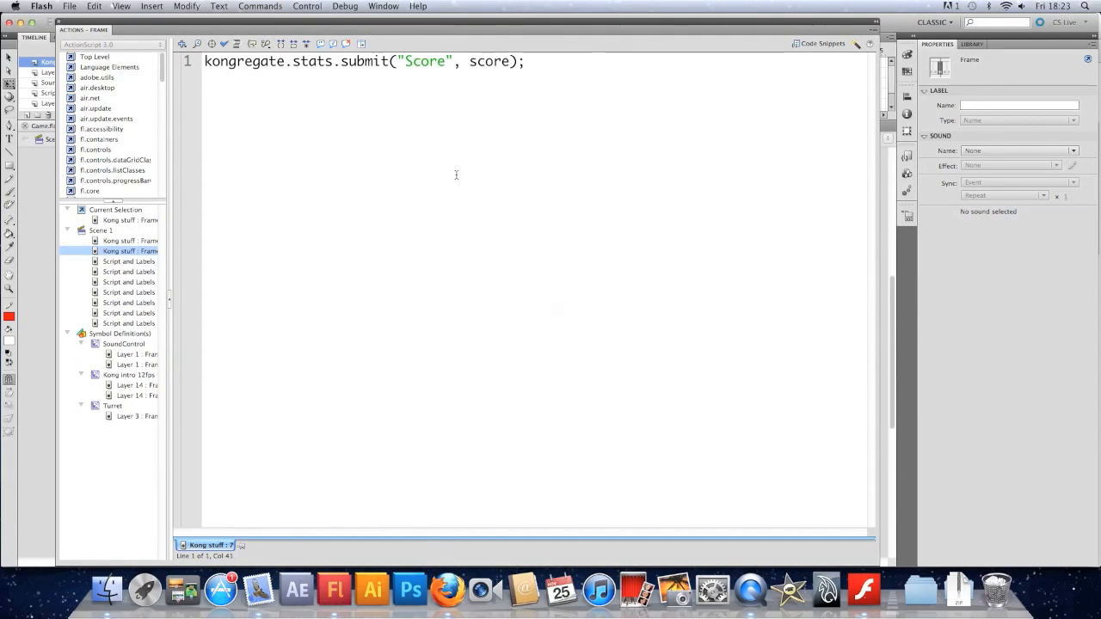
# Step: Test the movie, play to Game Over, and find submitStat(Score,110) in the output
pyautogui.press('Cmd+Return')
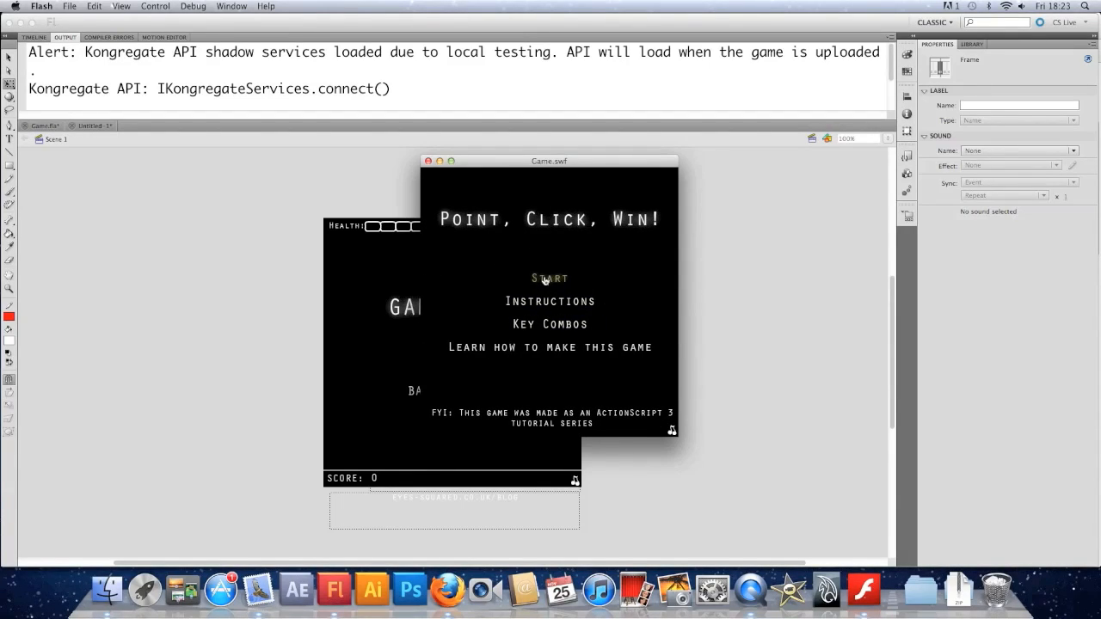
pyautogui.click(549, 278)
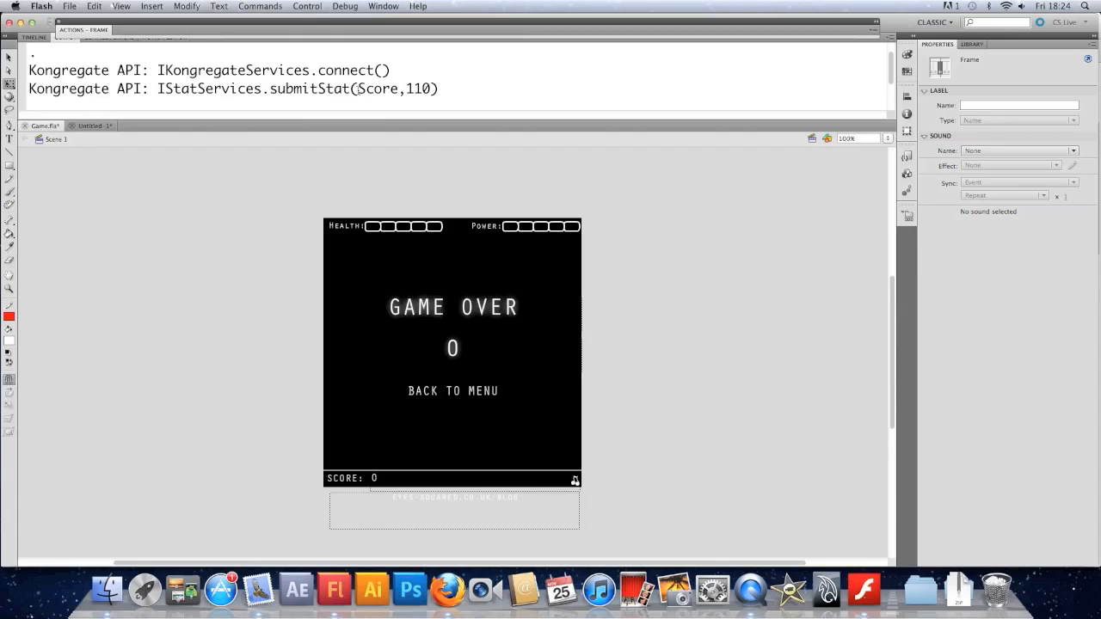
pyautogui.doubleClick(415, 88)
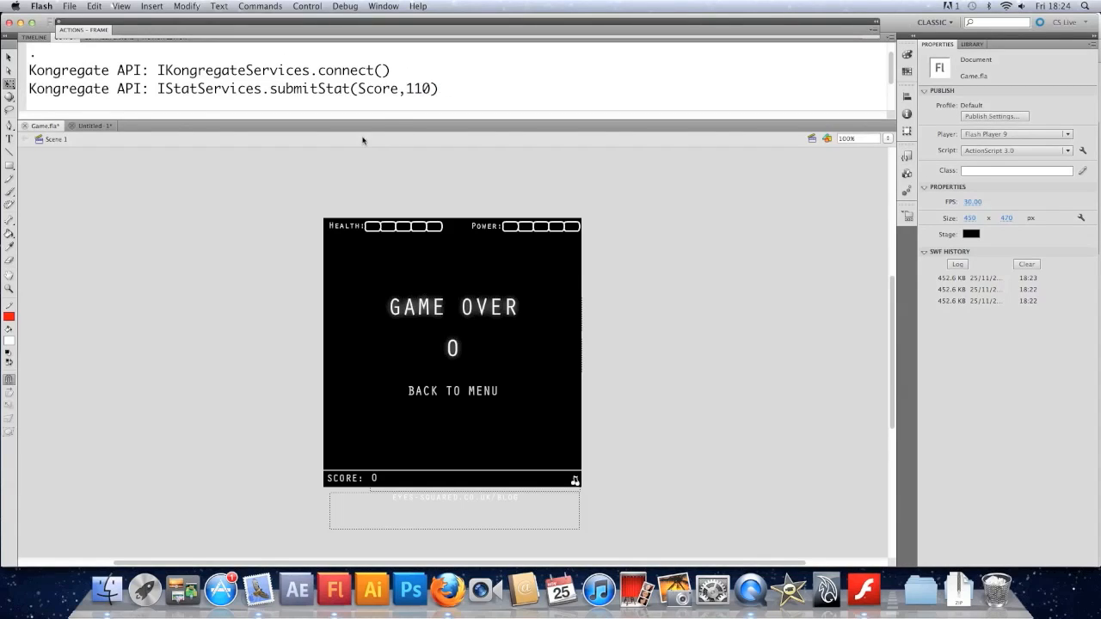
pyautogui.doubleClick(382, 88)
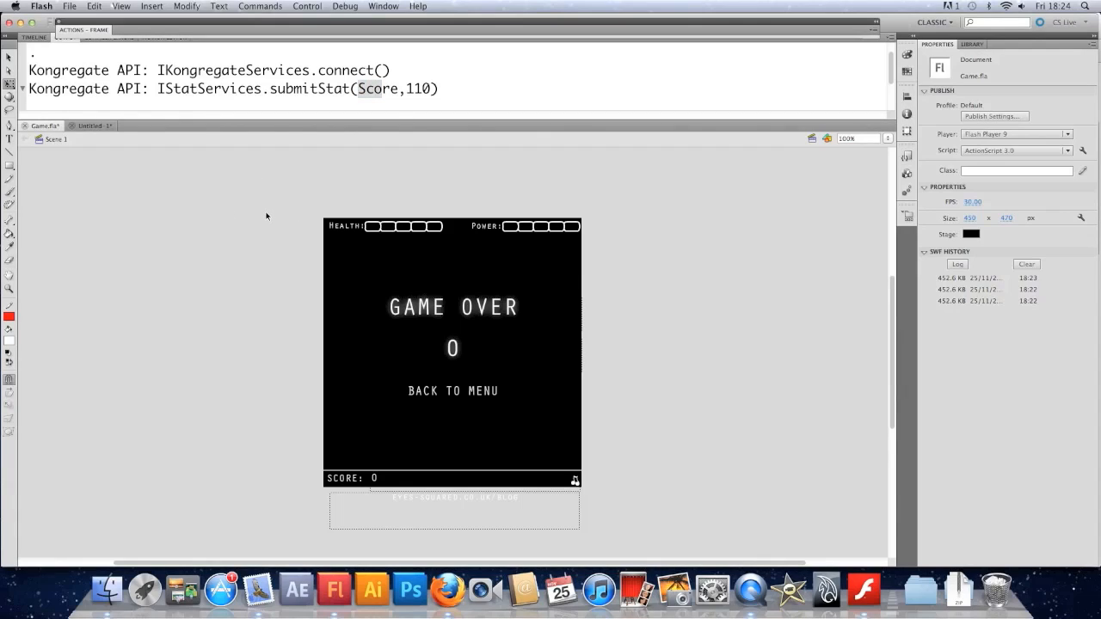
pyautogui.moveTo(147, 404)
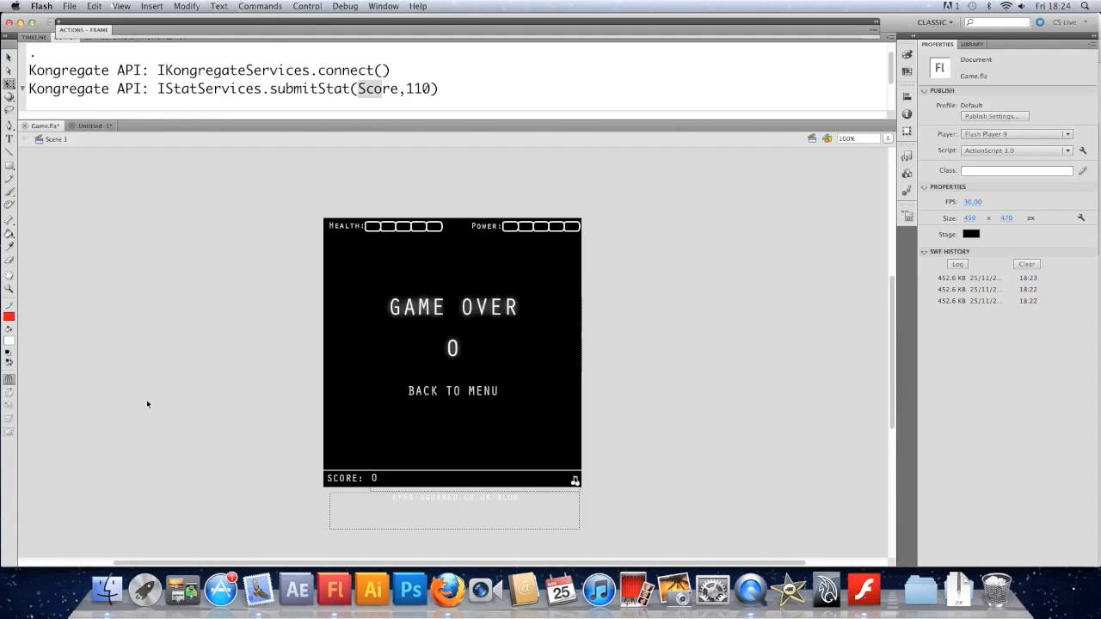
pyautogui.moveTo(448, 589)
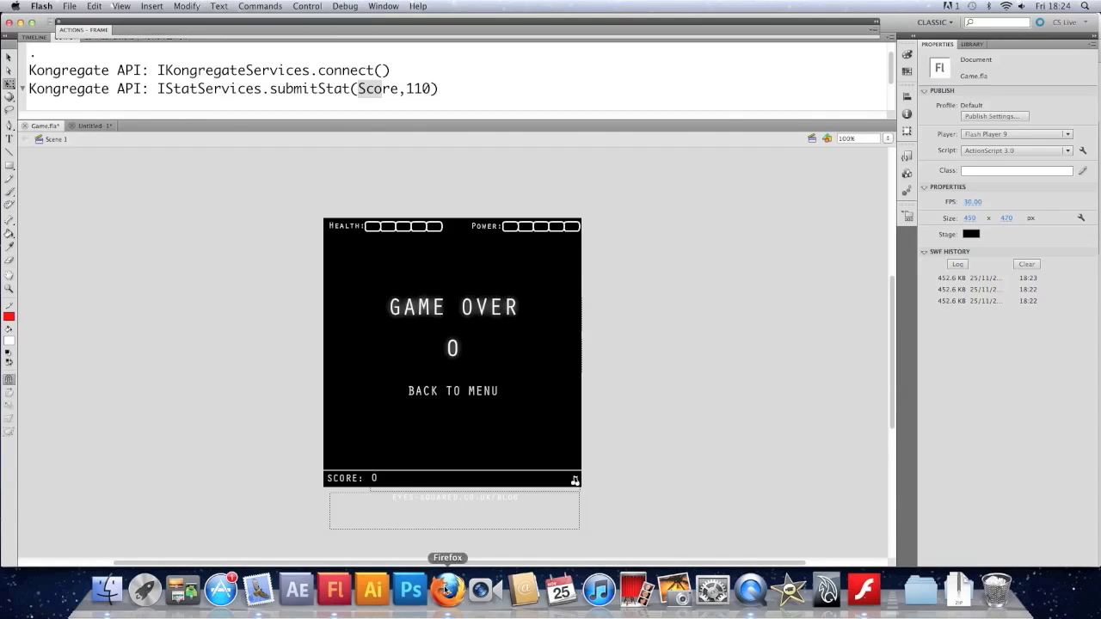
pyautogui.click(447, 590)
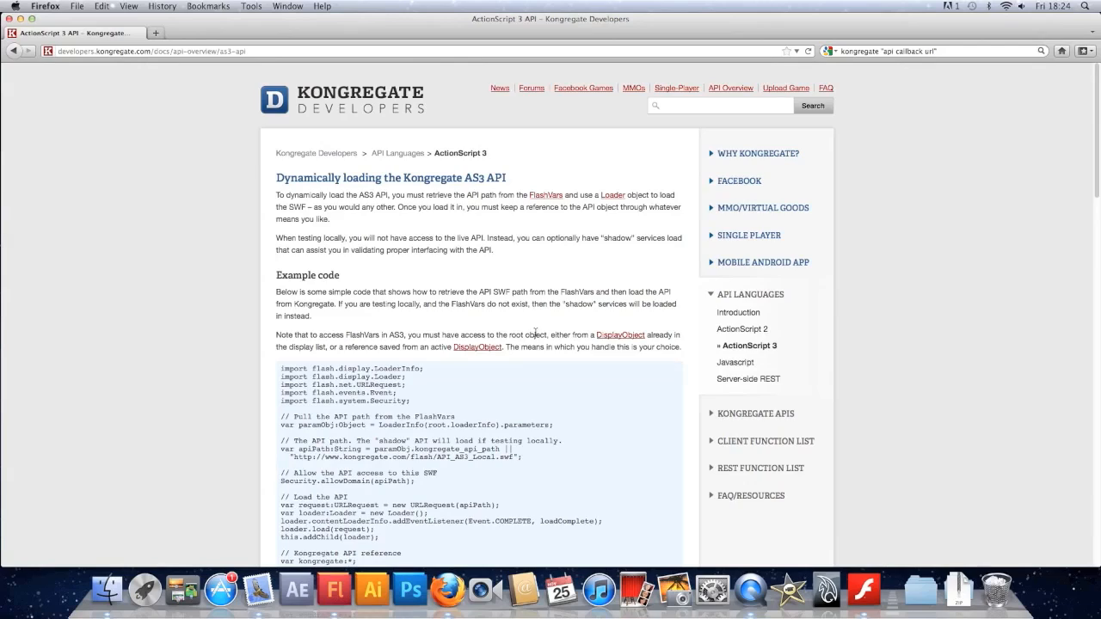
pyautogui.scroll(-3)
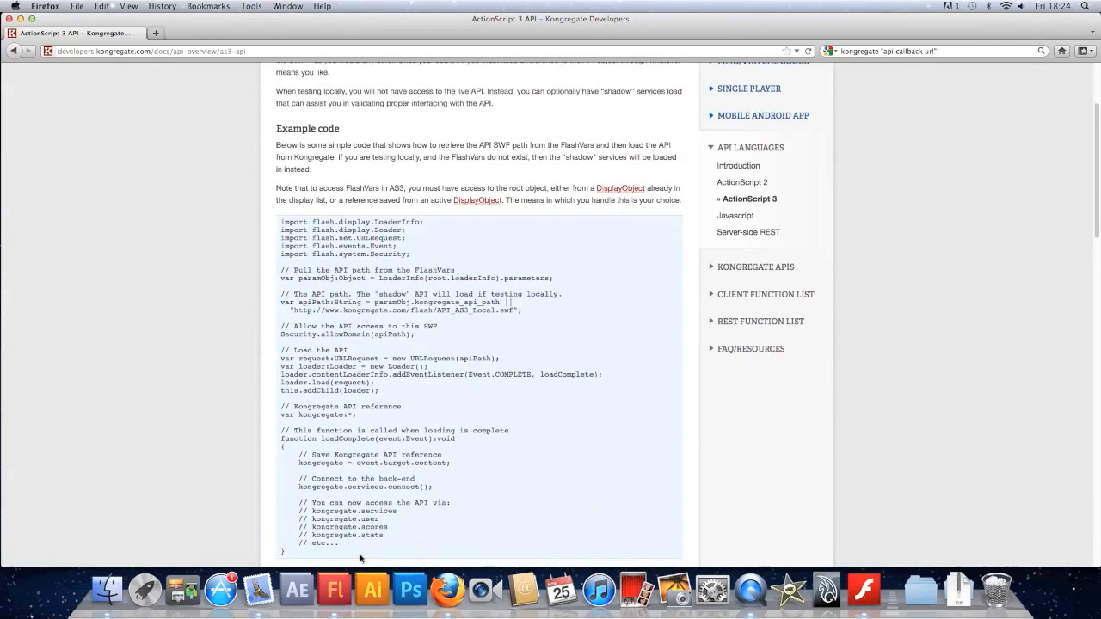
pyautogui.moveTo(339, 590)
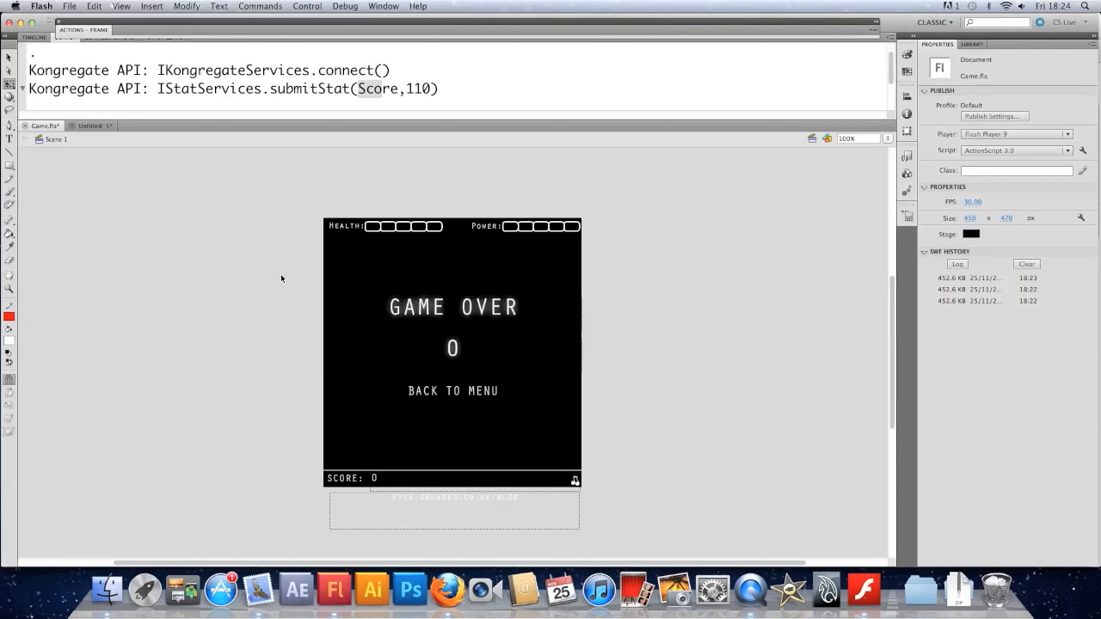
pyautogui.moveTo(283, 177)
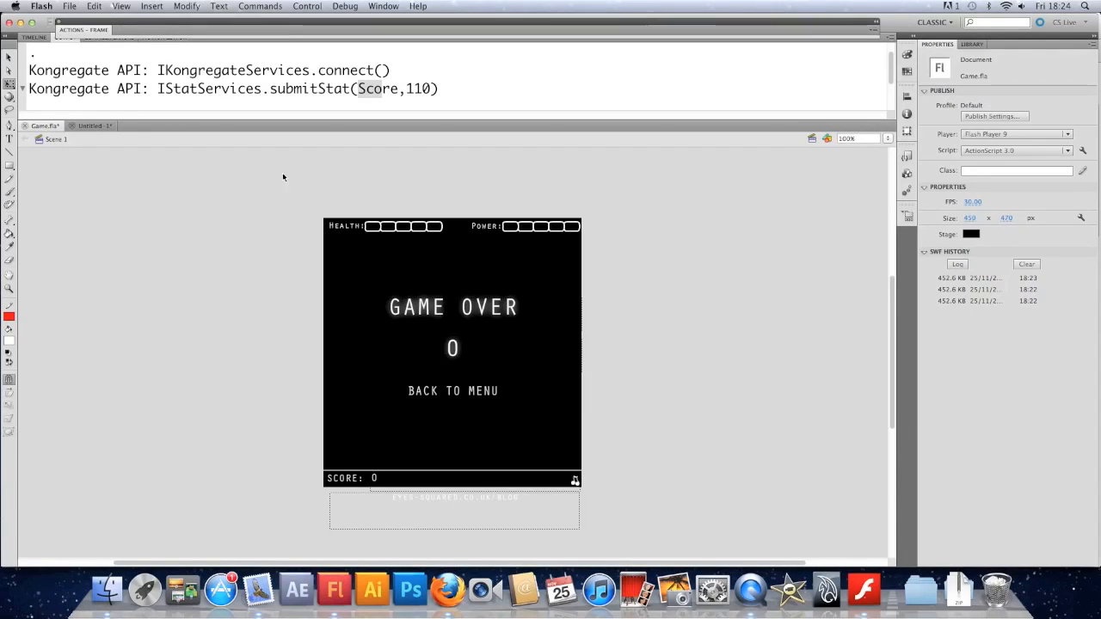
pyautogui.moveTo(246, 207)
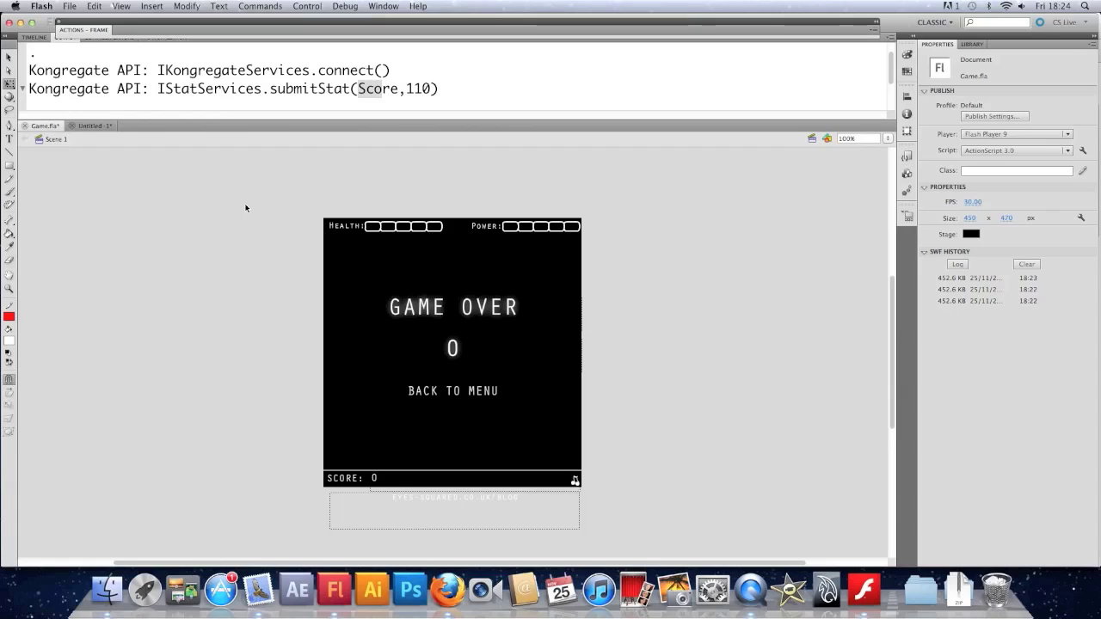
# Step: Export the movie as Game.swf on the Desktop, then bring Firefox forward
pyautogui.click(67, 8)
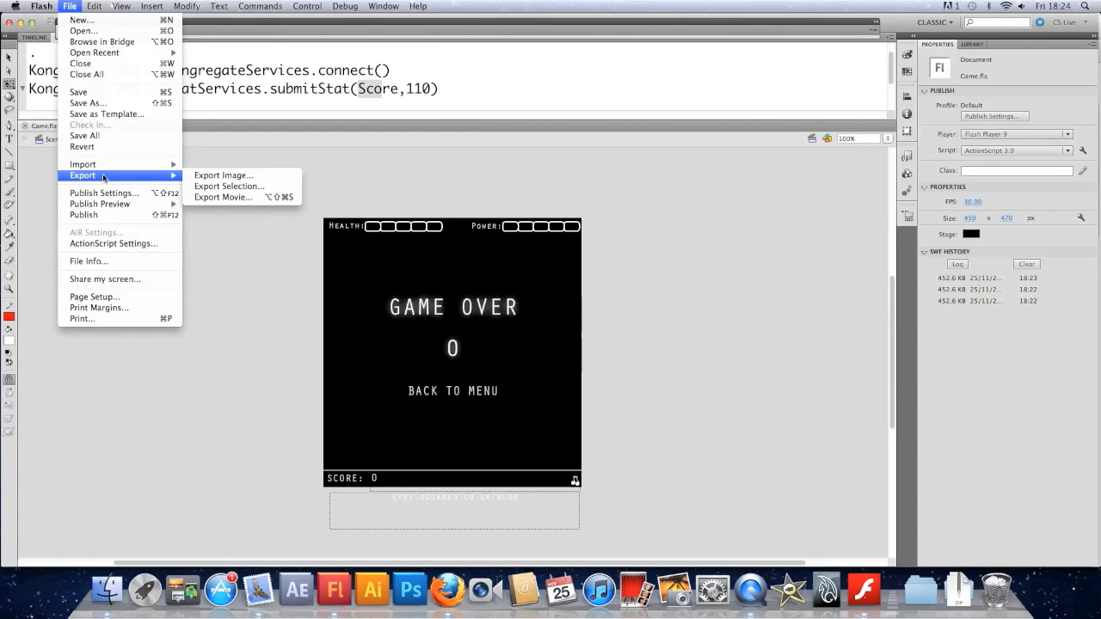
pyautogui.click(222, 197)
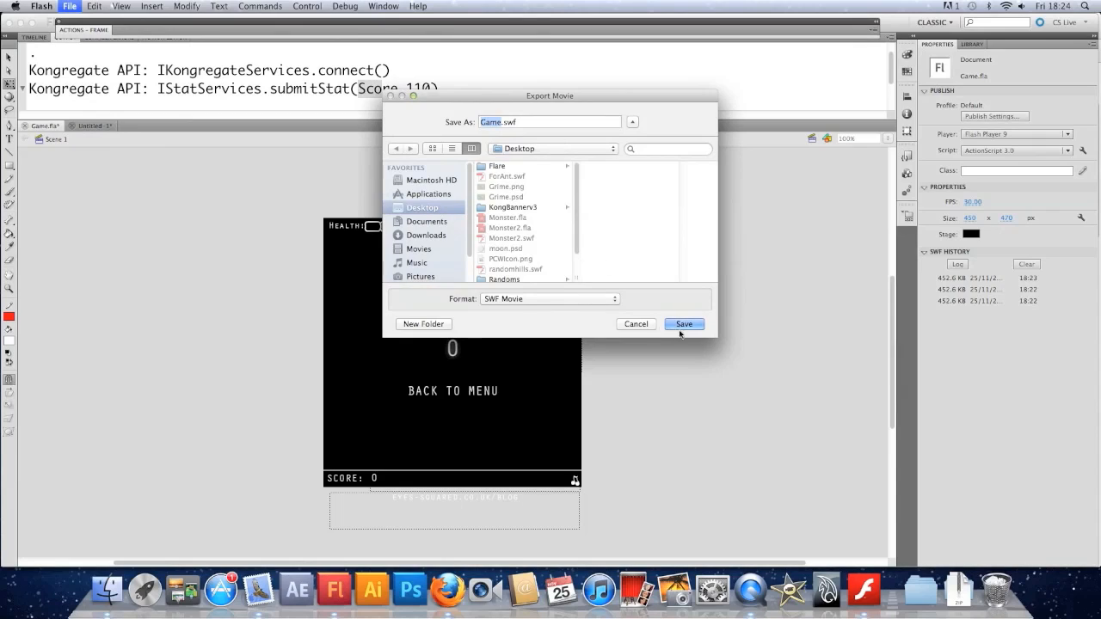
pyautogui.click(684, 324)
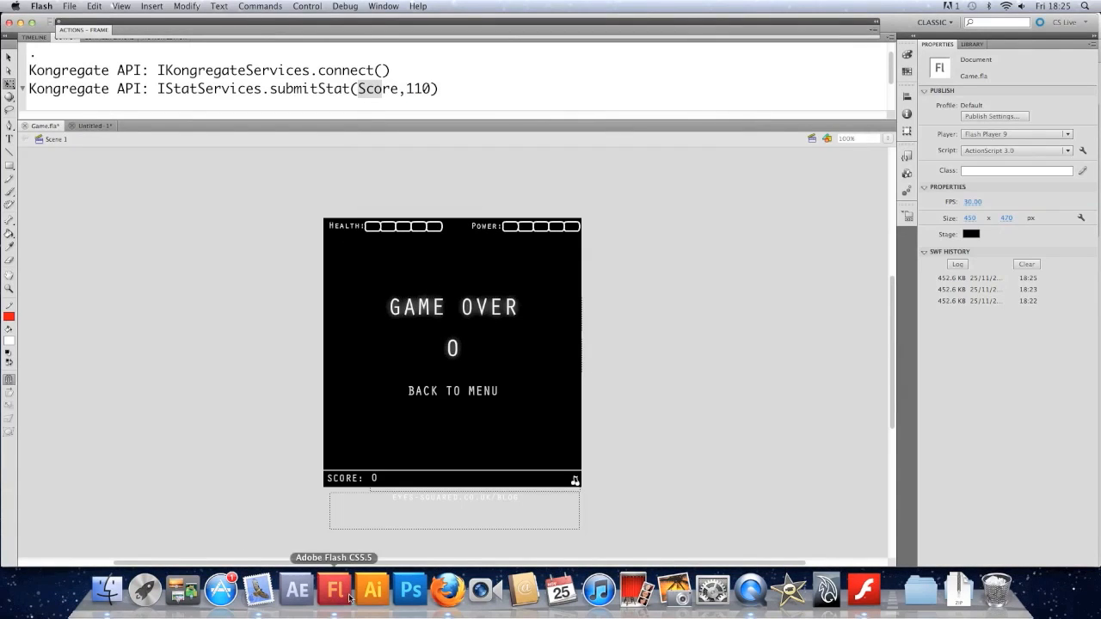
pyautogui.click(446, 592)
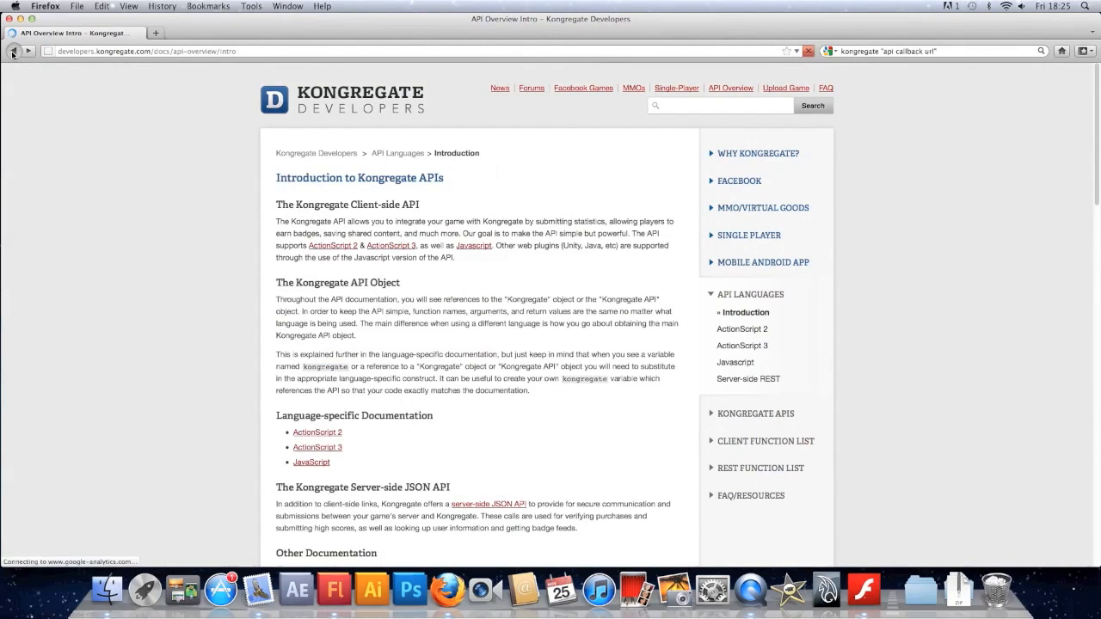
# Step: From the Kongregate home page account dropdown, choose Upload a Game
pyautogui.click(14, 56)
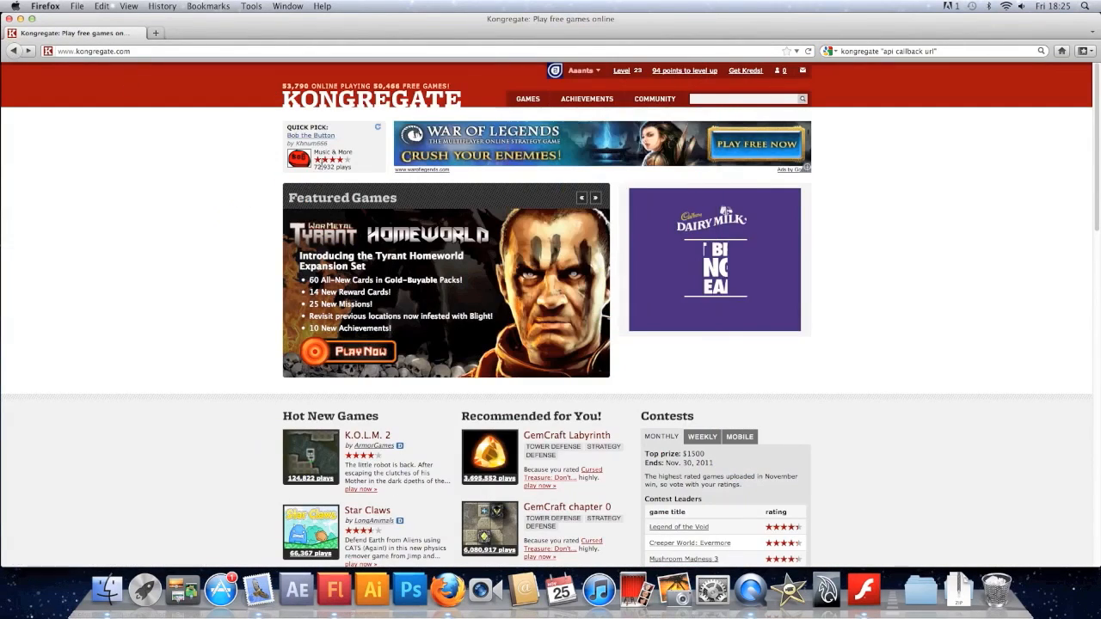
pyautogui.click(579, 71)
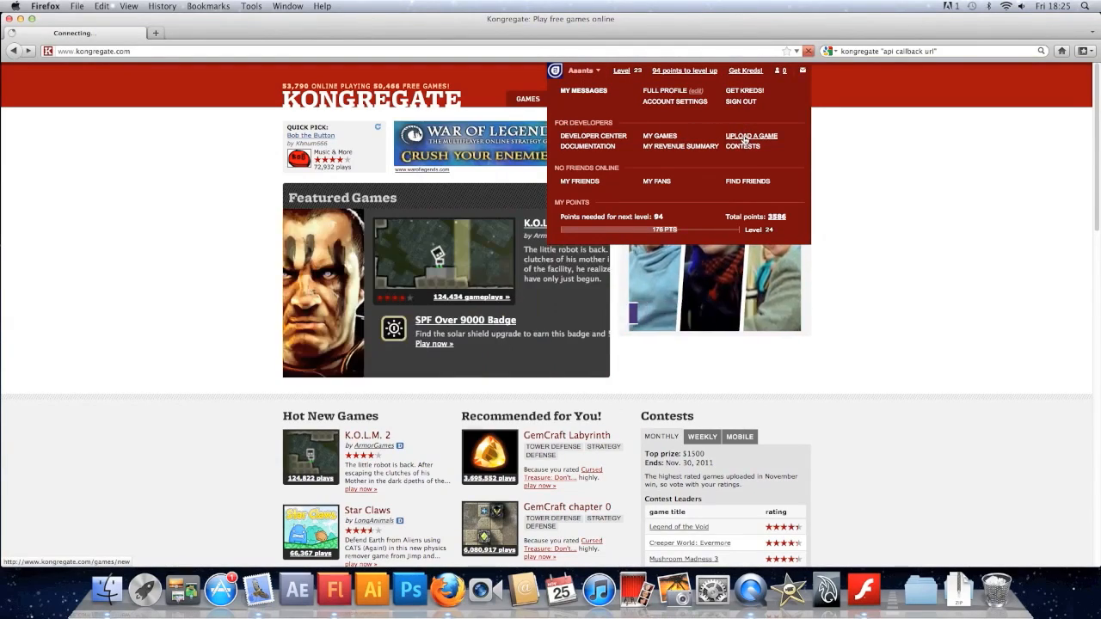
pyautogui.click(751, 136)
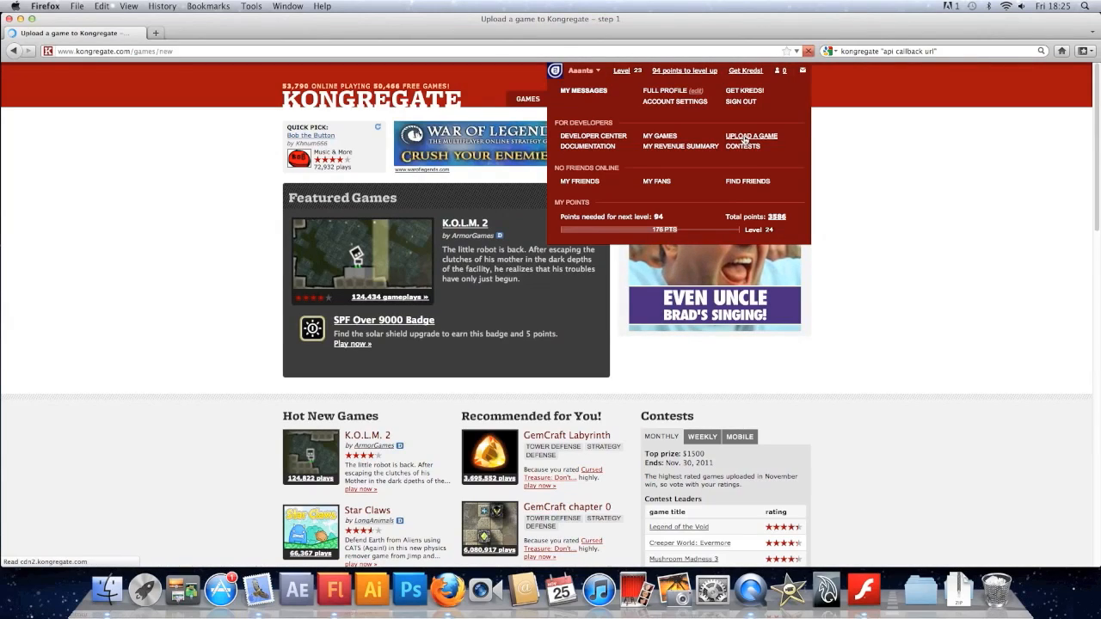
pyautogui.click(752, 136)
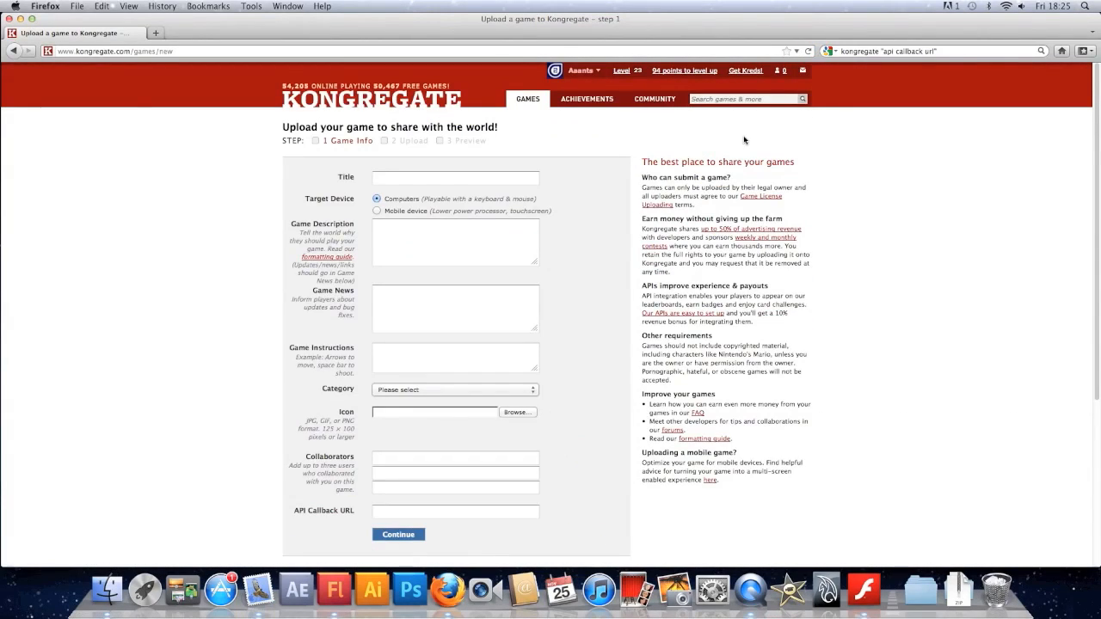
pyautogui.moveTo(598, 83)
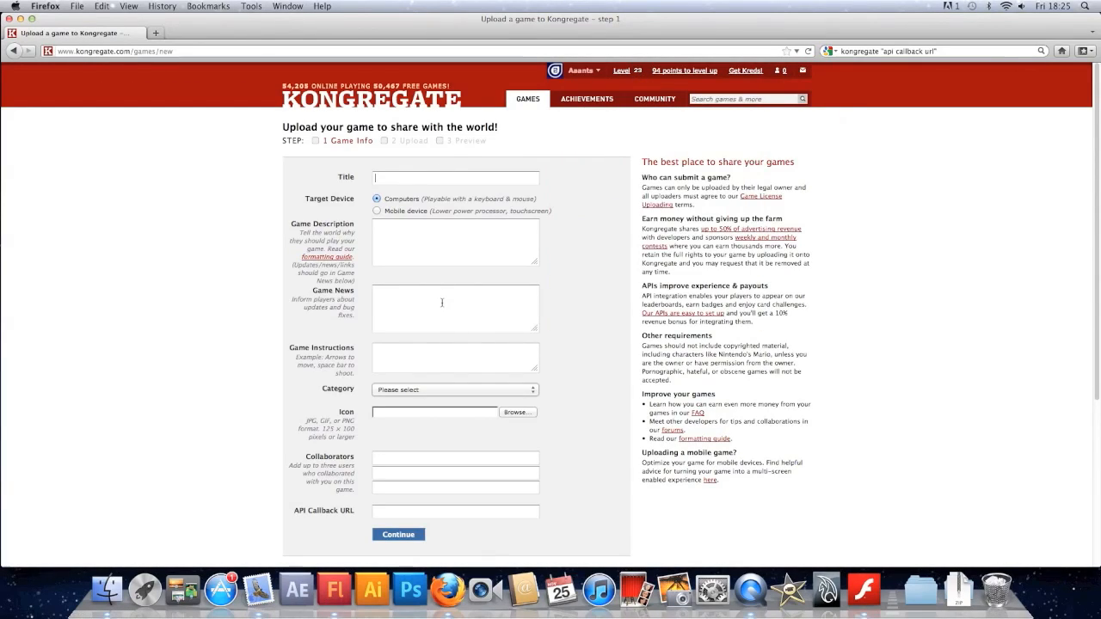
# Step: Enter the title 'Point, Click Win!' and a fast-paced shooting game description
pyautogui.write('Point, Click Win!')
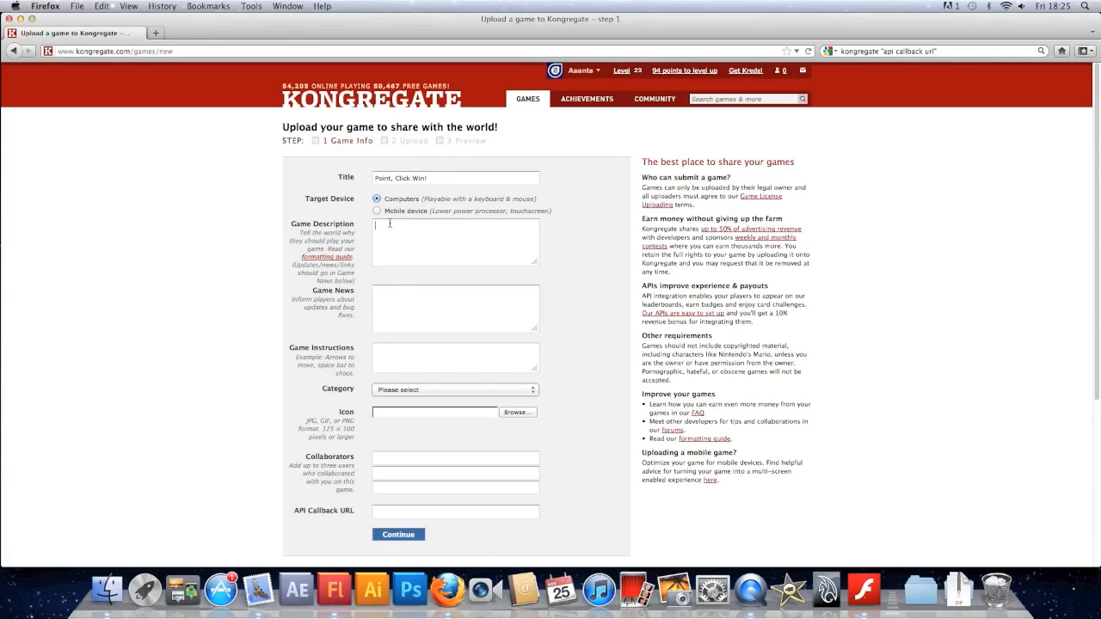
pyautogui.moveTo(466, 301)
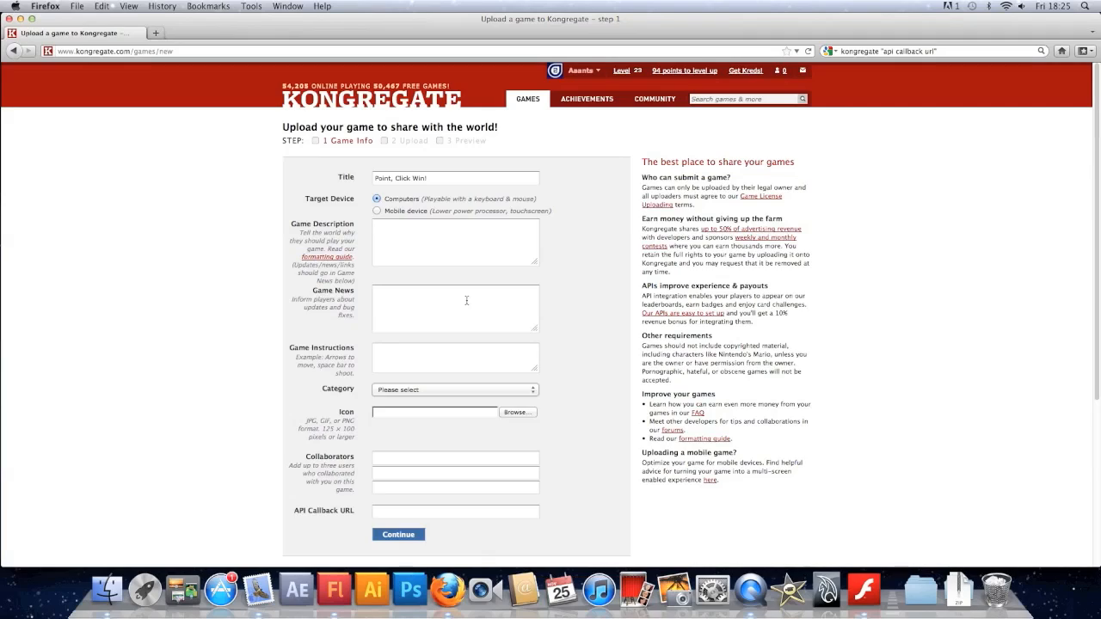
pyautogui.write('Fast paced shooting action!')
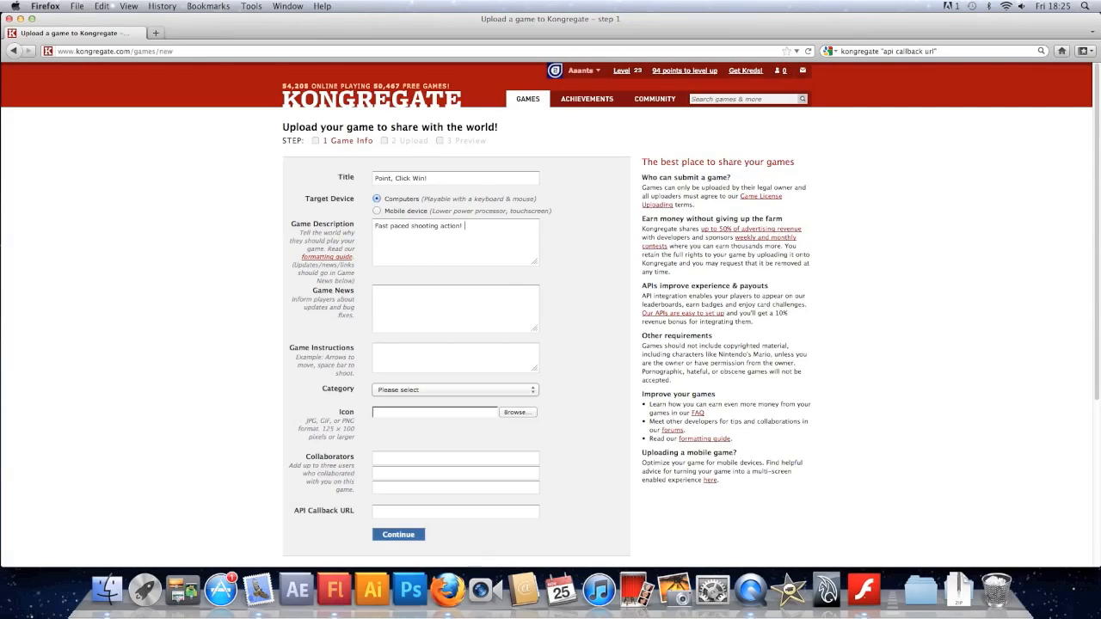
pyautogui.write('Use the associated v')
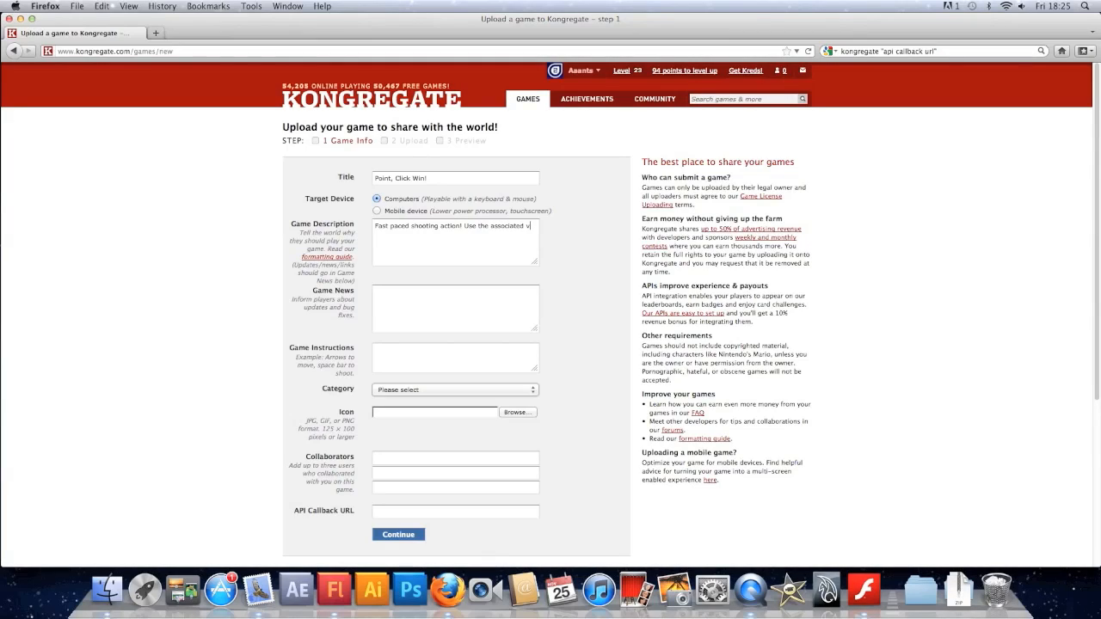
pyautogui.write('ideos to make your')
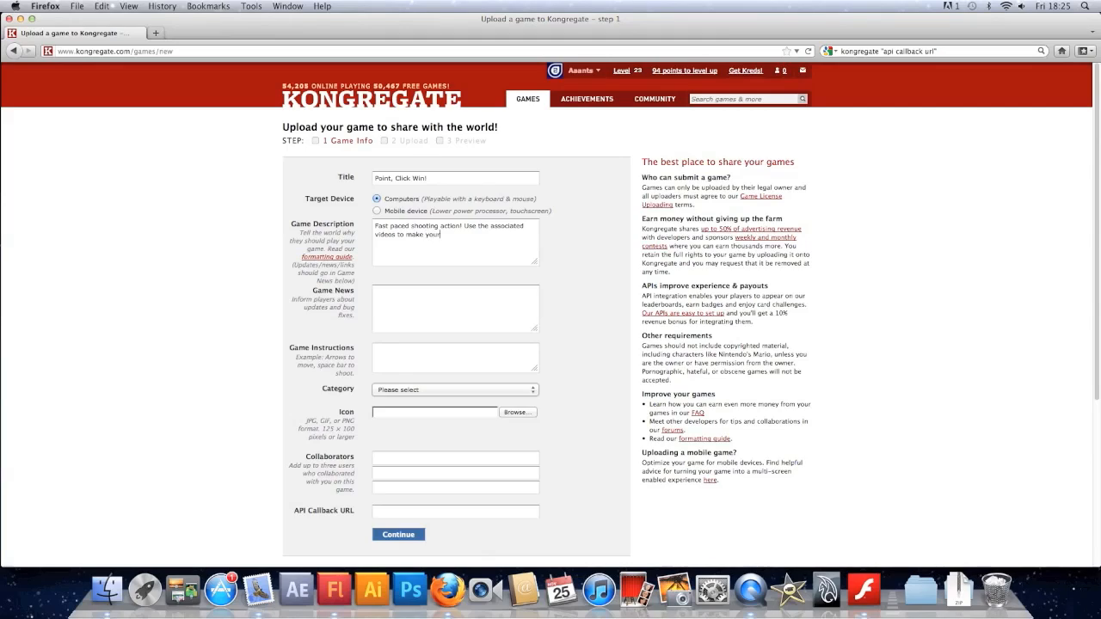
pyautogui.write('own Flash games')
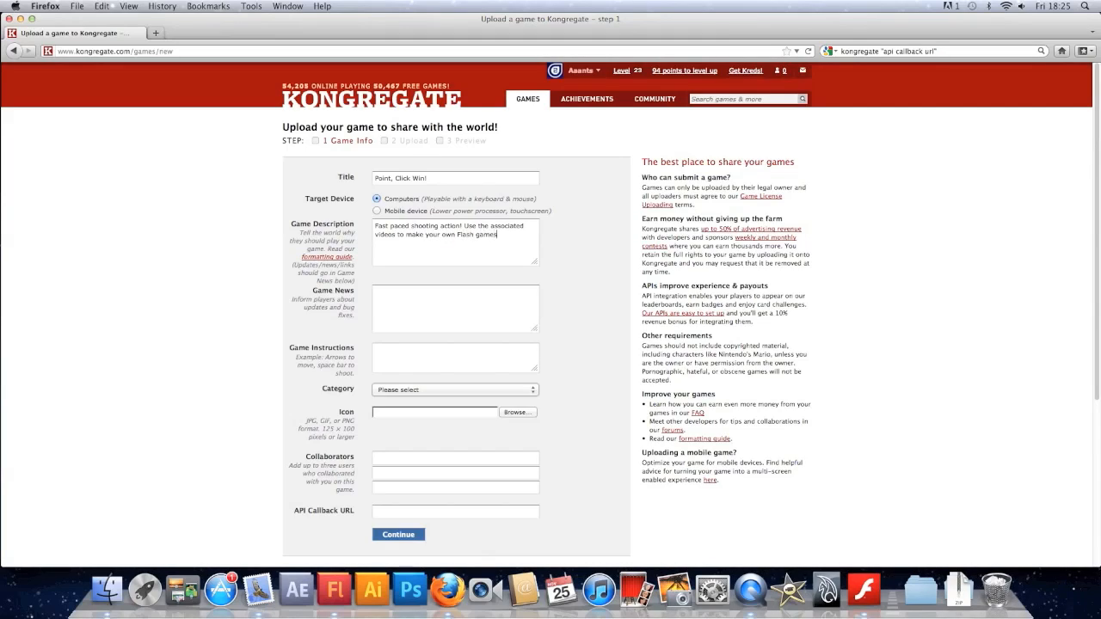
# Step: Enter instructions to aim and shoot with the mouse and use A, S and D
pyautogui.click(435, 301)
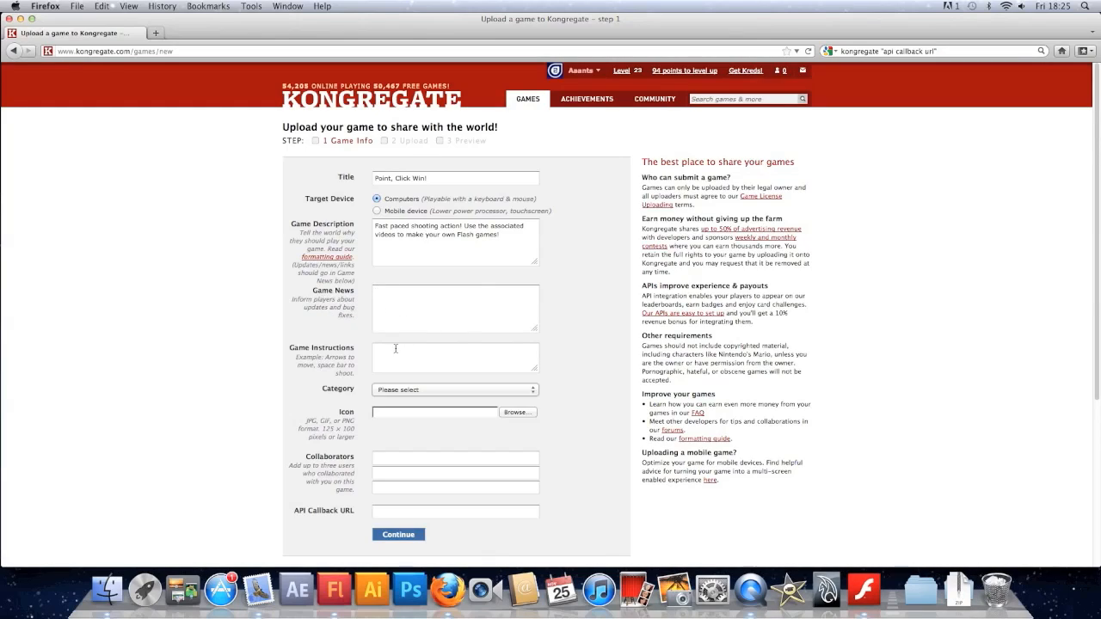
pyautogui.write('Use the mouse to A')
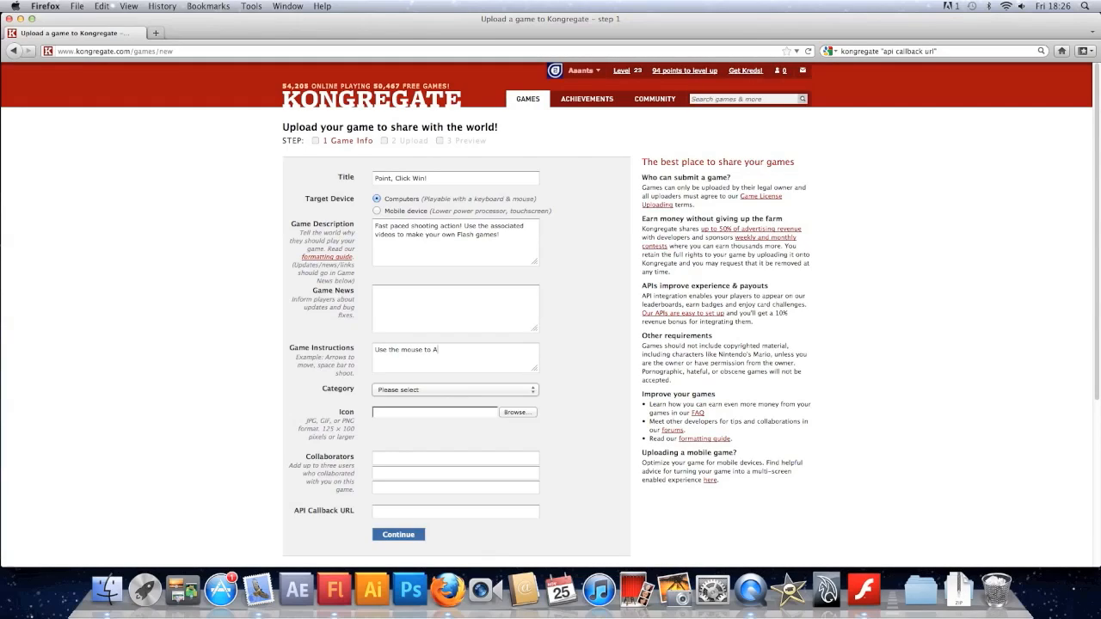
pyautogui.write('im and shoot.')
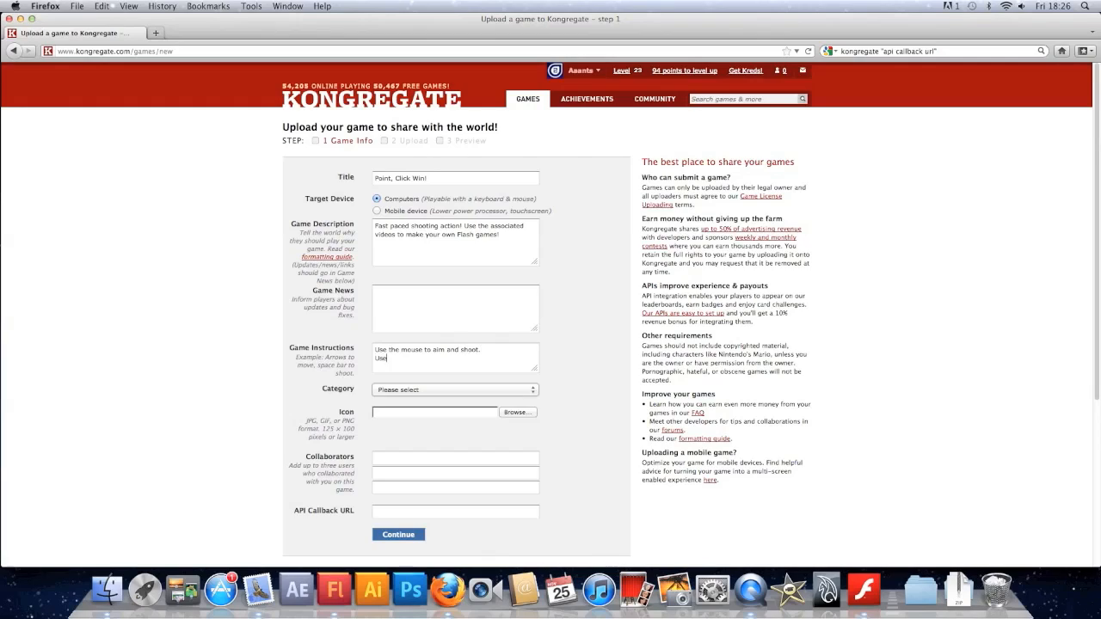
pyautogui.write('the A,S')
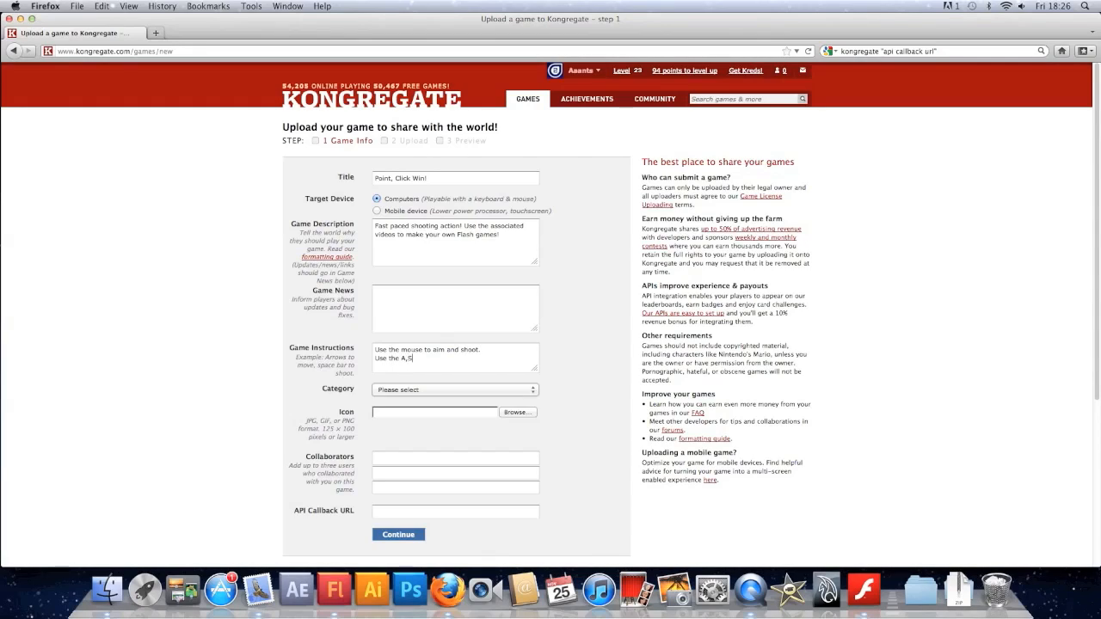
pyautogui.write('and D')
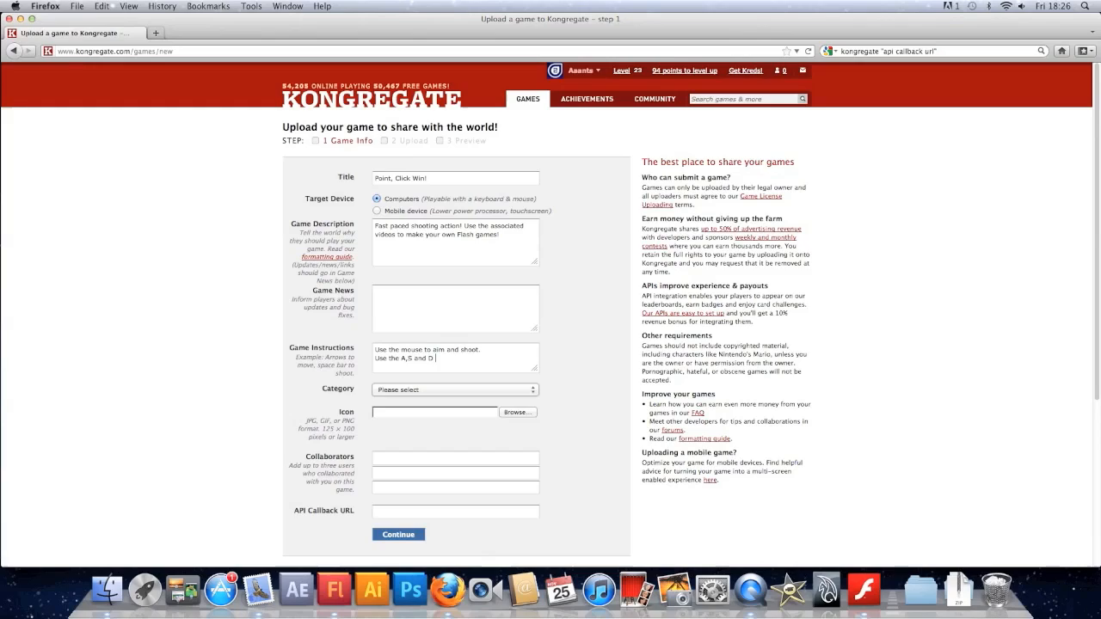
pyautogui.write('keys to trigge')
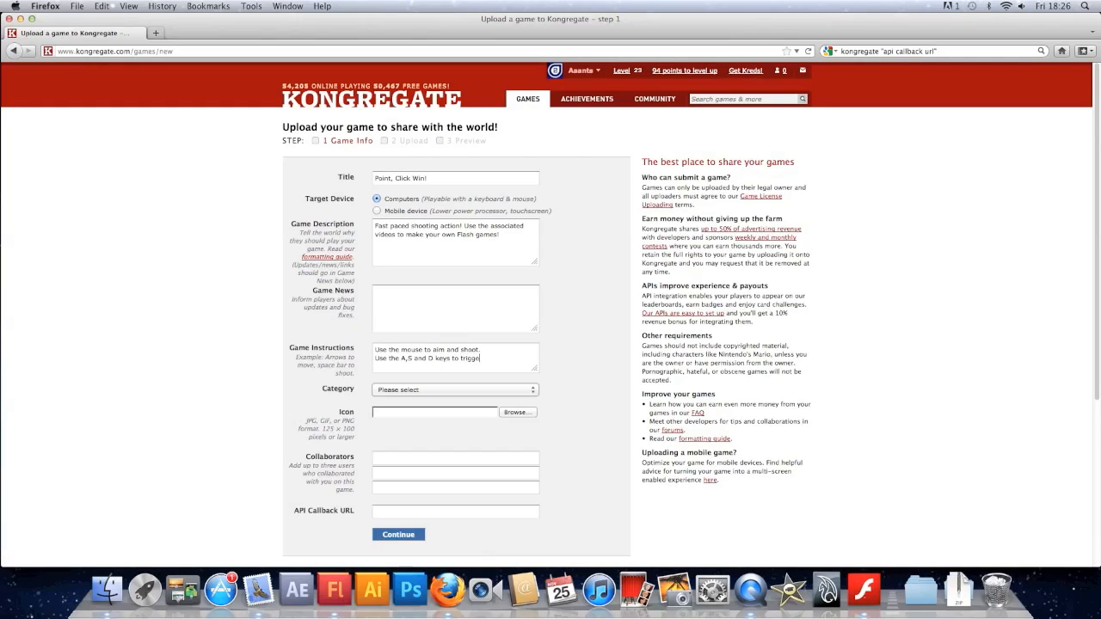
pyautogui.write('ey comb')
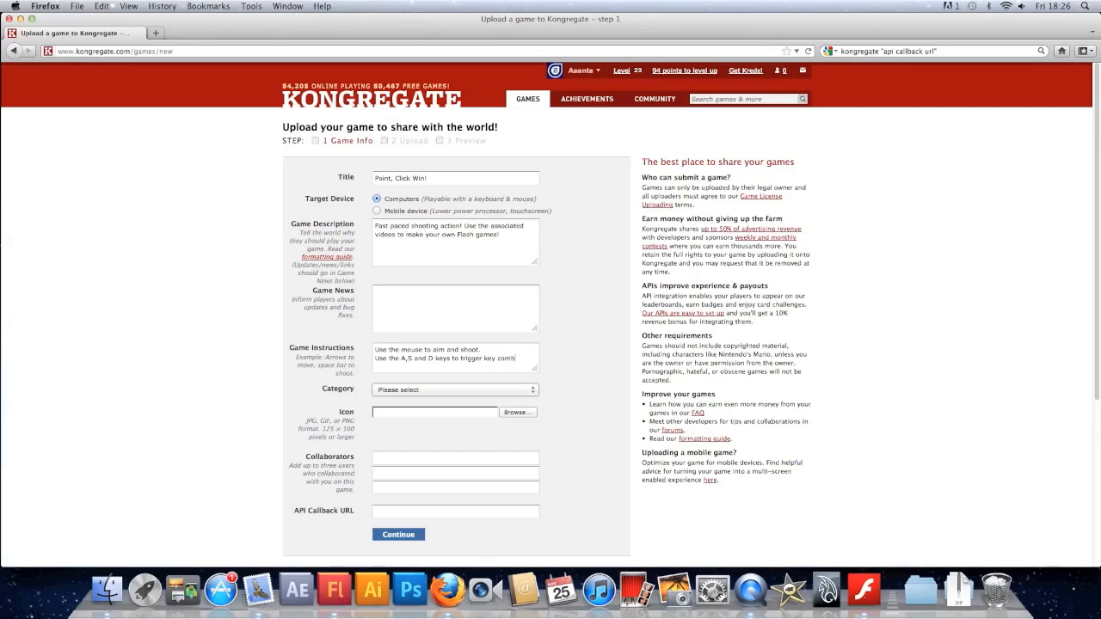
pyautogui.click(454, 389)
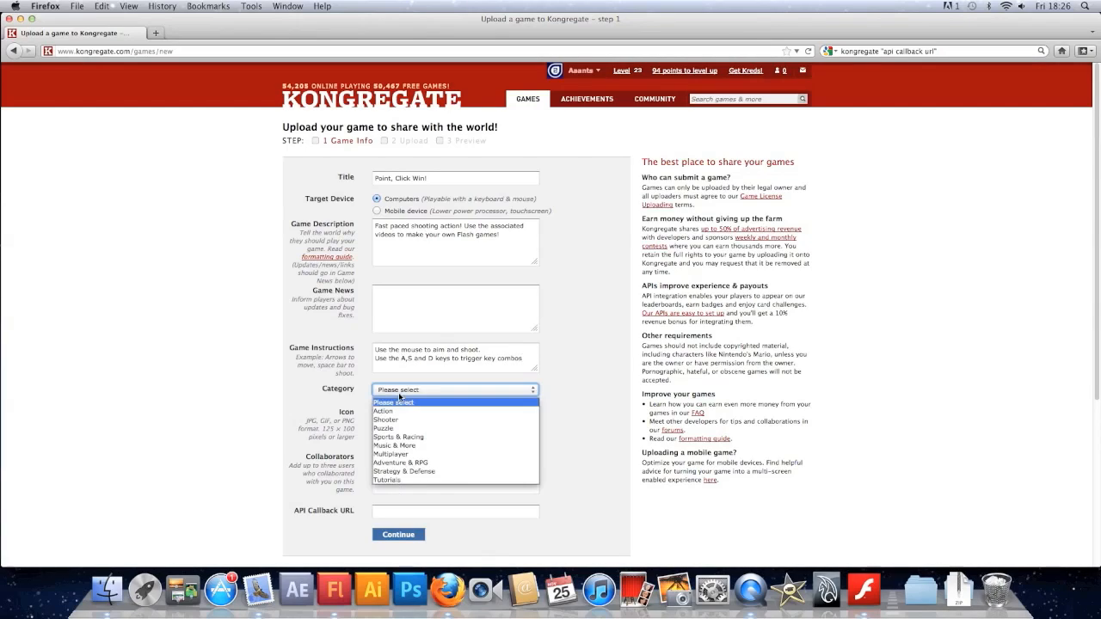
pyautogui.moveTo(387, 481)
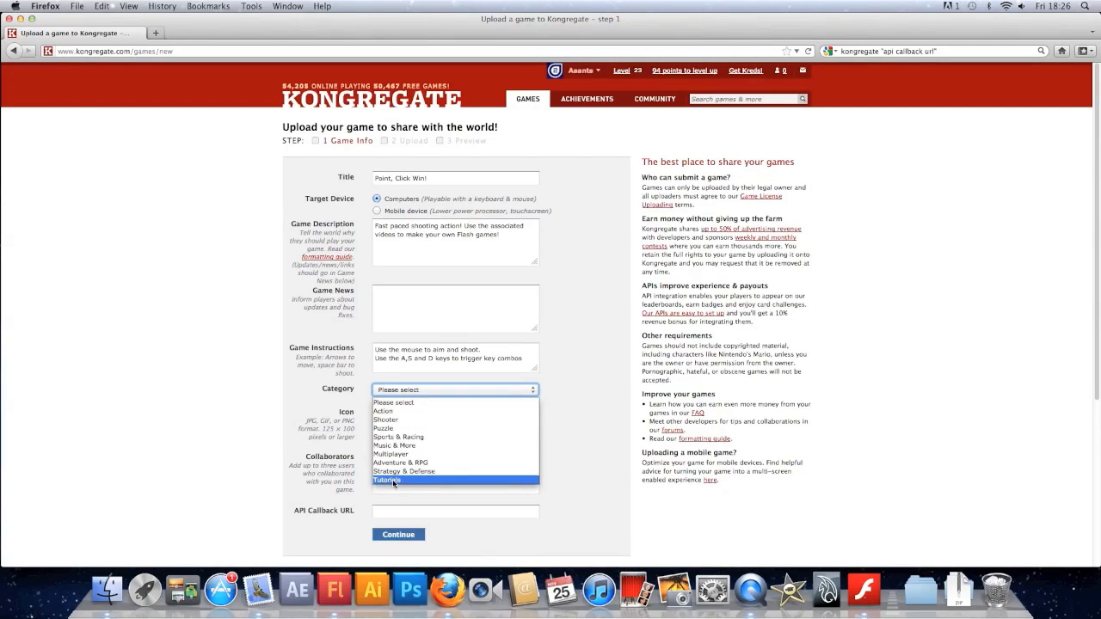
# Step: Choose Shooter as the category and attach PCWIcon.png from the Desktop as the icon
pyautogui.click(386, 420)
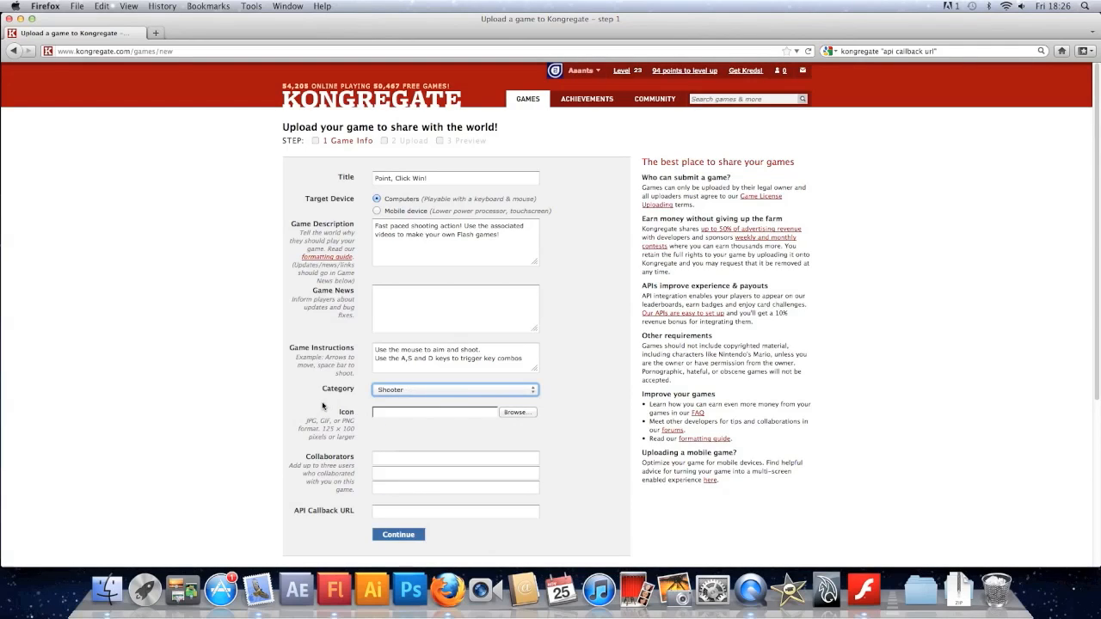
pyautogui.click(517, 412)
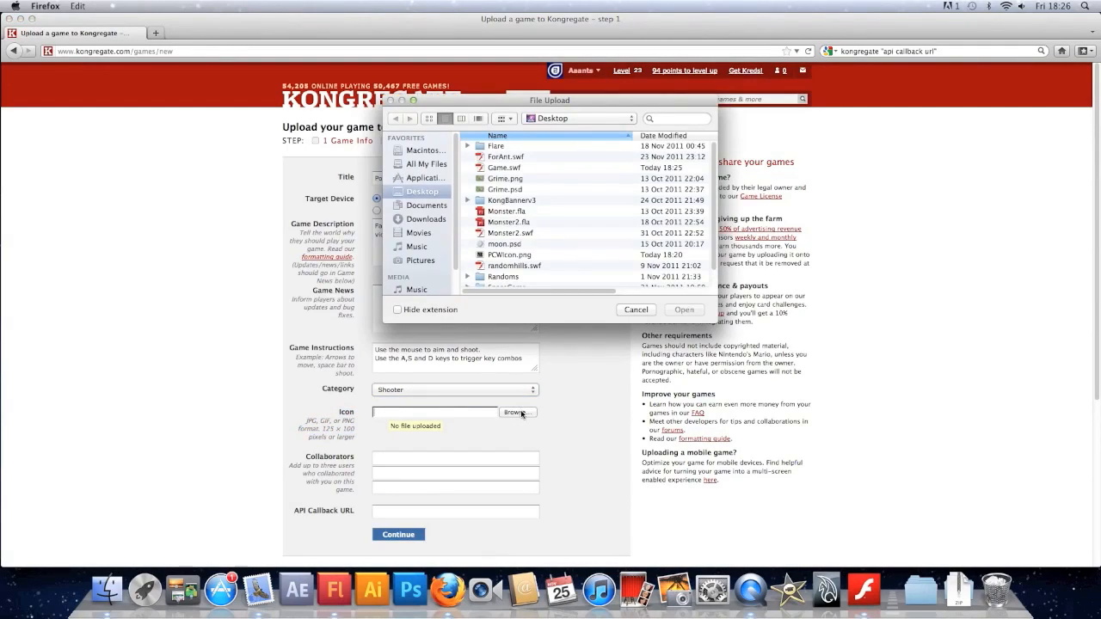
pyautogui.click(511, 240)
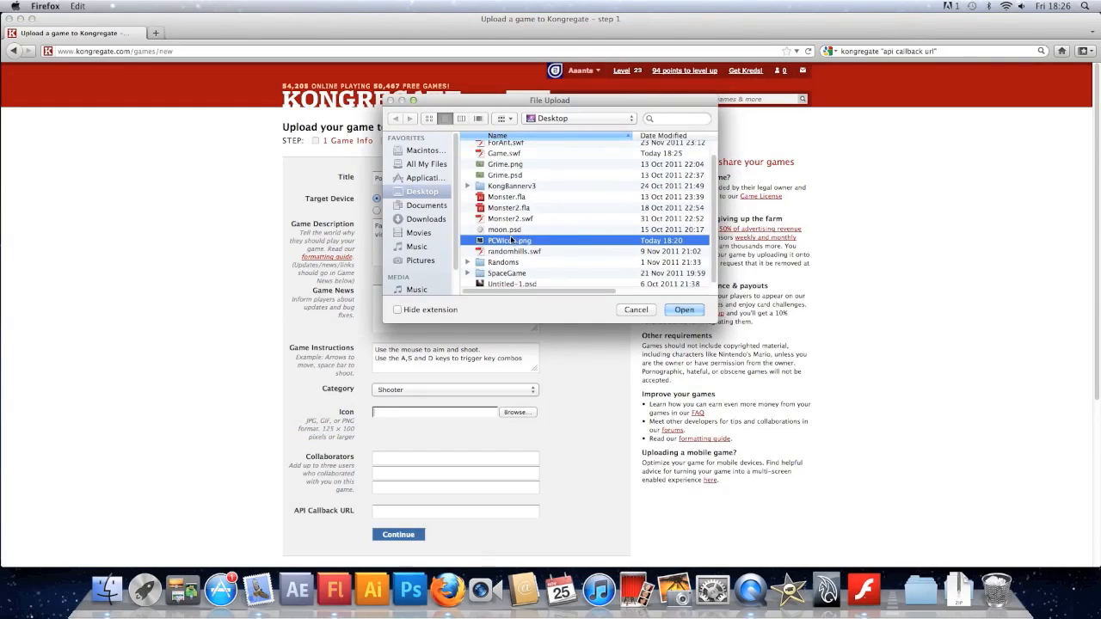
pyautogui.click(684, 309)
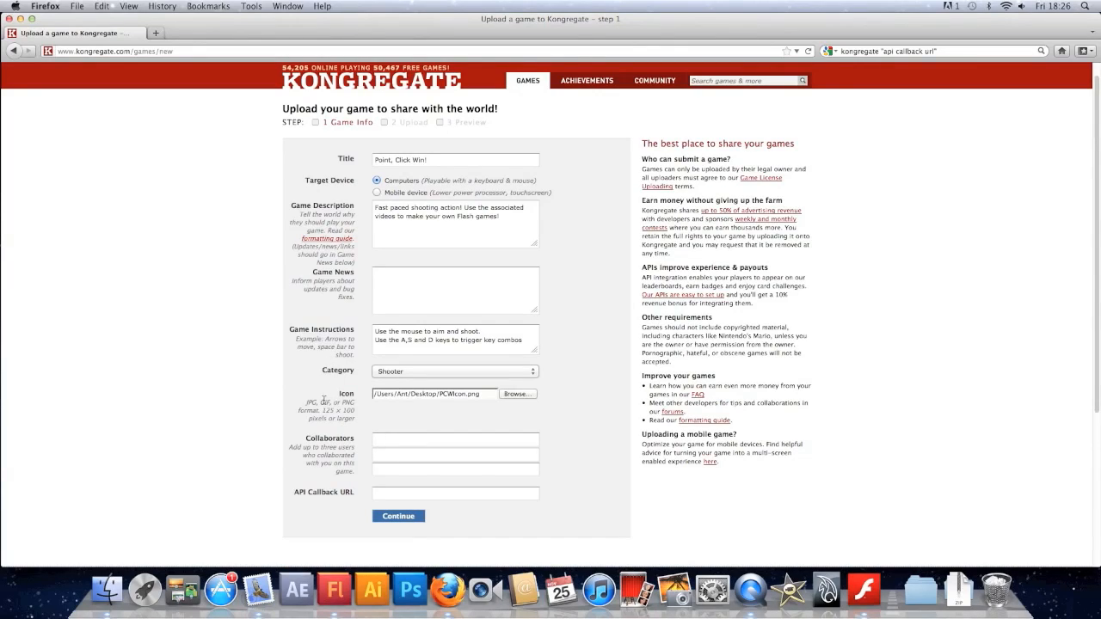
pyautogui.moveTo(541, 419)
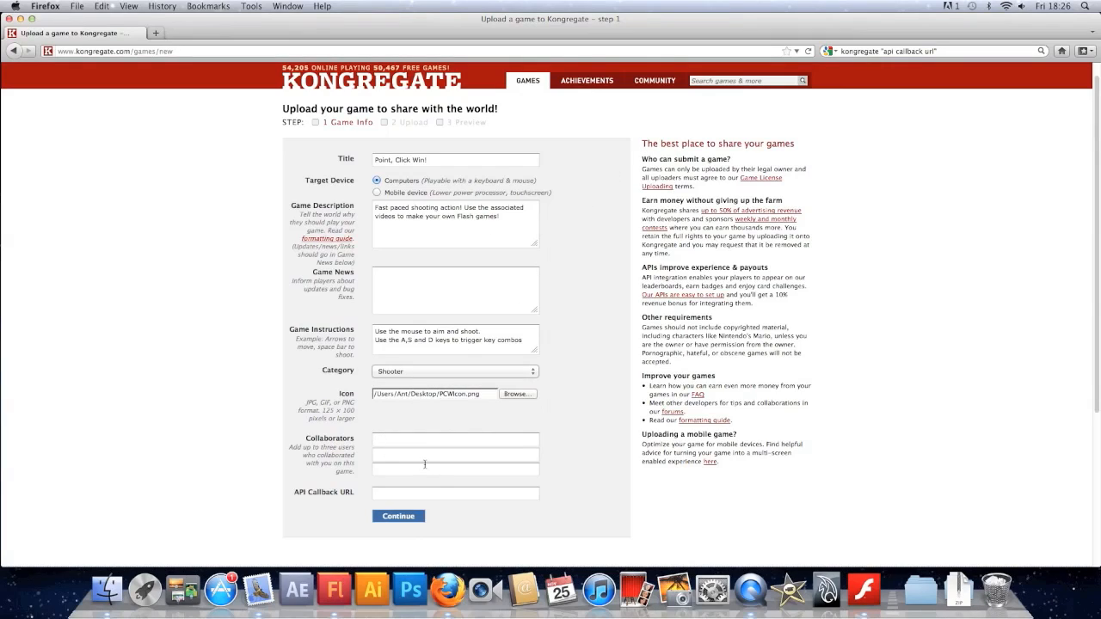
# Step: Add collaborator 'Musical B…' and continue to the step 2 Upload page
pyautogui.write('Musical')
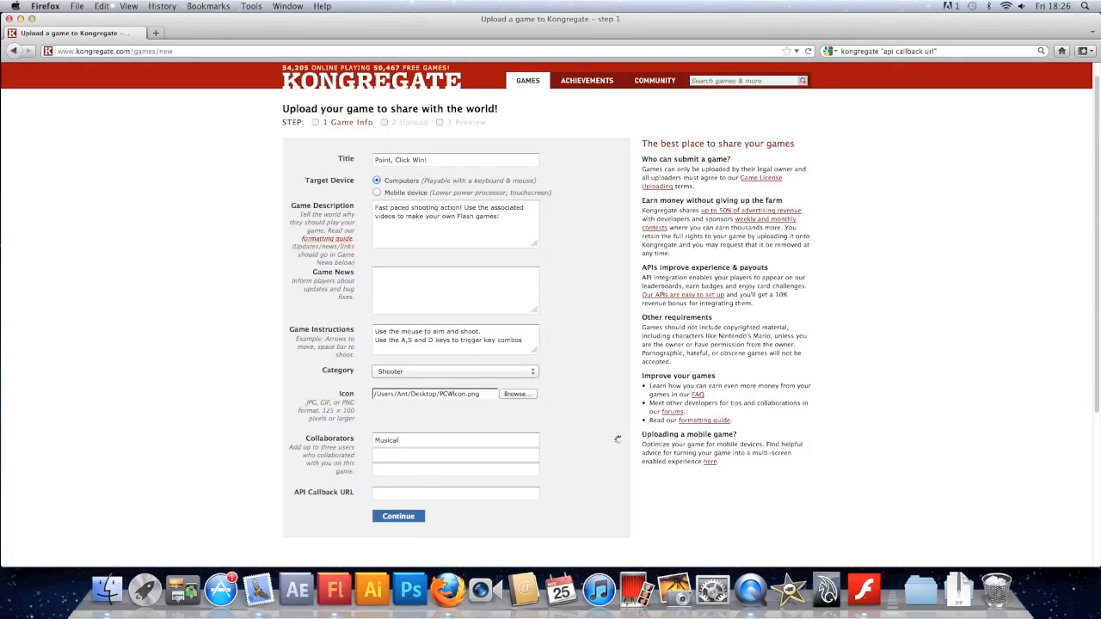
pyautogui.write('B')
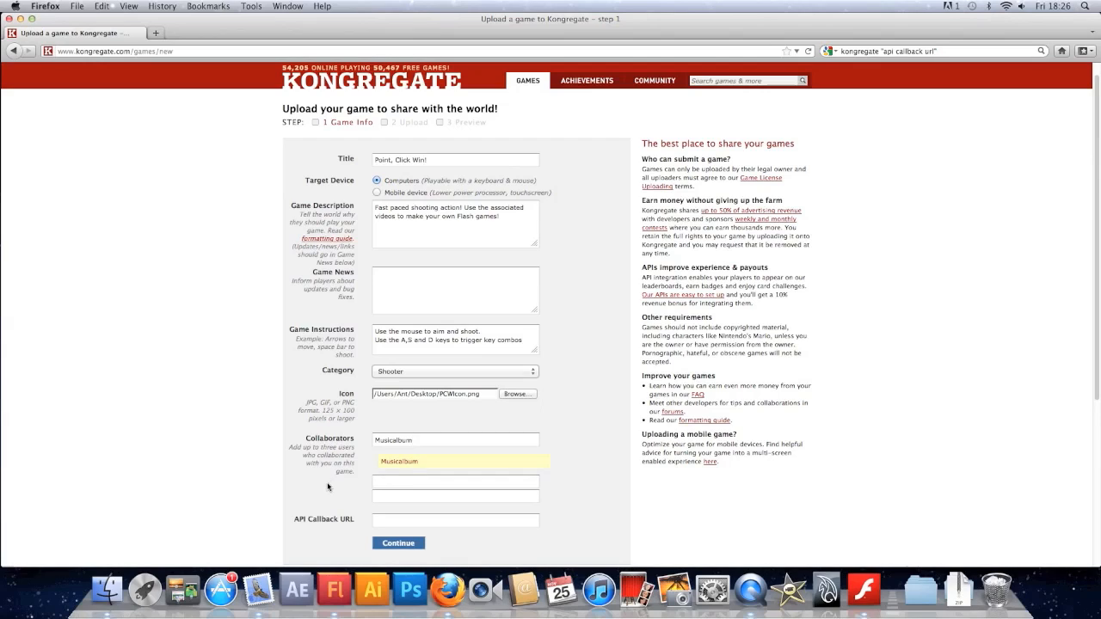
pyautogui.scroll(-3)
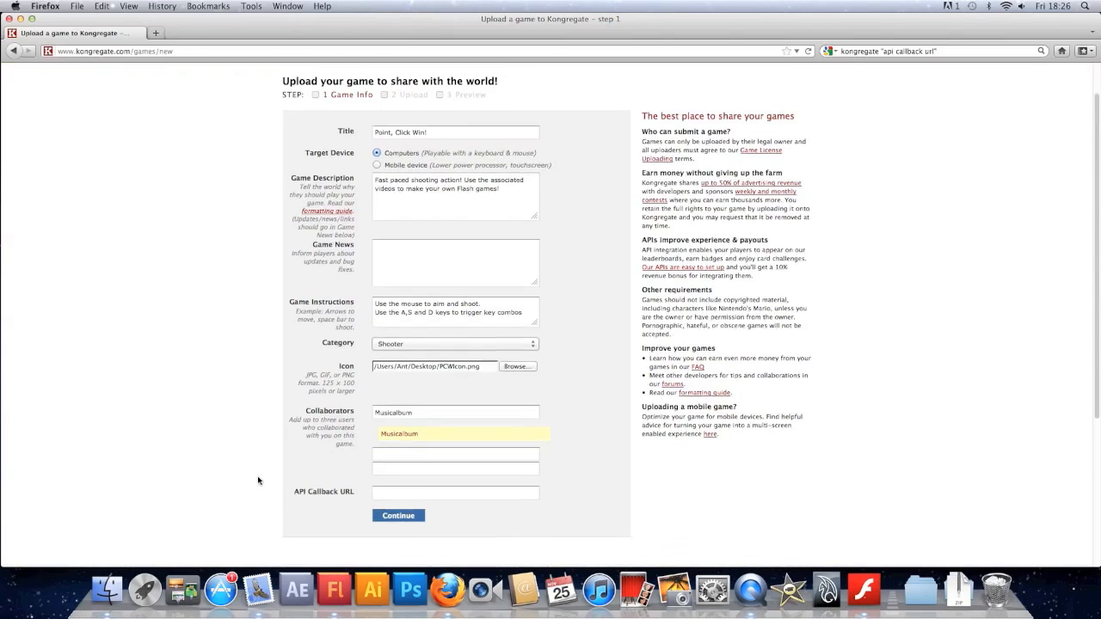
pyautogui.scroll(-3)
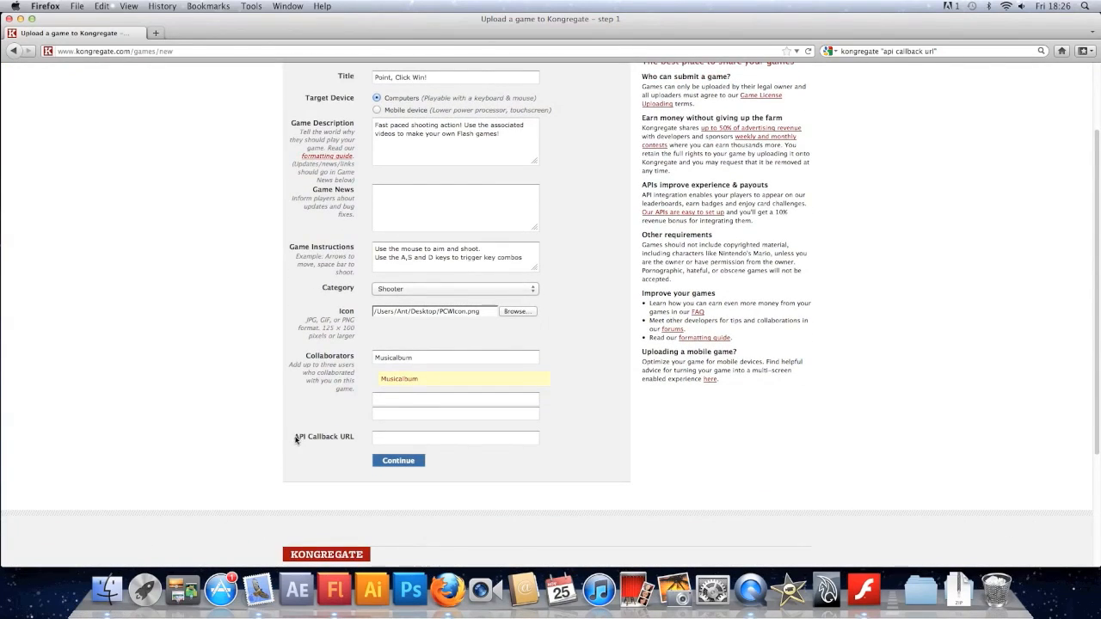
pyautogui.moveTo(423, 393)
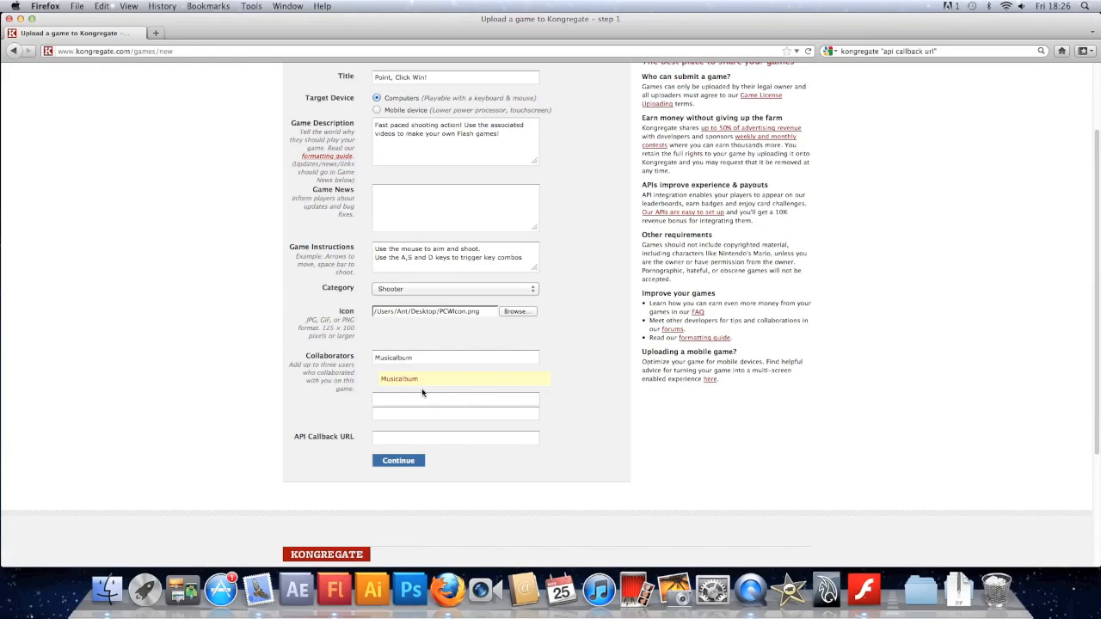
pyautogui.moveTo(344, 417)
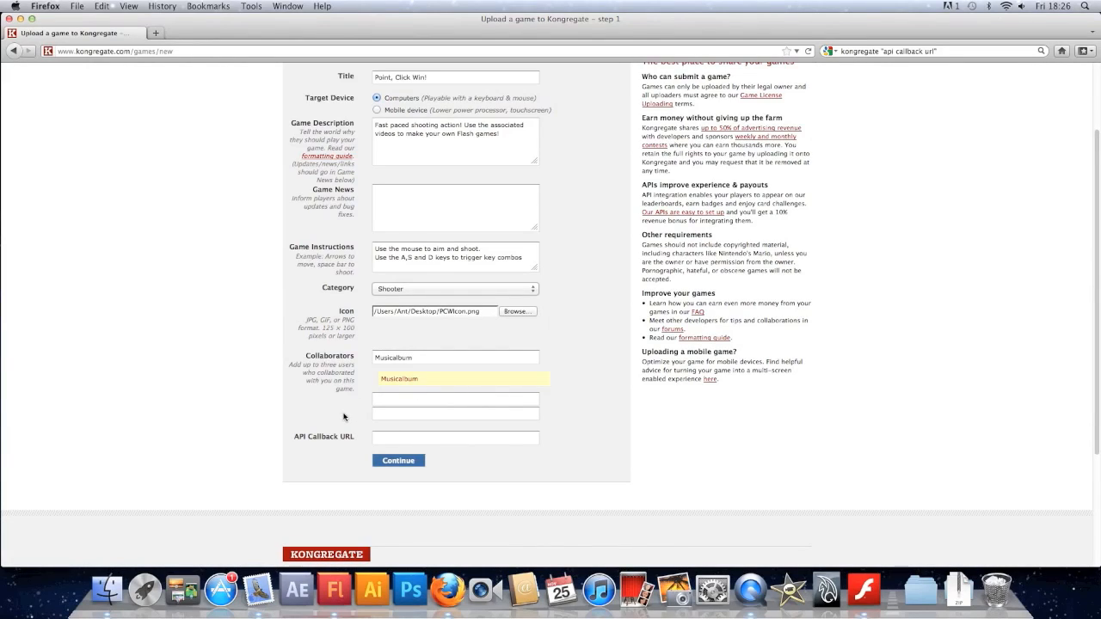
pyautogui.moveTo(381, 416)
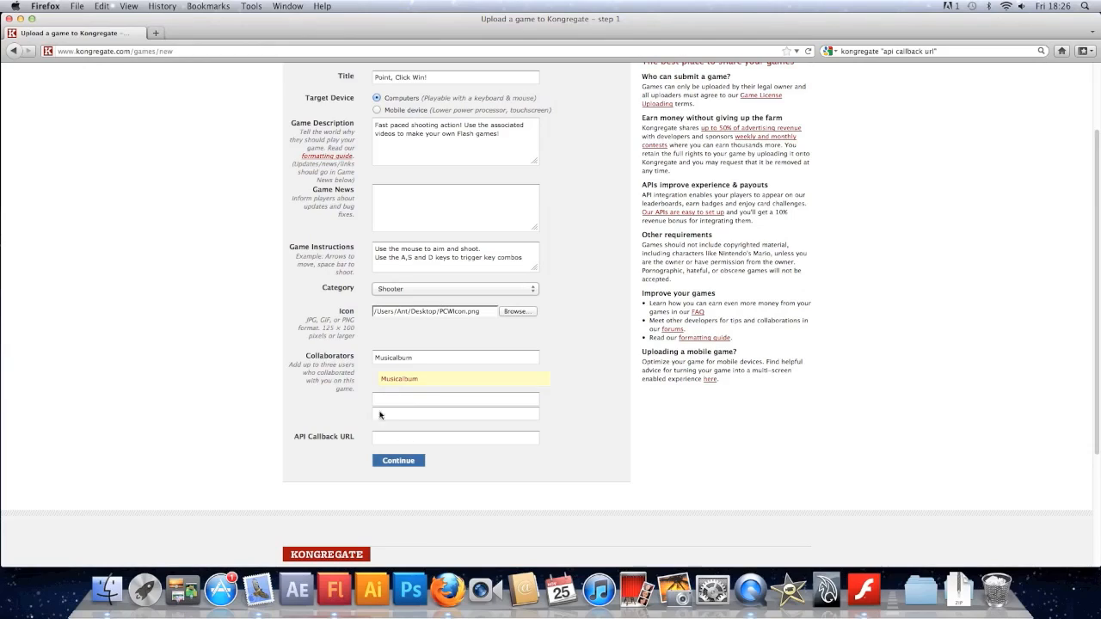
pyautogui.moveTo(315, 316)
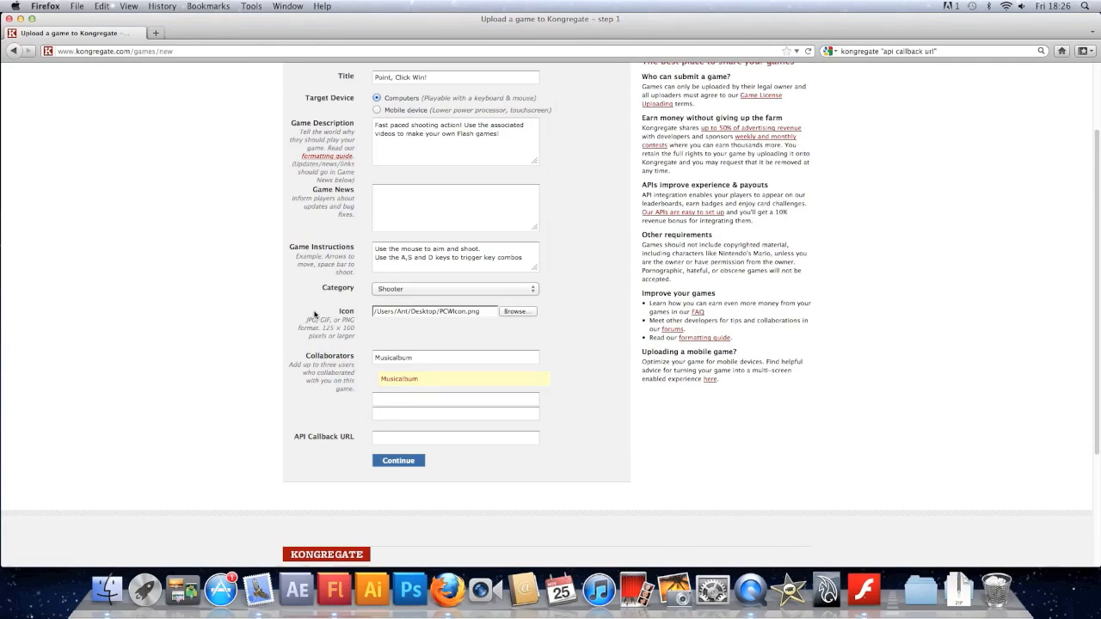
pyautogui.click(398, 460)
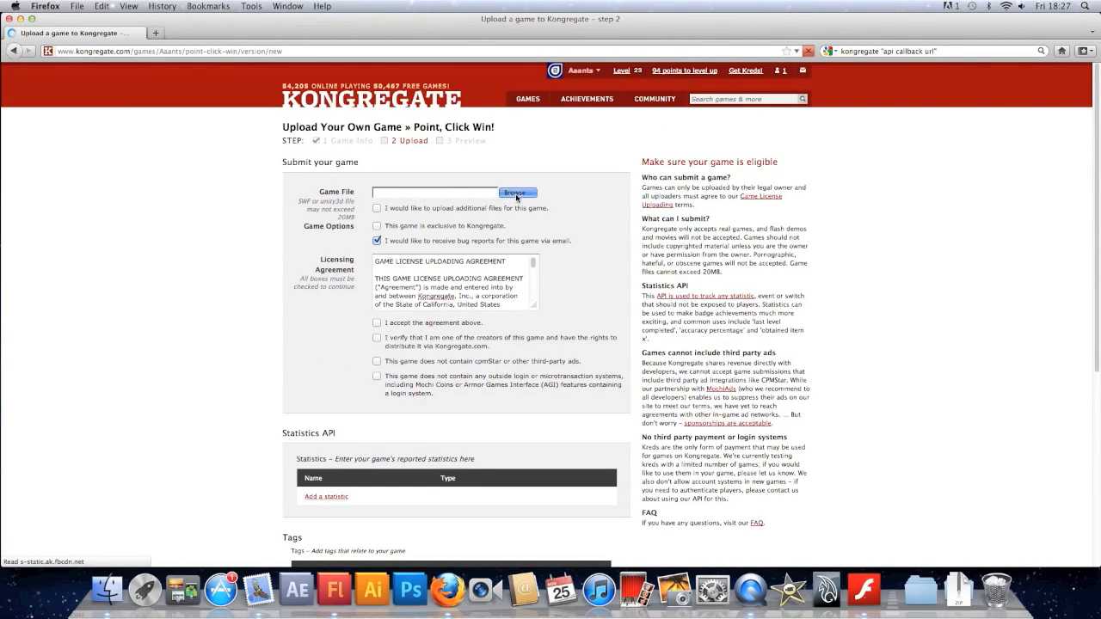
# Step: Attach Game.swf from the Desktop as the upload's game file
pyautogui.click(517, 191)
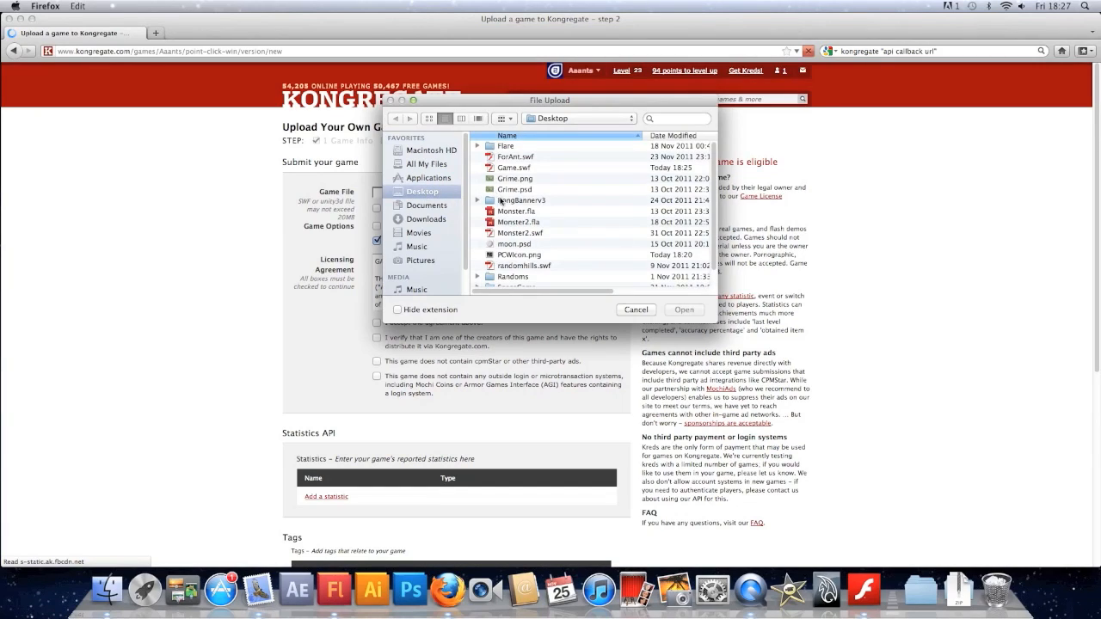
pyautogui.click(513, 156)
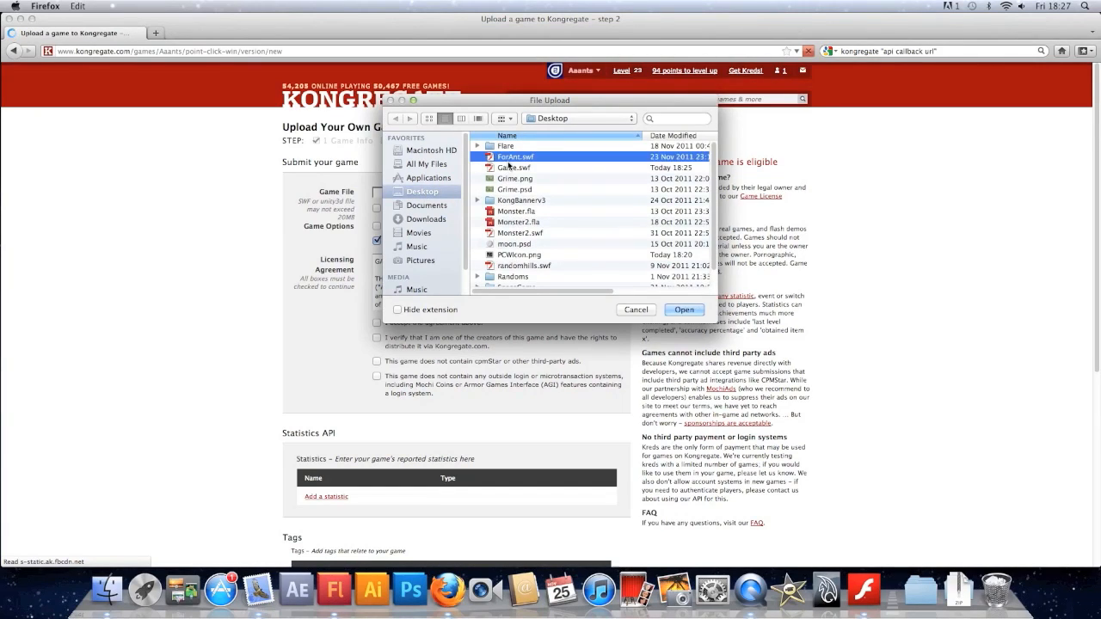
pyautogui.click(684, 310)
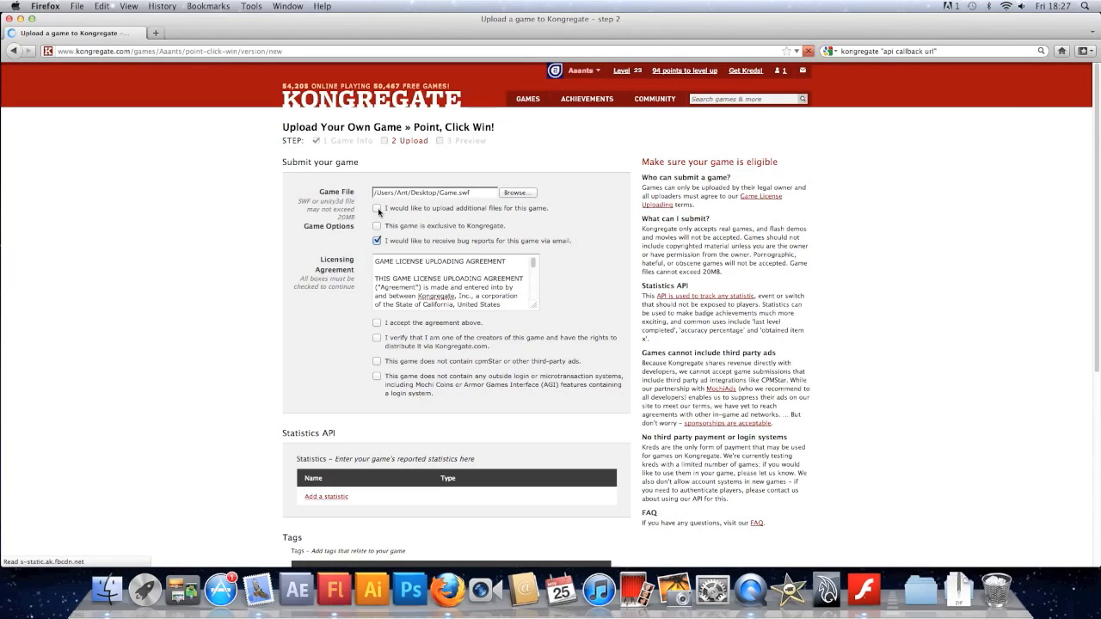
# Step: Mark the game Kongregate-exclusive and accept agreement, creator, no-ads and no-outside-login statements
pyautogui.click(377, 225)
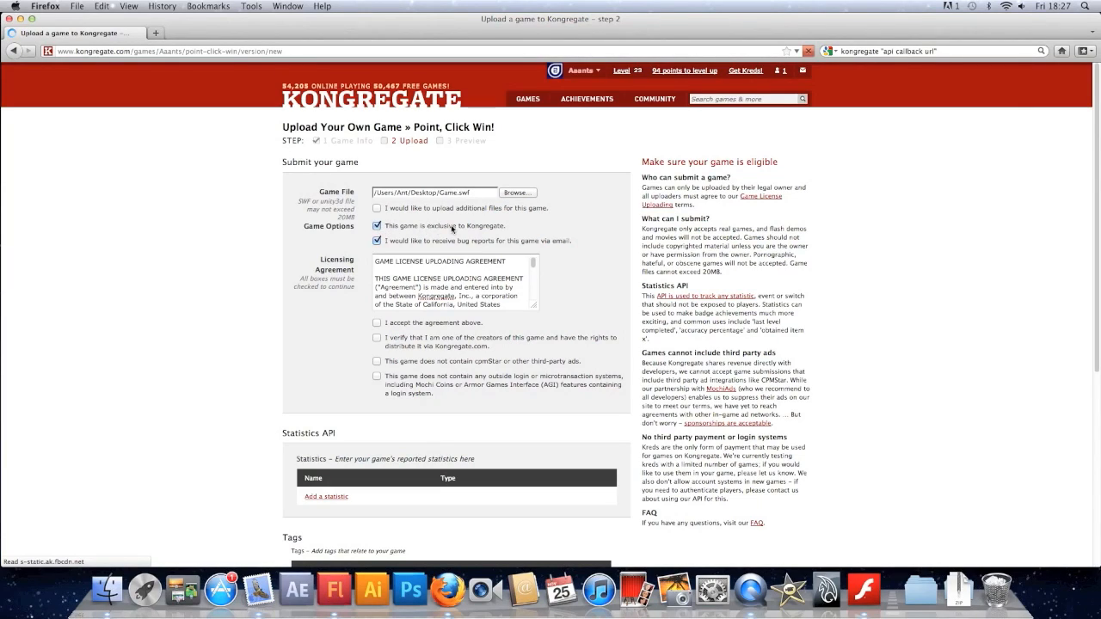
pyautogui.moveTo(378, 241)
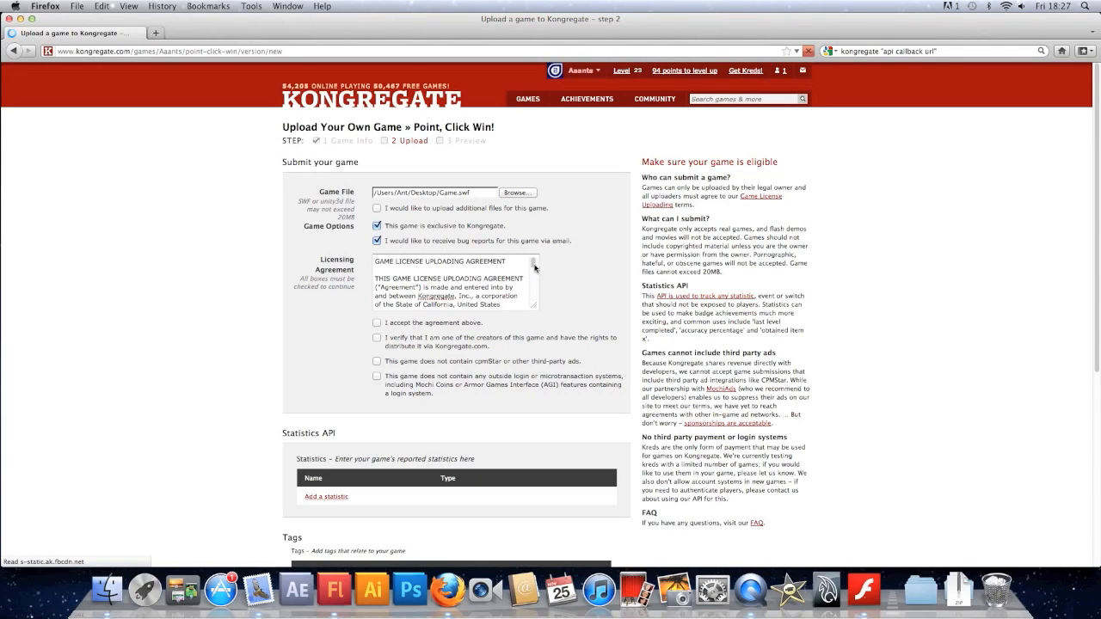
pyautogui.scroll(-3)
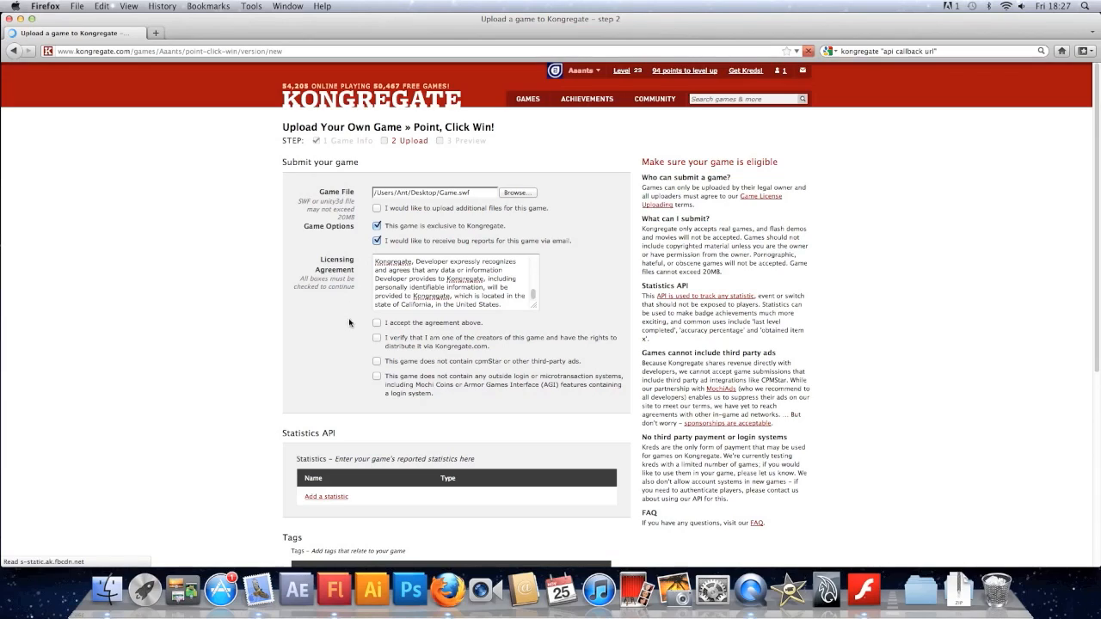
pyautogui.click(377, 323)
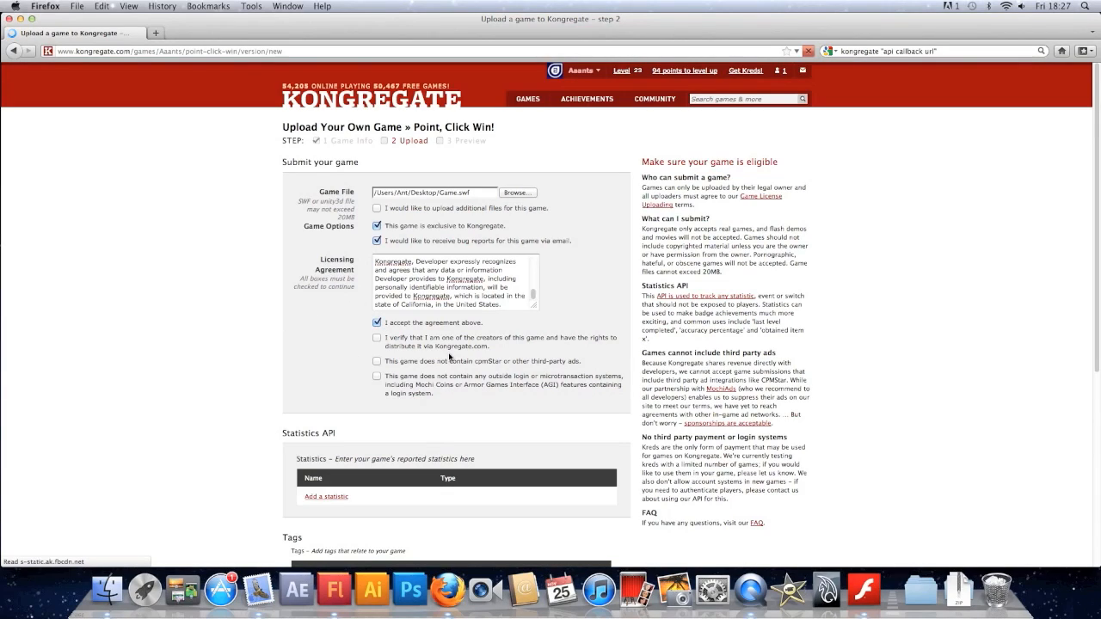
pyautogui.click(376, 338)
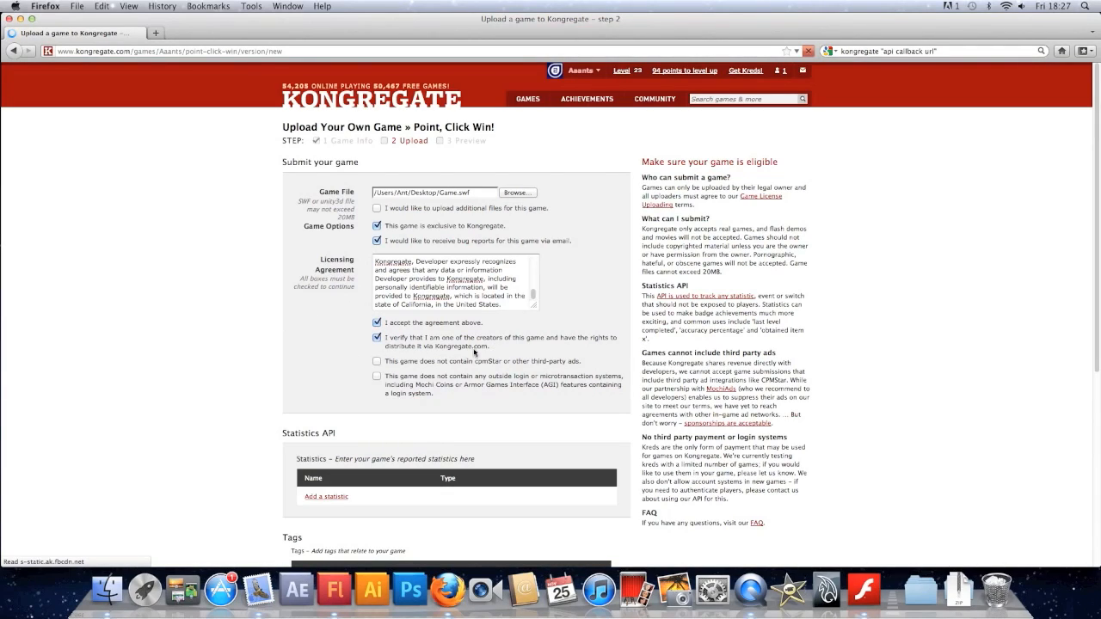
pyautogui.moveTo(420, 365)
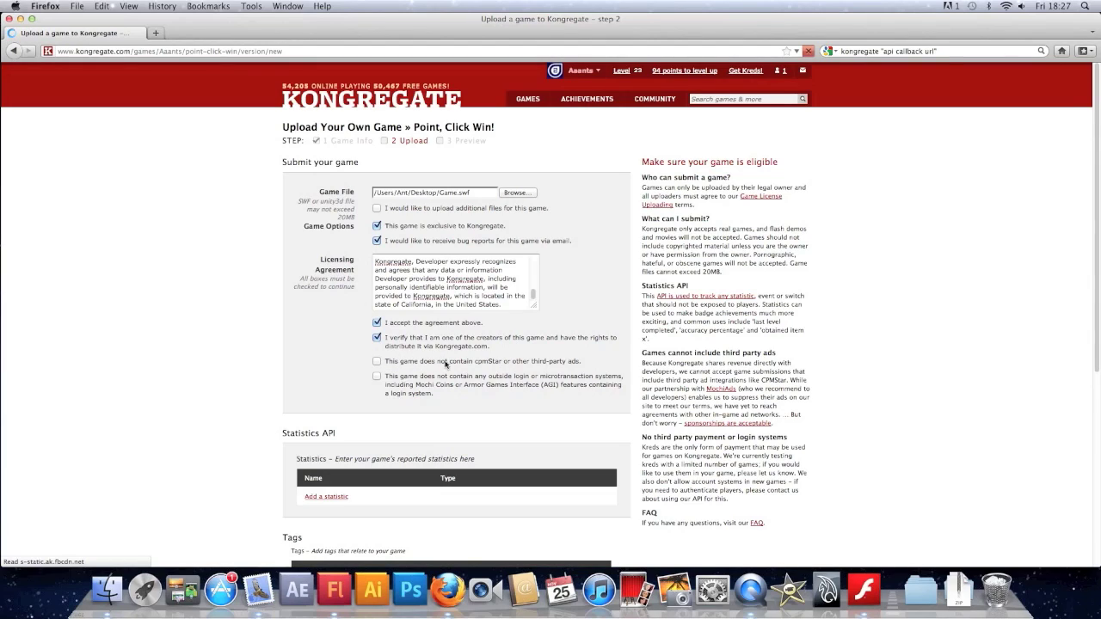
pyautogui.click(377, 361)
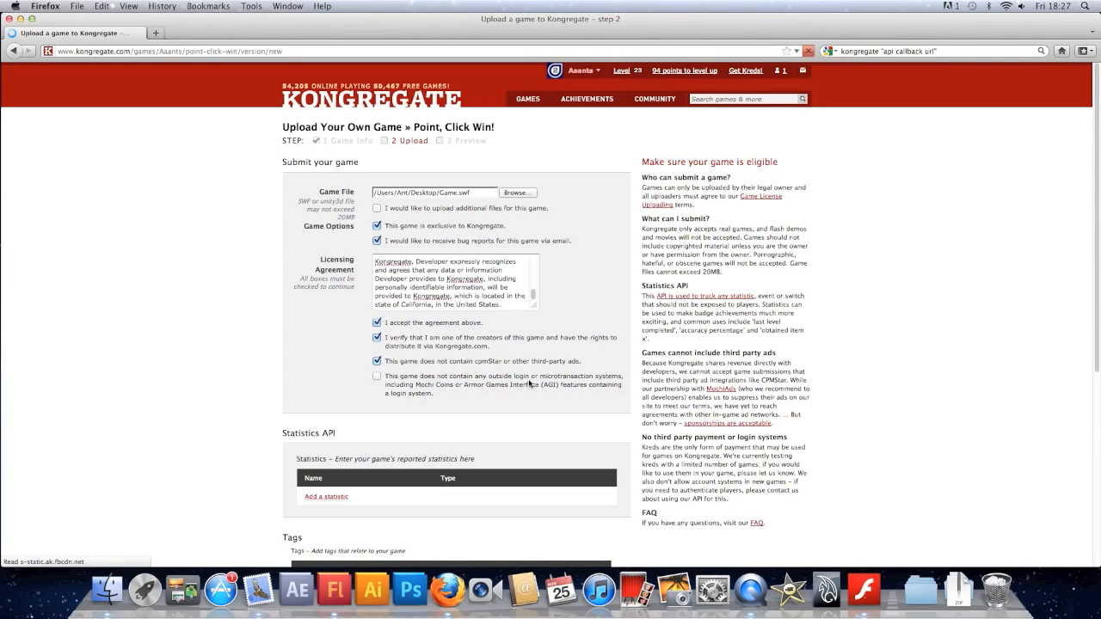
pyautogui.click(377, 377)
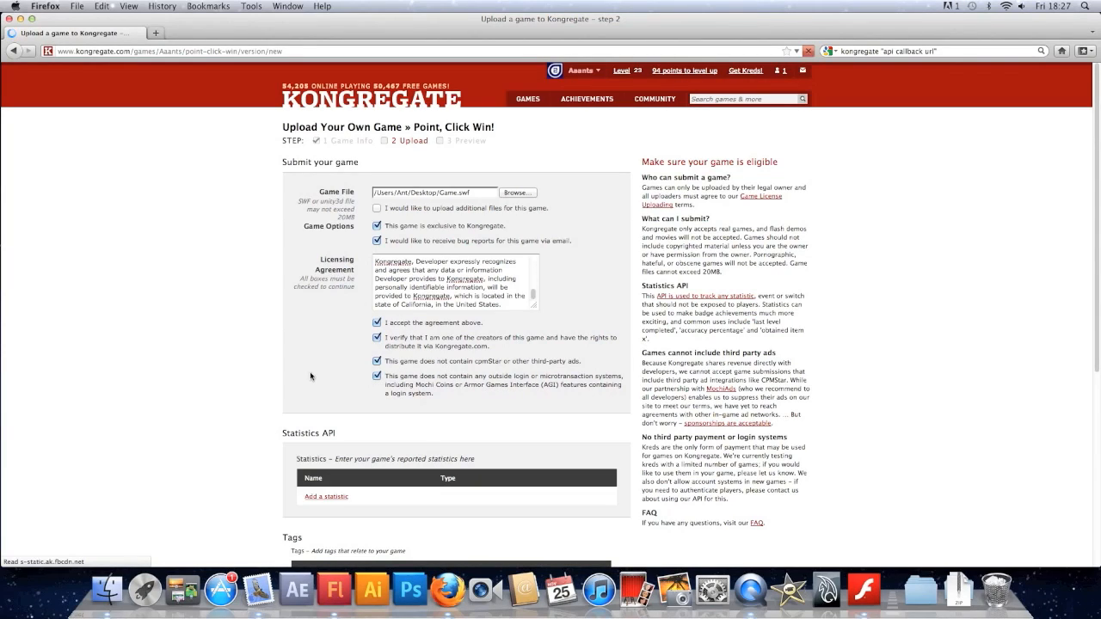
pyautogui.scroll(-3)
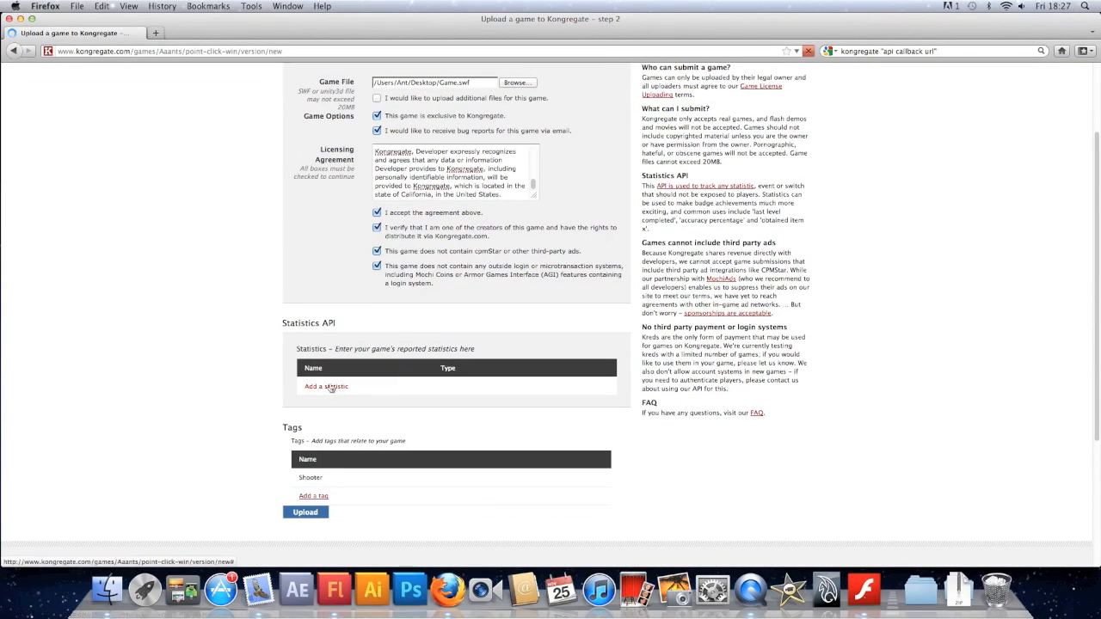
# Step: Add a statistic named Score, described as 'The players end score'
pyautogui.click(325, 386)
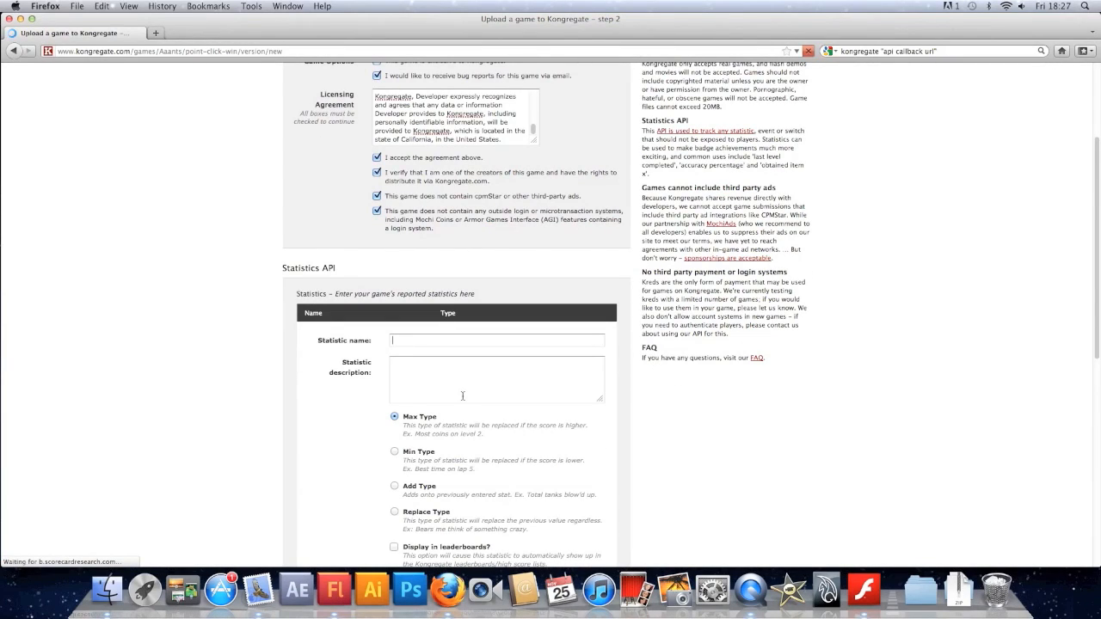
pyautogui.write('Score')
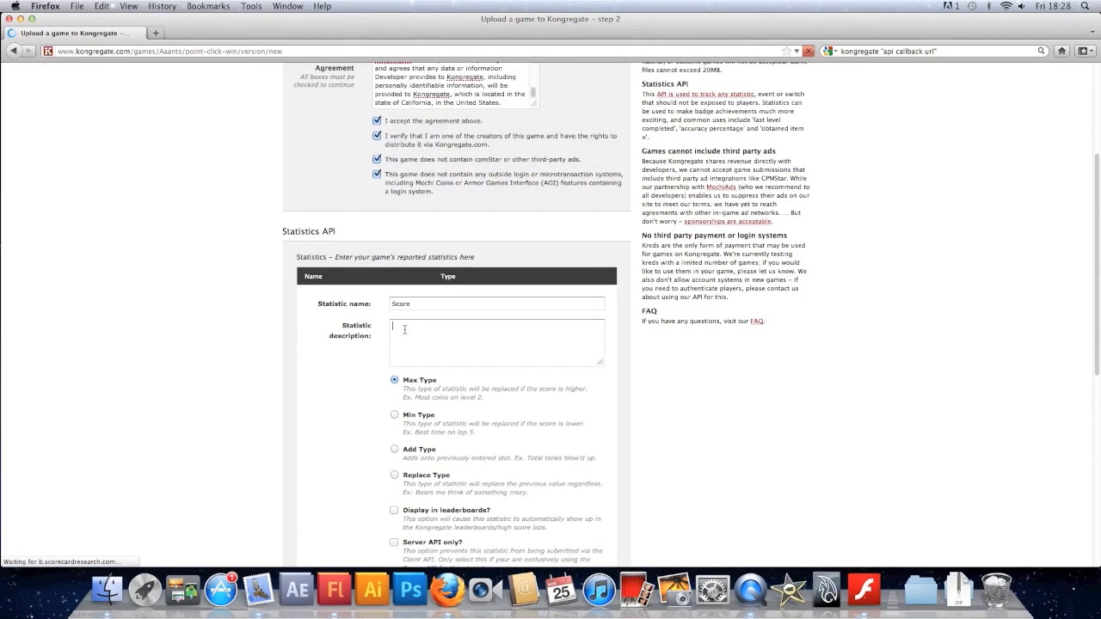
pyautogui.write('The')
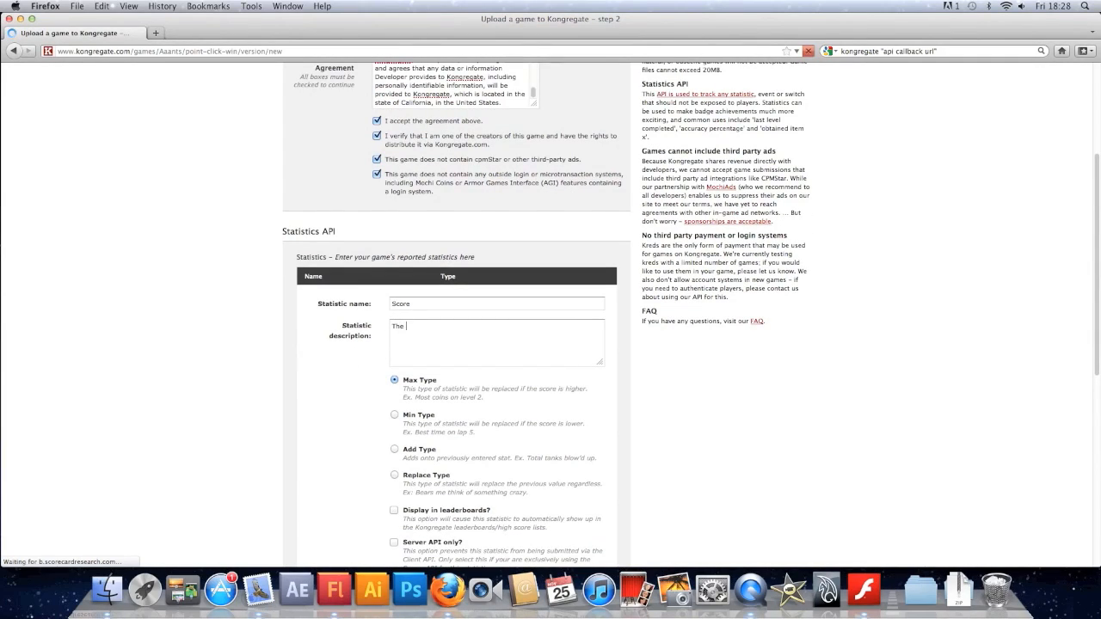
pyautogui.write('score from the')
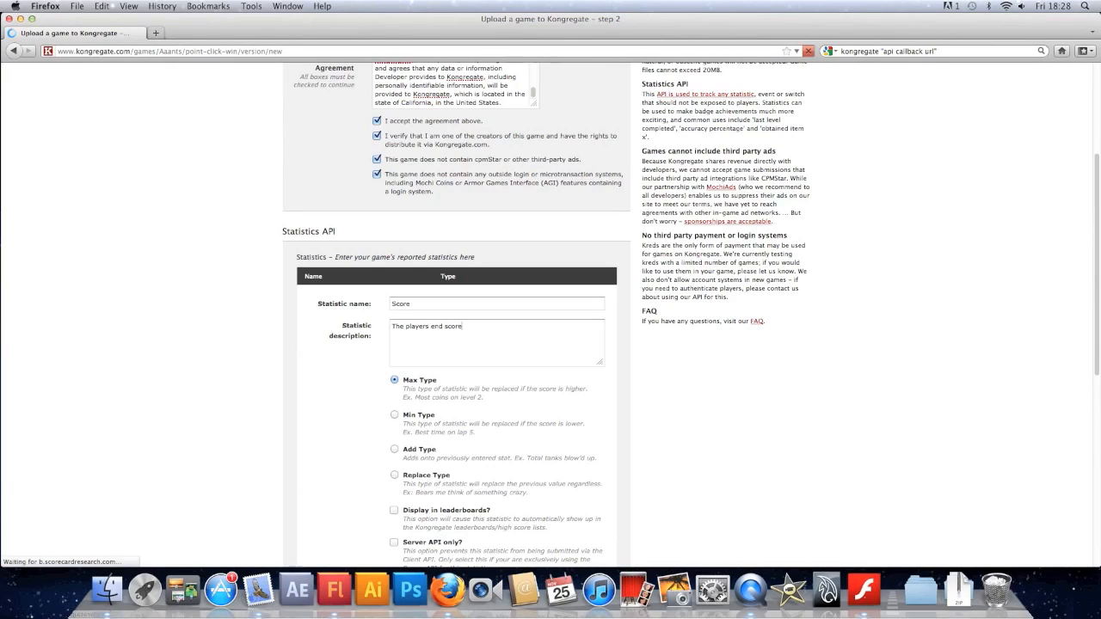
# Step: Show the Score statistic in leaderboards and give it the display name Score
pyautogui.scroll(-3)
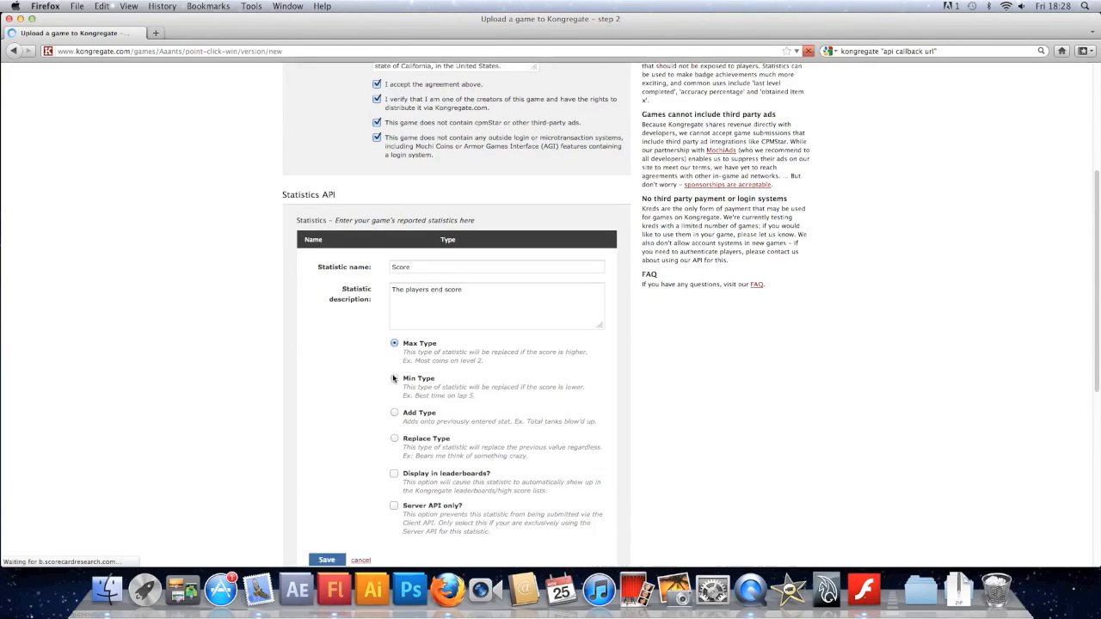
pyautogui.scroll(-3)
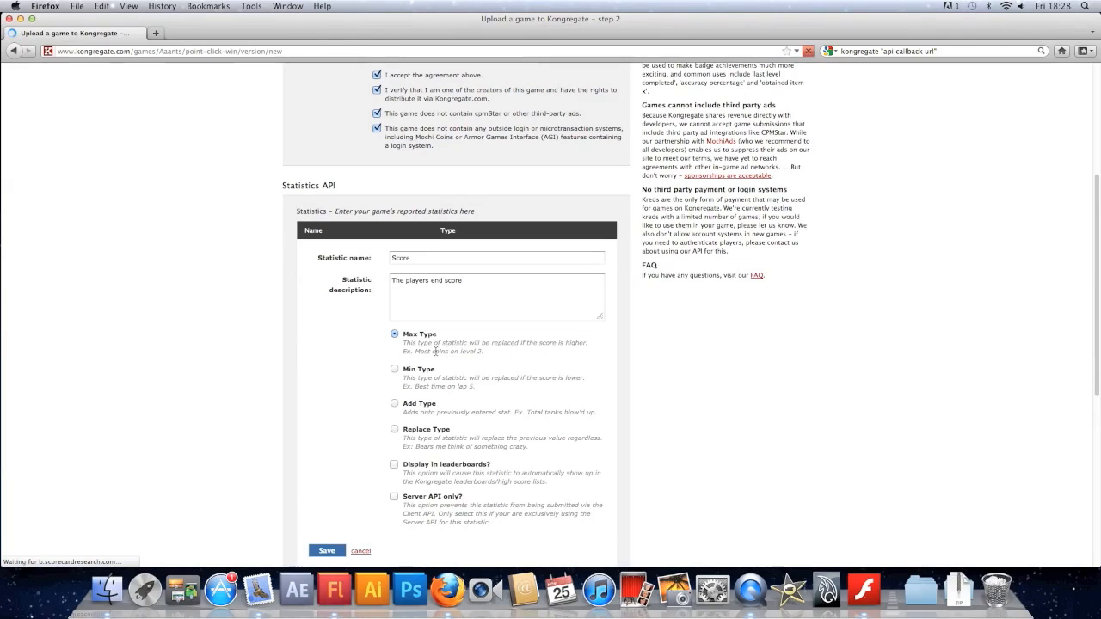
pyautogui.scroll(-3)
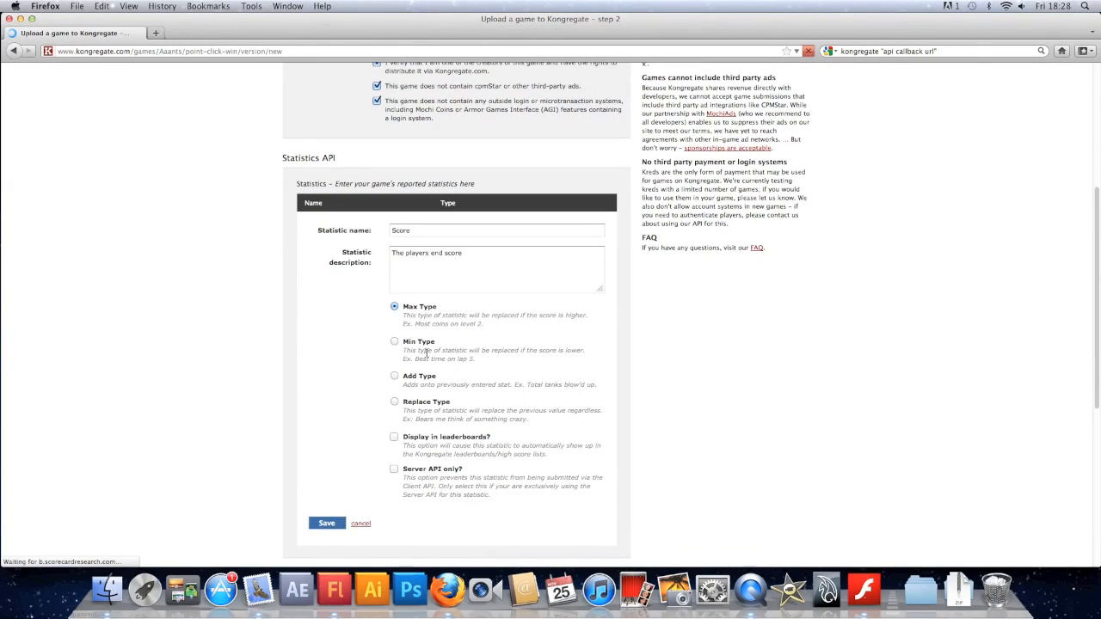
pyautogui.moveTo(352, 376)
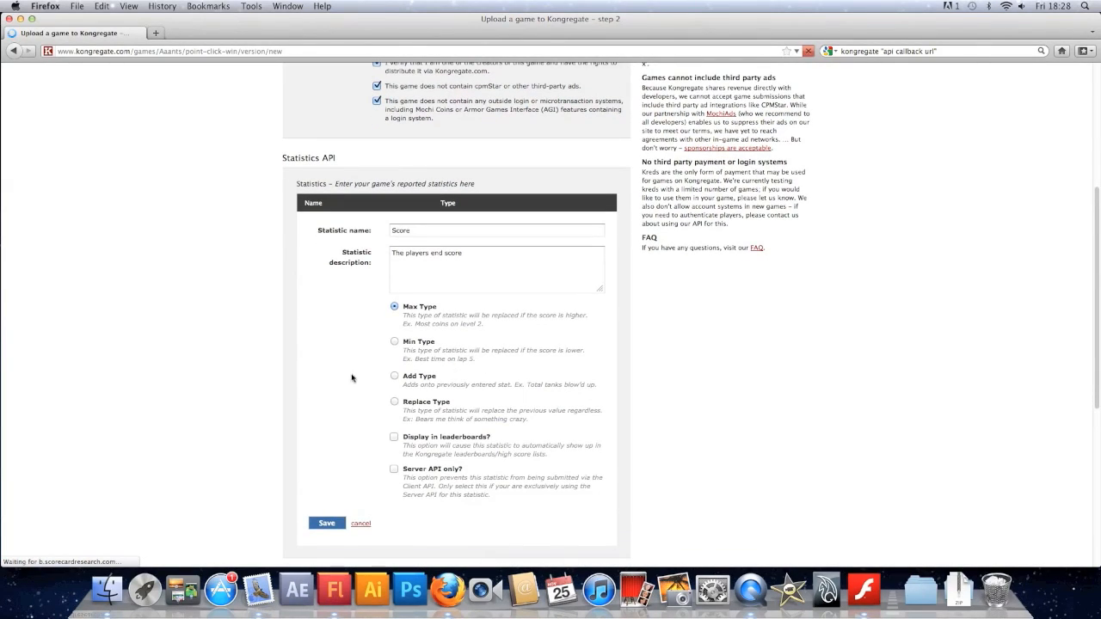
pyautogui.moveTo(387, 379)
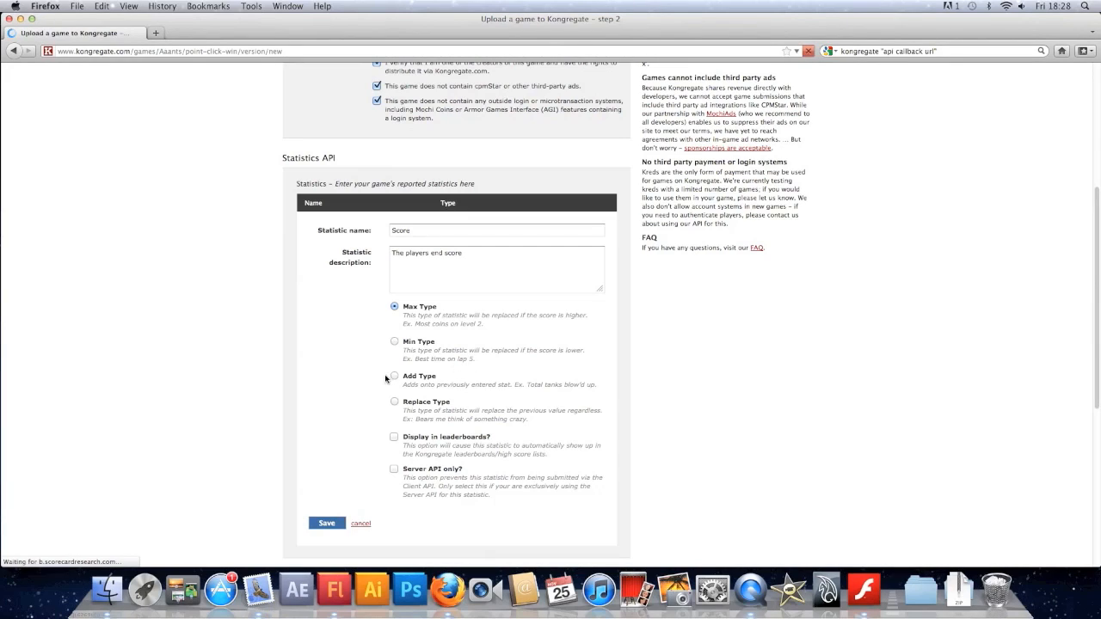
pyautogui.moveTo(374, 377)
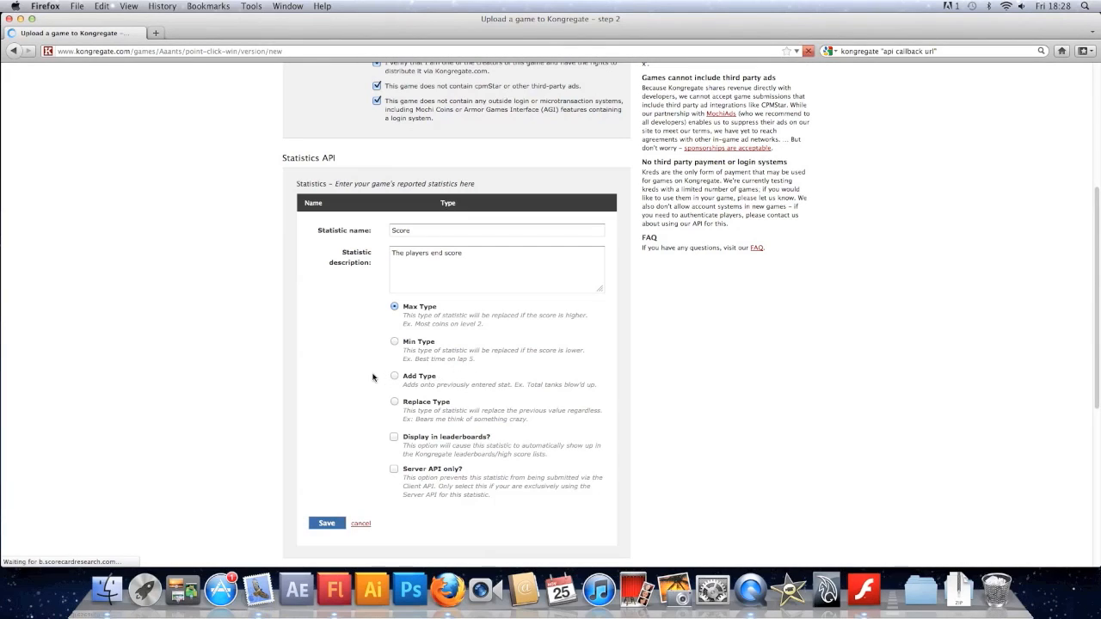
pyautogui.moveTo(360, 369)
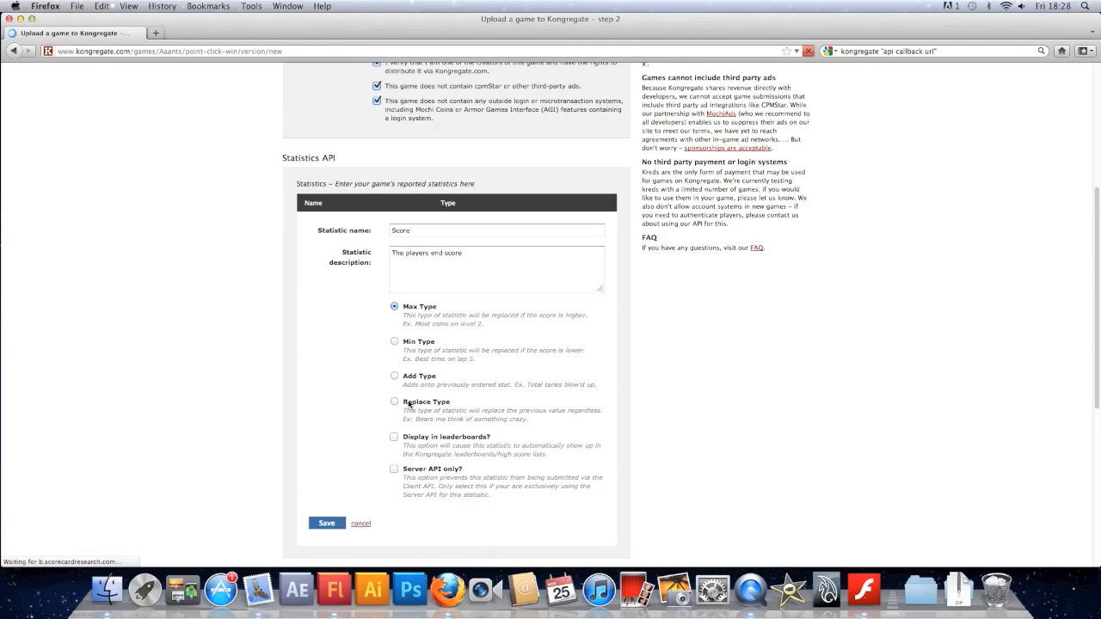
pyautogui.moveTo(356, 407)
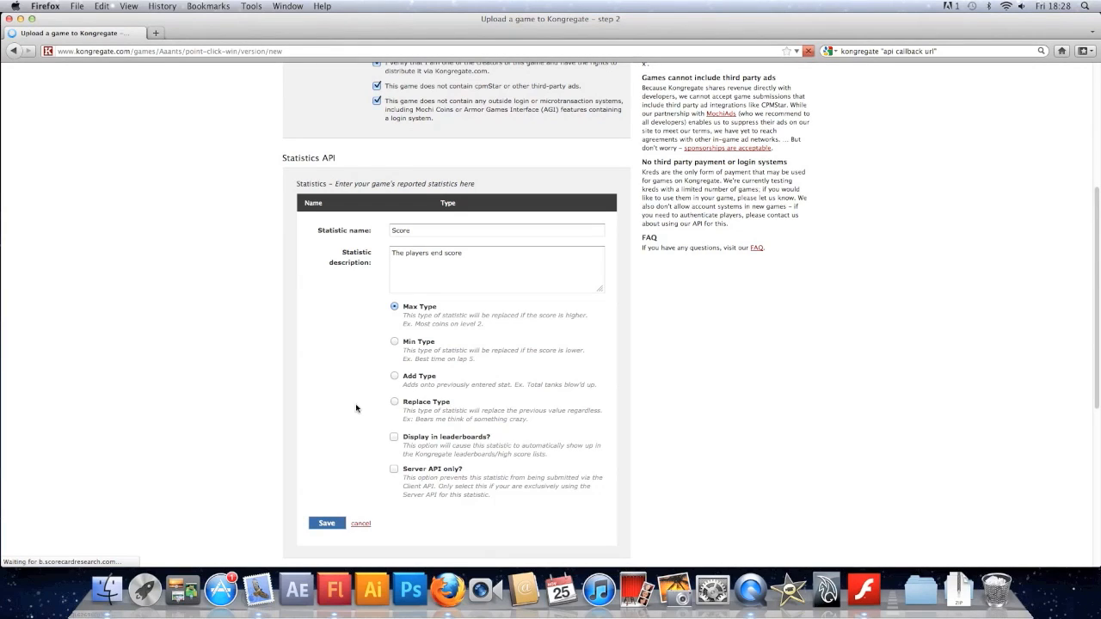
pyautogui.click(394, 437)
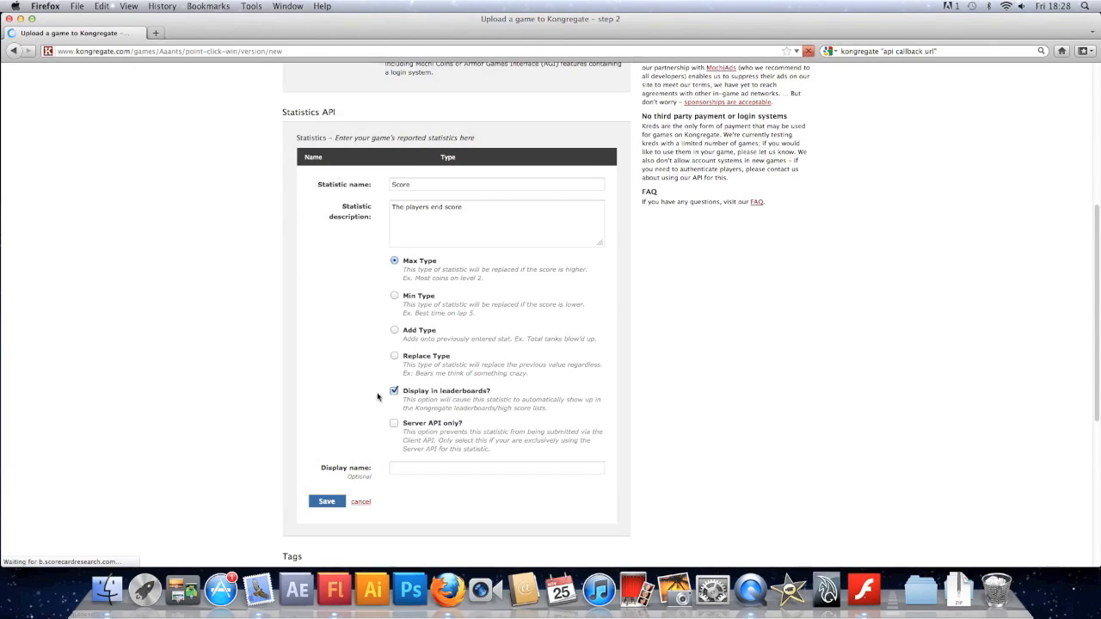
pyautogui.scroll(-3)
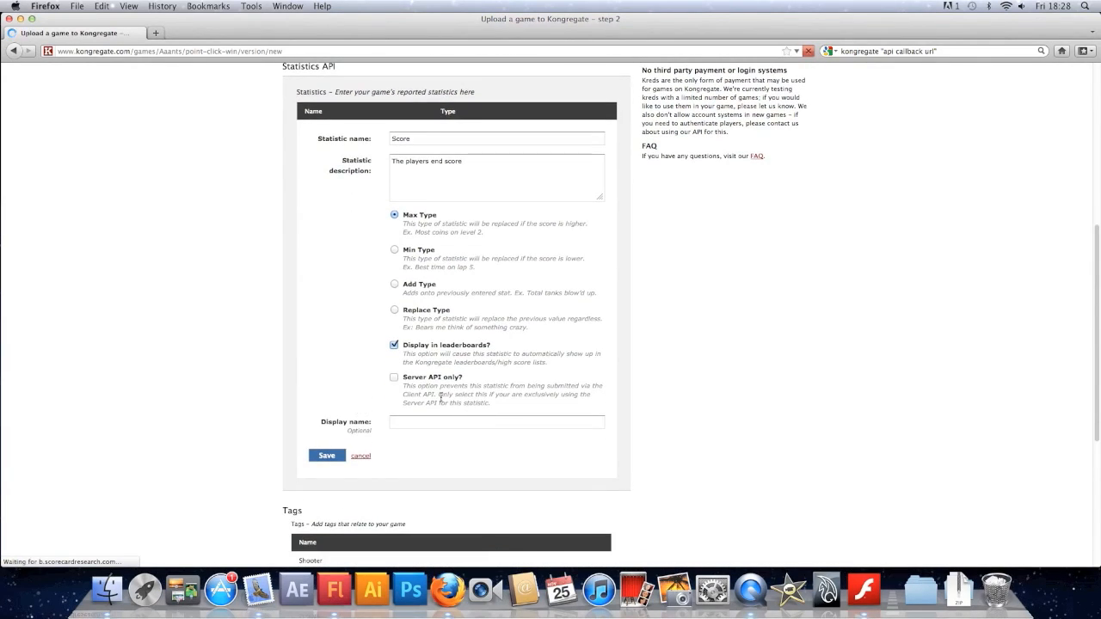
pyautogui.moveTo(491, 387)
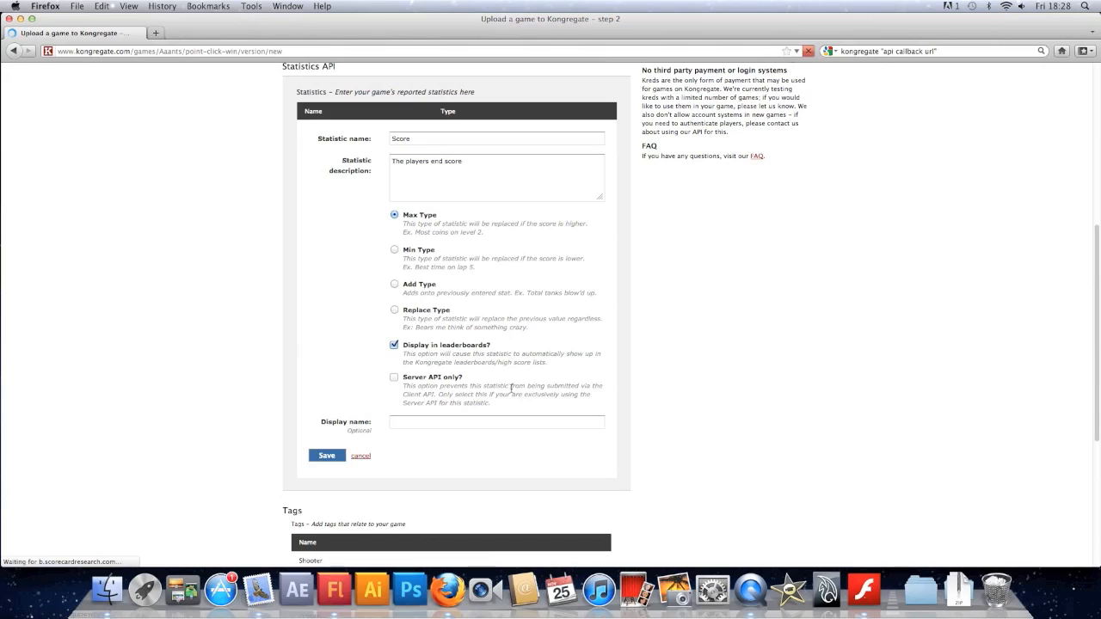
pyautogui.moveTo(362, 387)
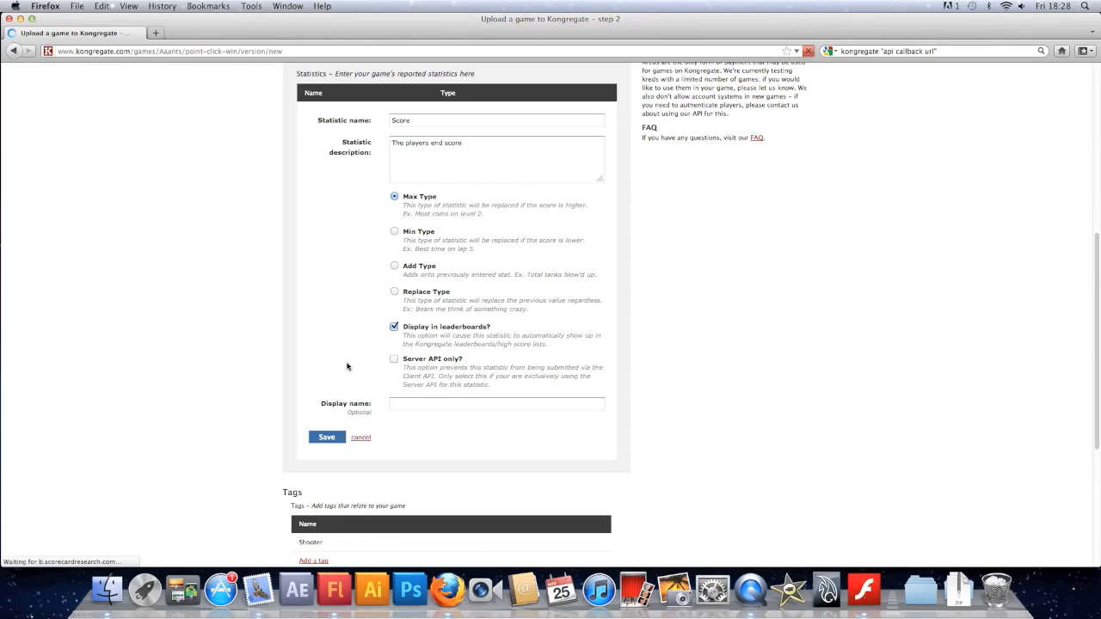
pyautogui.click(496, 403)
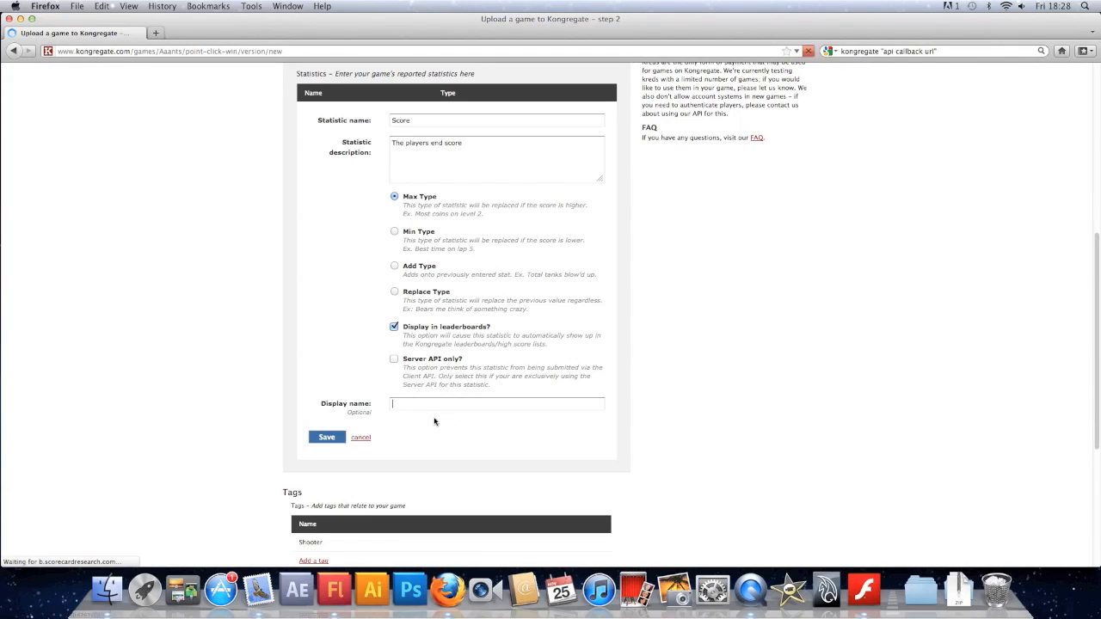
pyautogui.write('Score')
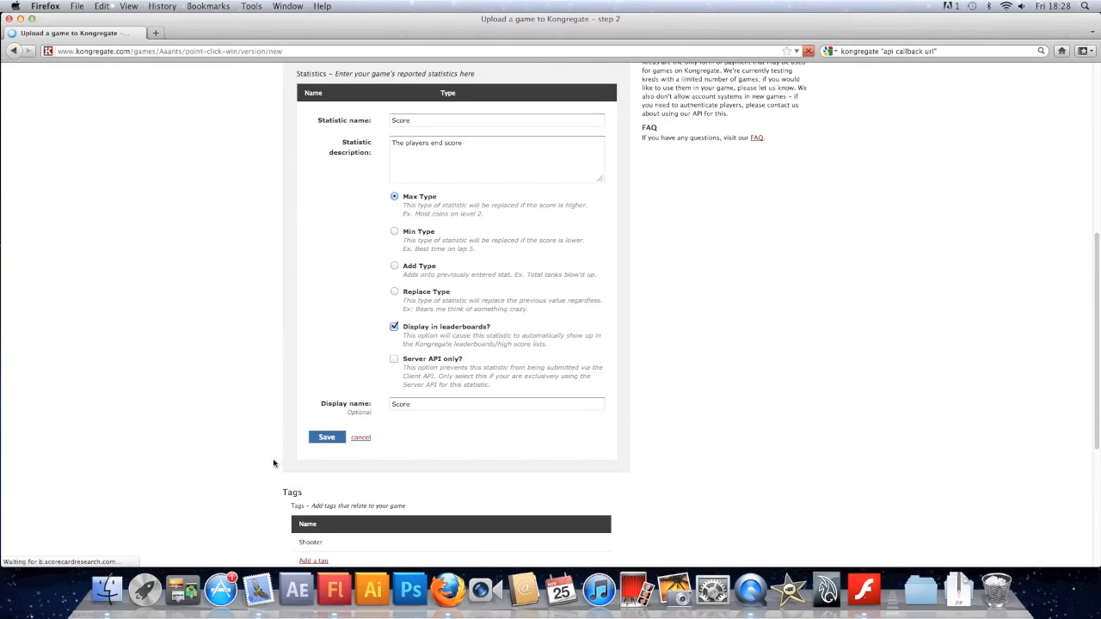
pyautogui.scroll(-3)
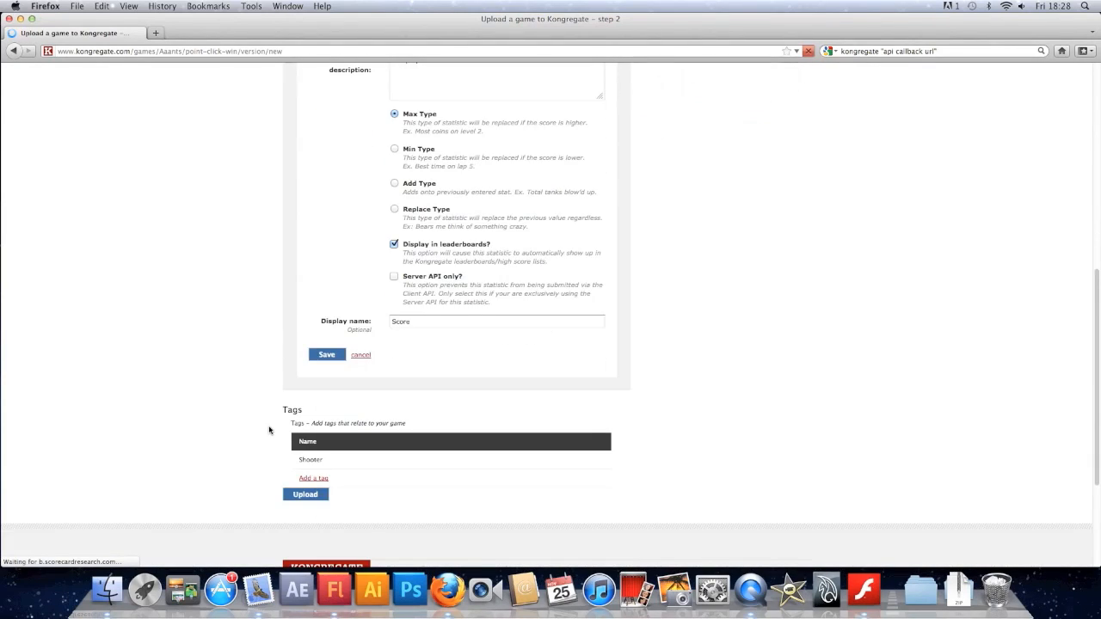
# Step: Add the Action and Tutorials tags to the game
pyautogui.scroll(-3)
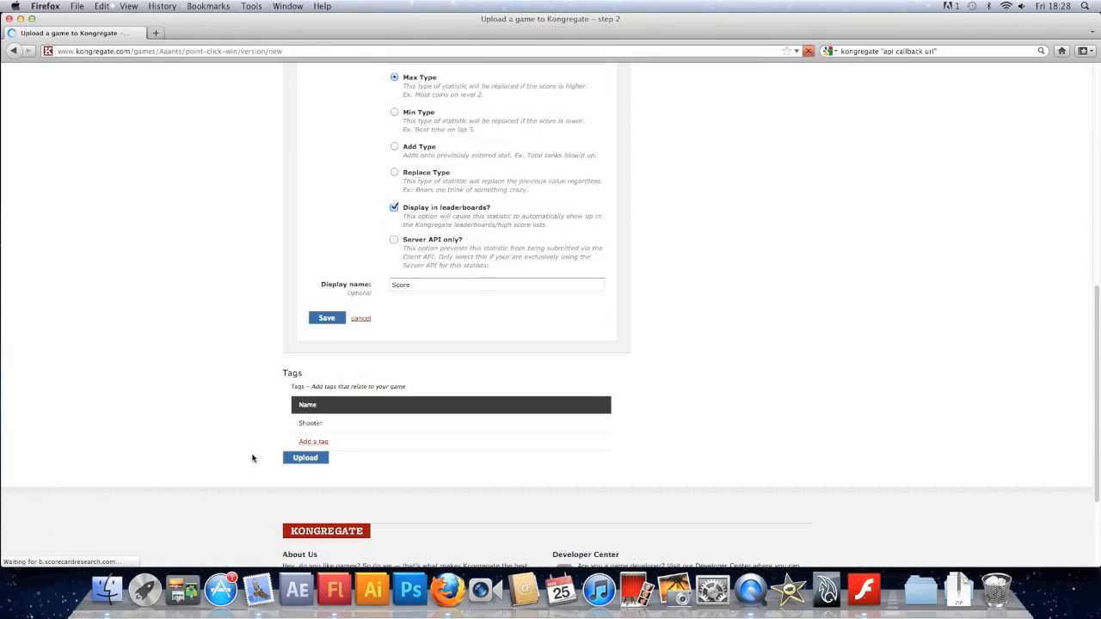
pyautogui.click(313, 441)
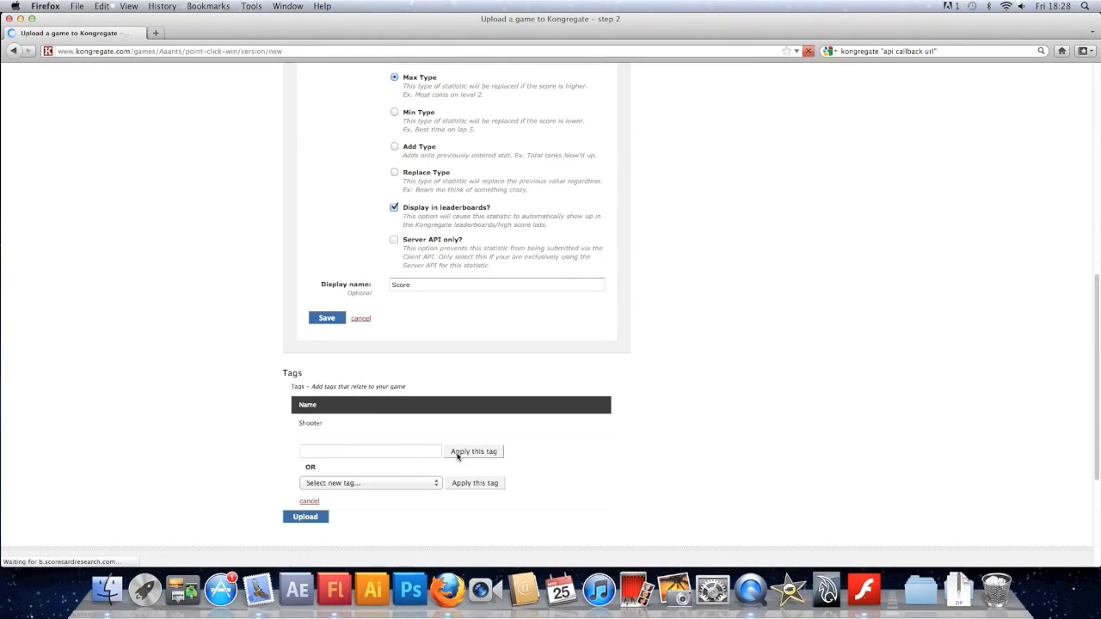
pyautogui.click(370, 483)
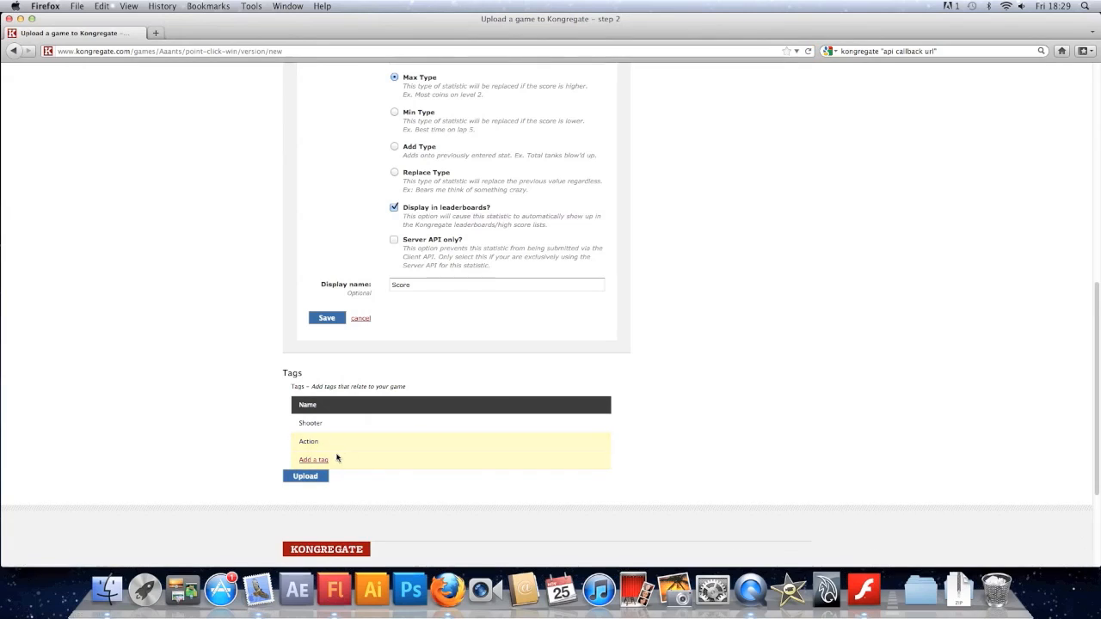
pyautogui.click(313, 460)
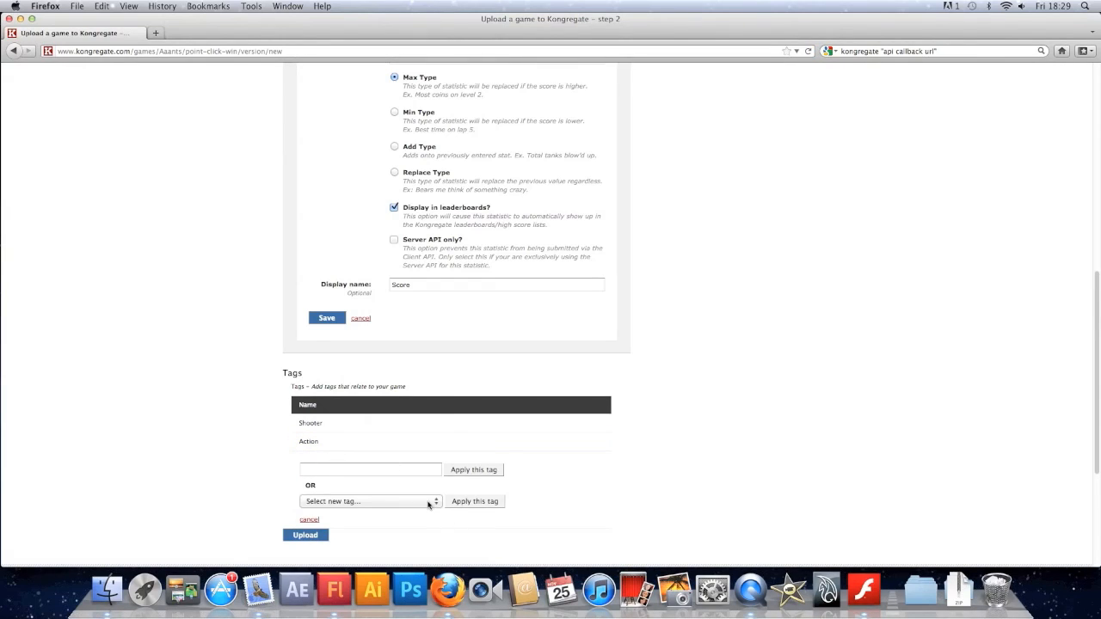
pyautogui.click(370, 502)
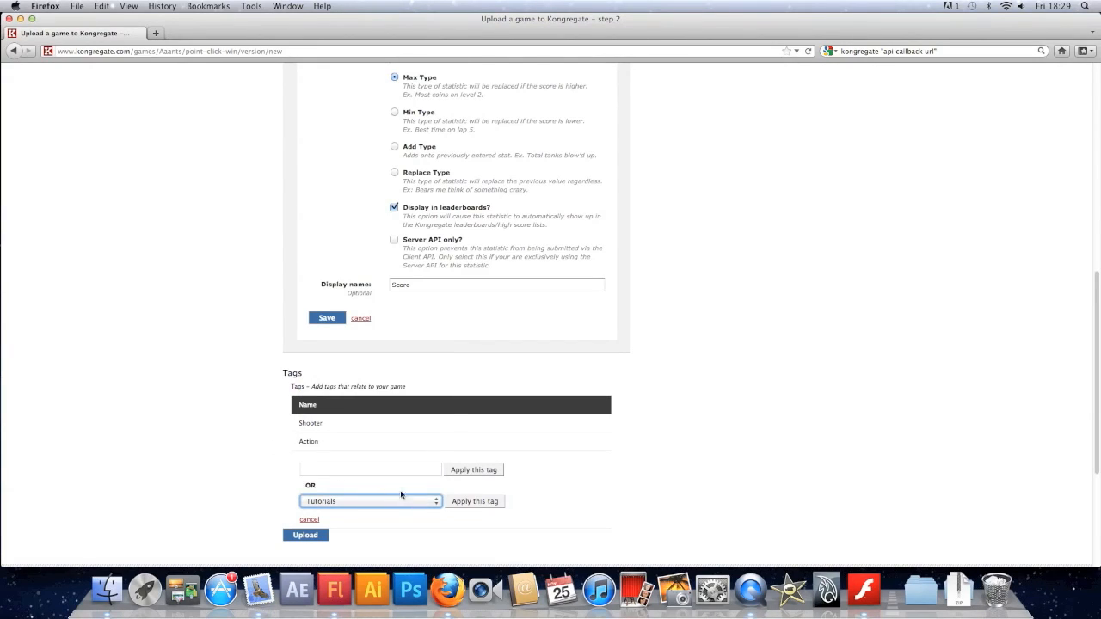
pyautogui.click(474, 502)
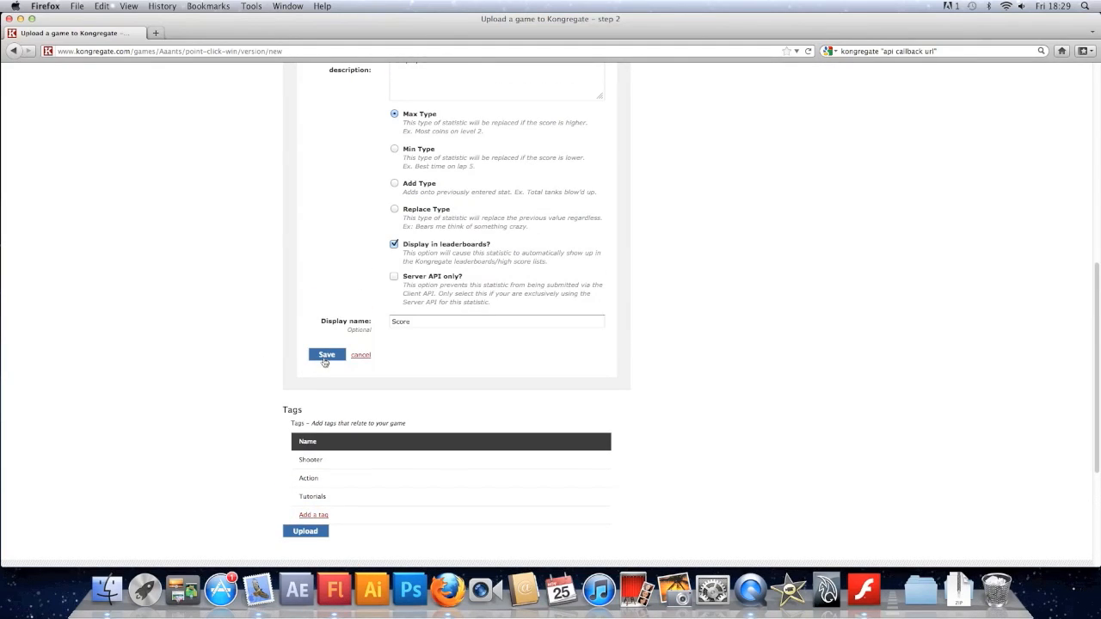
pyautogui.moveTo(314, 313)
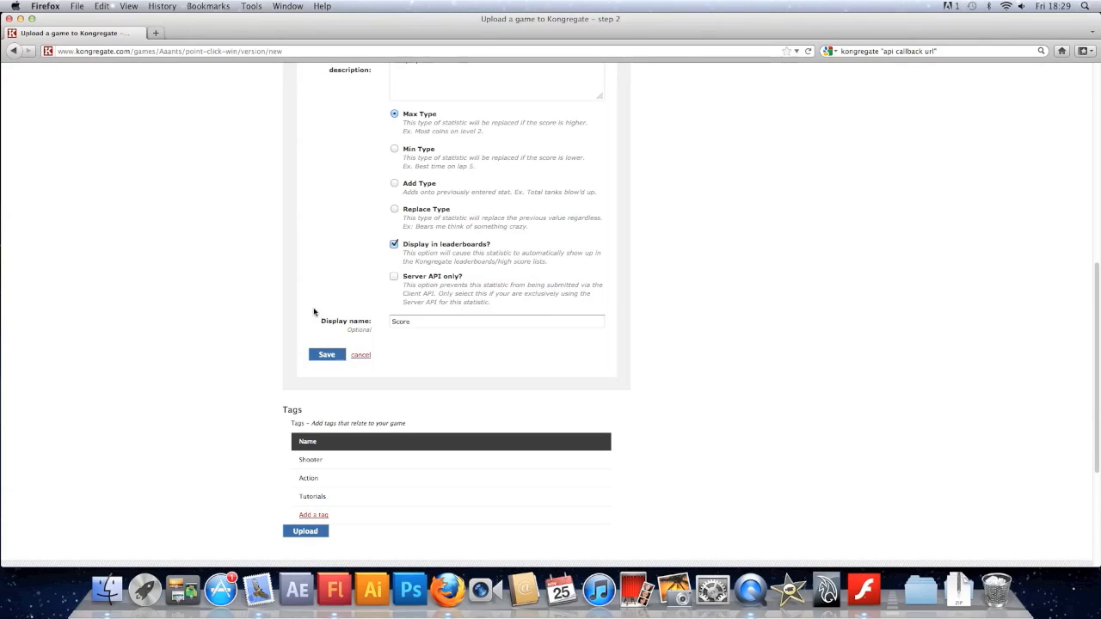
# Step: Save the Score statistic as Max type and submit the game for upload
pyautogui.scroll(3)
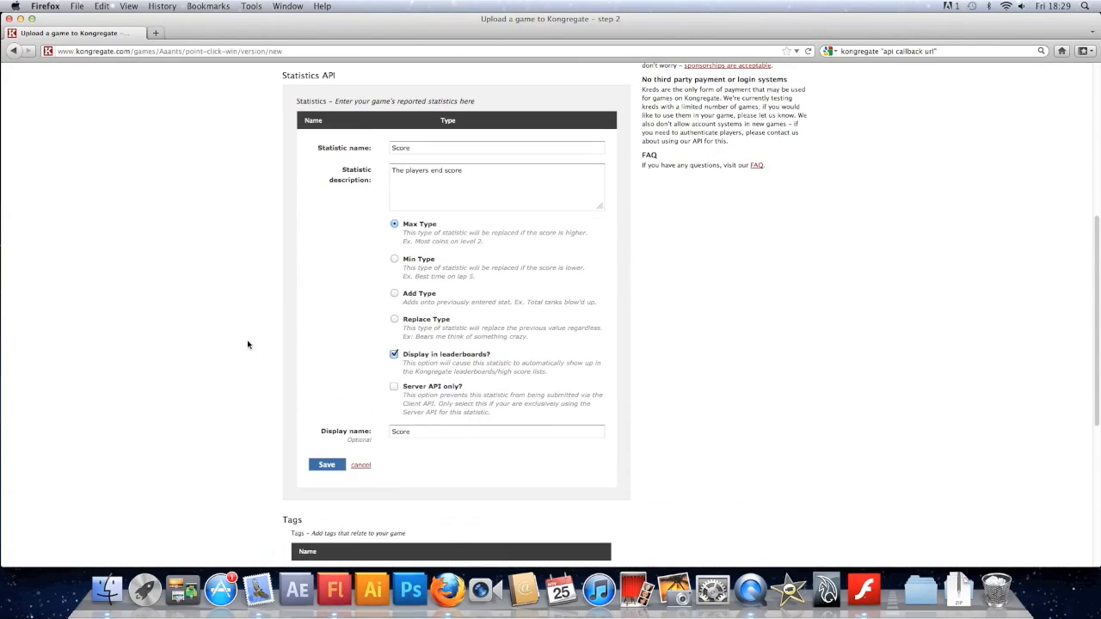
pyautogui.click(326, 465)
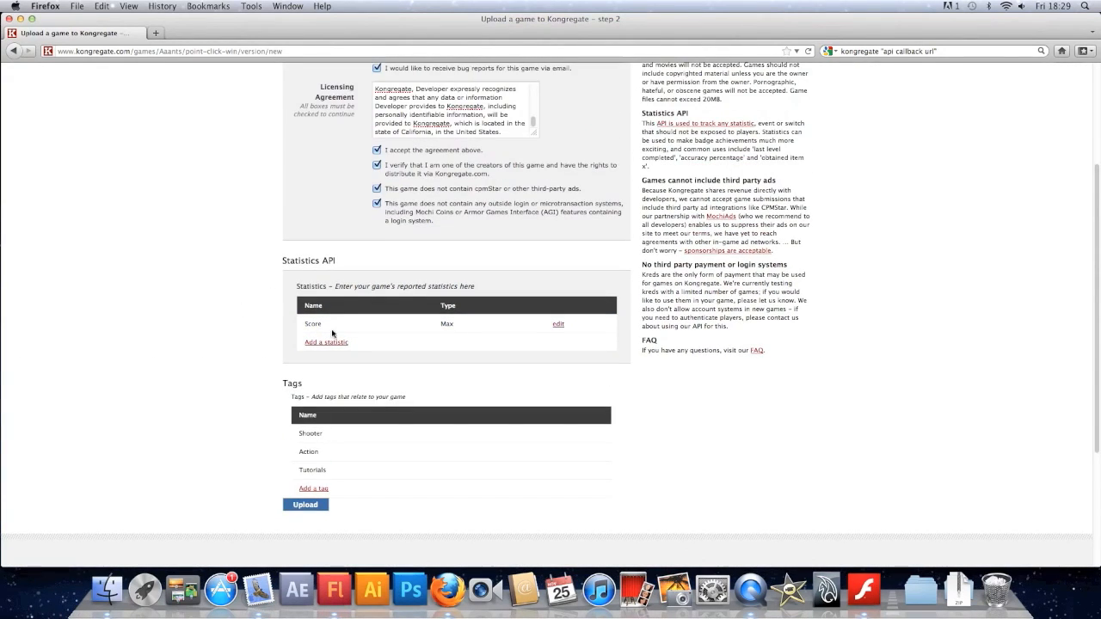
pyautogui.scroll(-3)
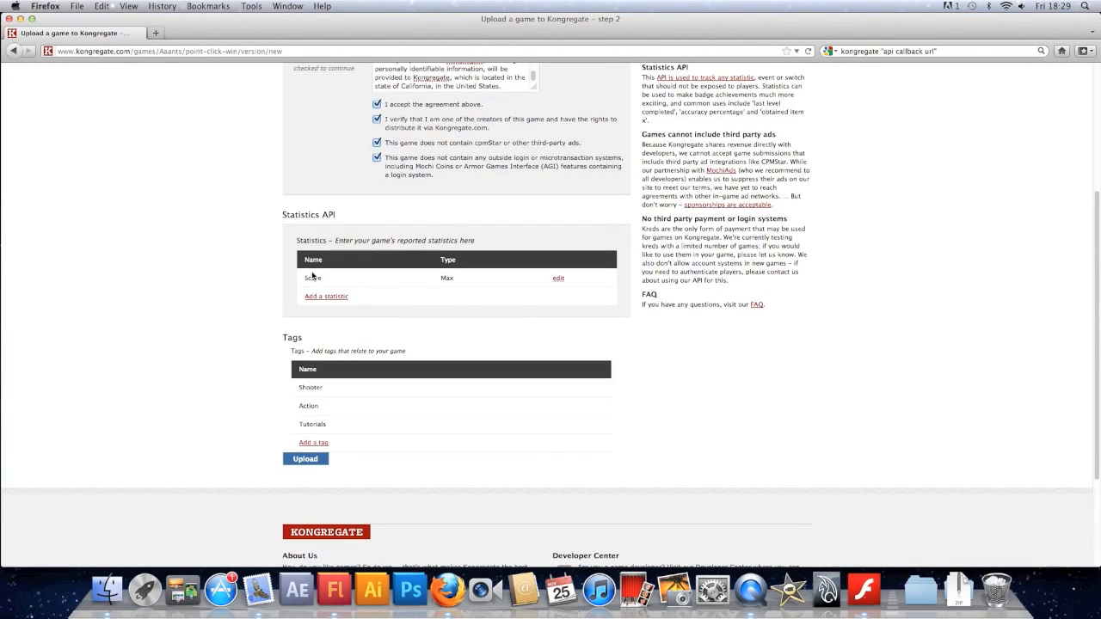
pyautogui.click(306, 460)
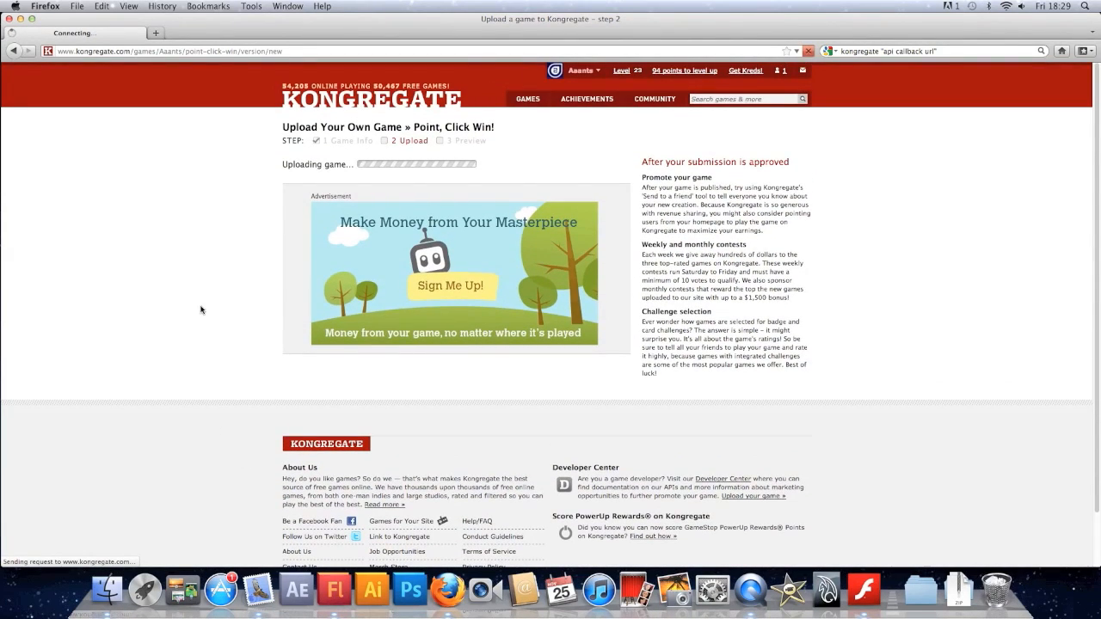
pyautogui.moveTo(217, 266)
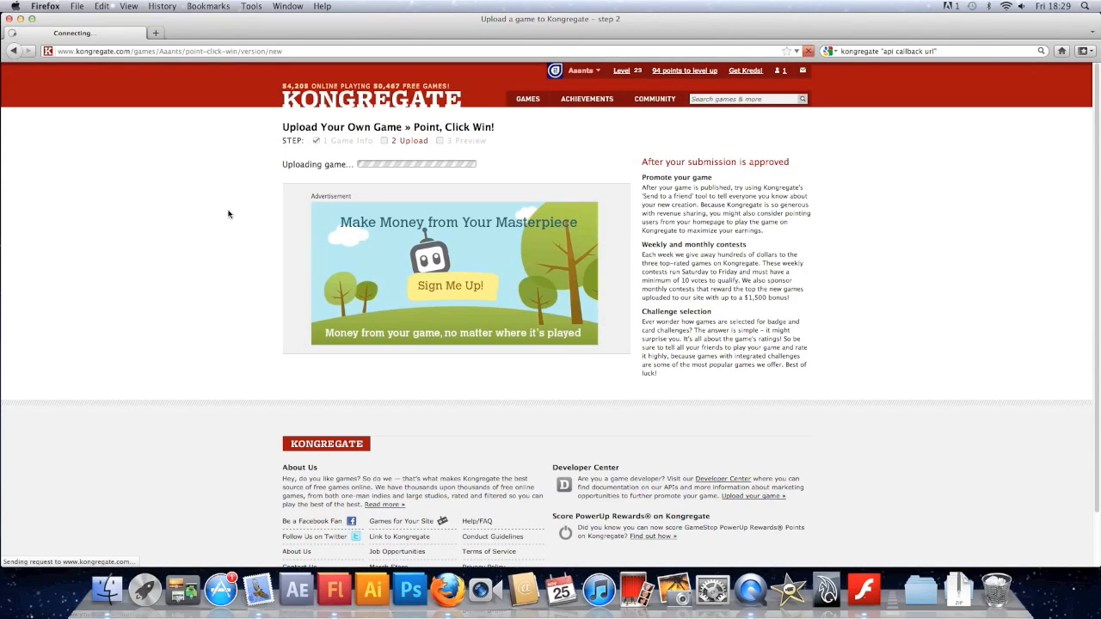
pyautogui.moveTo(262, 195)
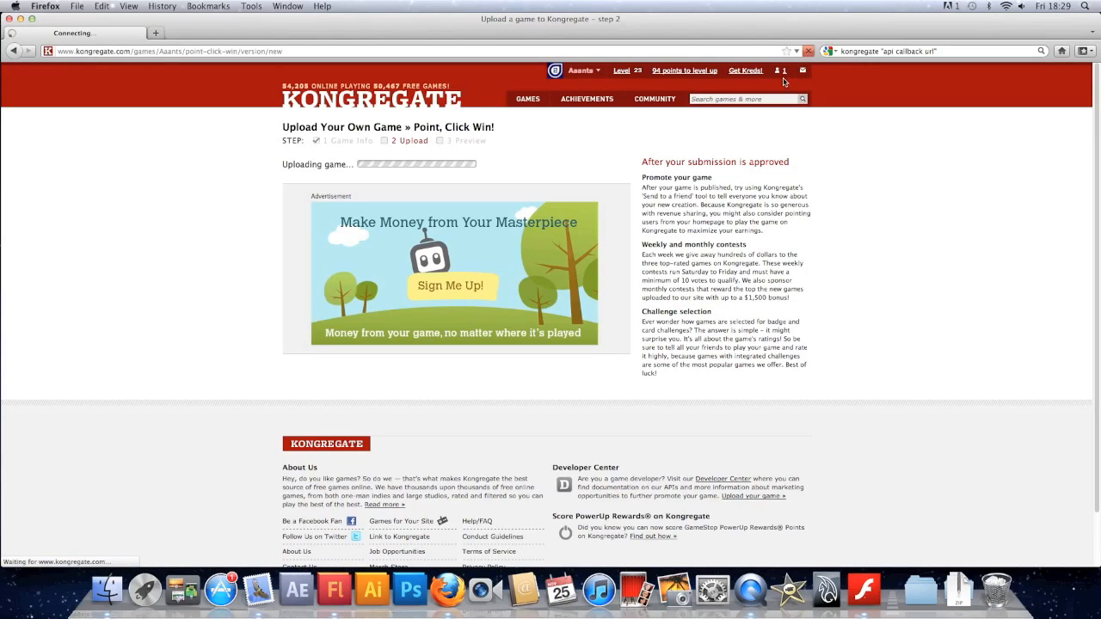
pyautogui.moveTo(782, 73)
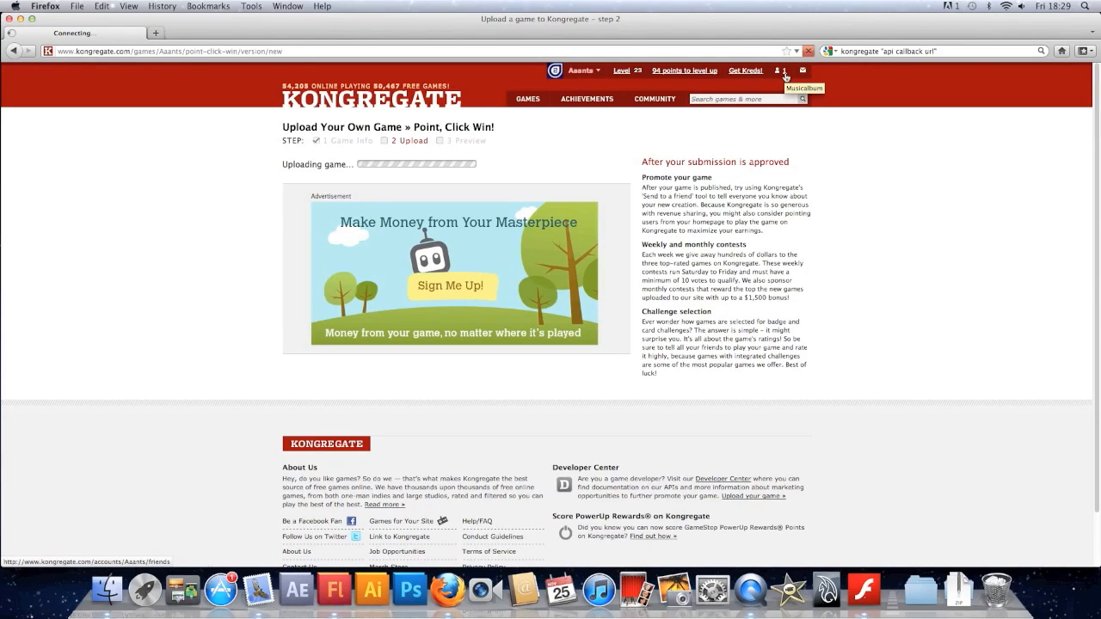
pyautogui.moveTo(327, 175)
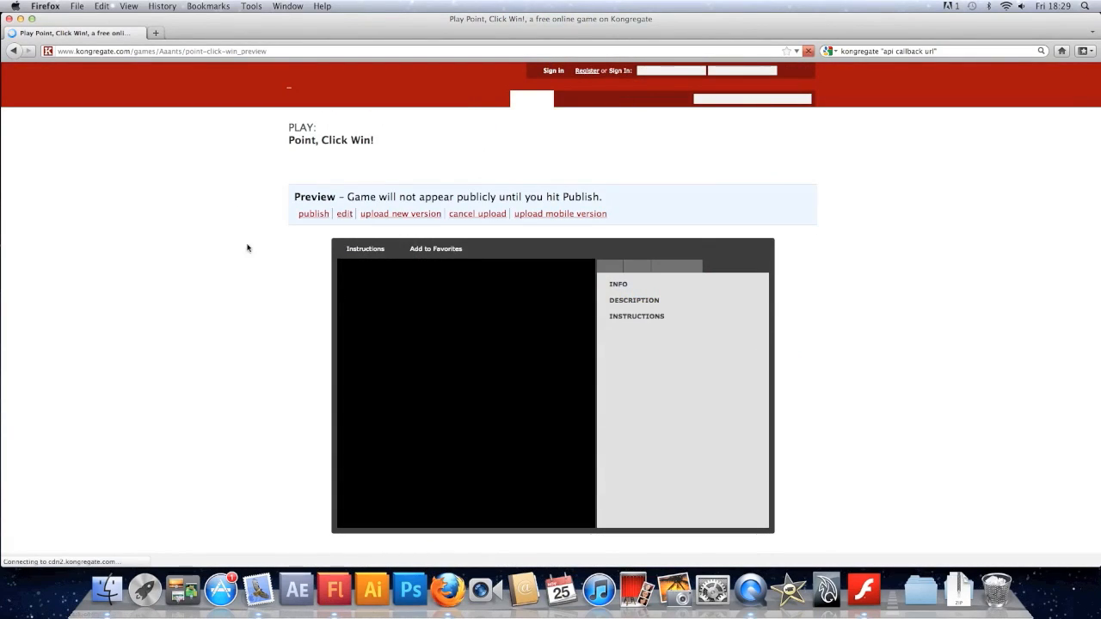
pyautogui.moveTo(234, 309)
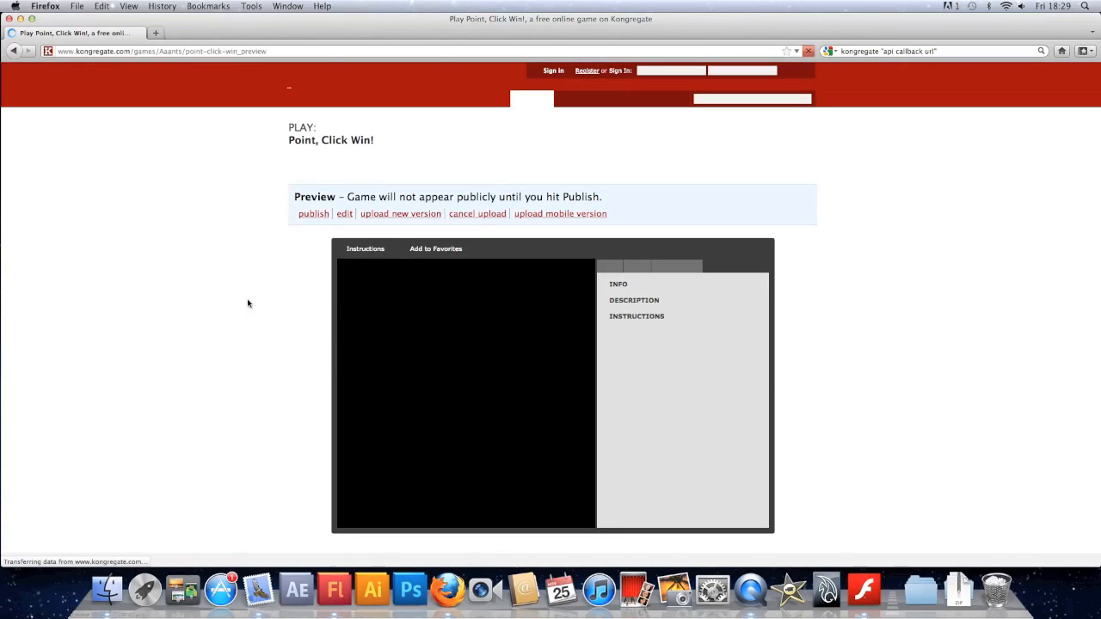
pyautogui.moveTo(333, 349)
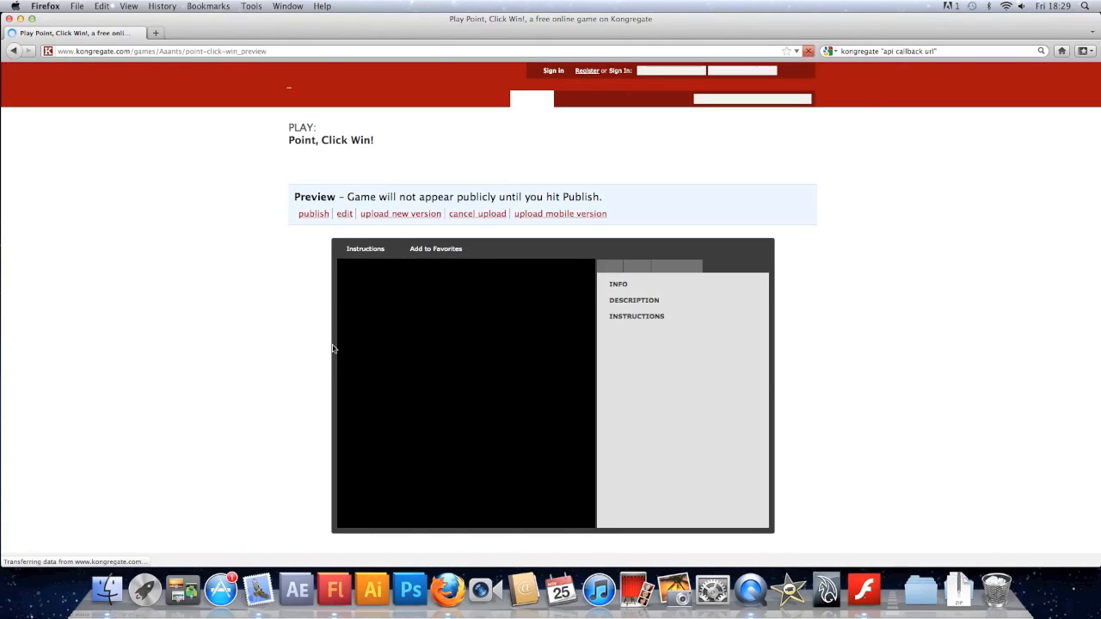
pyautogui.moveTo(239, 345)
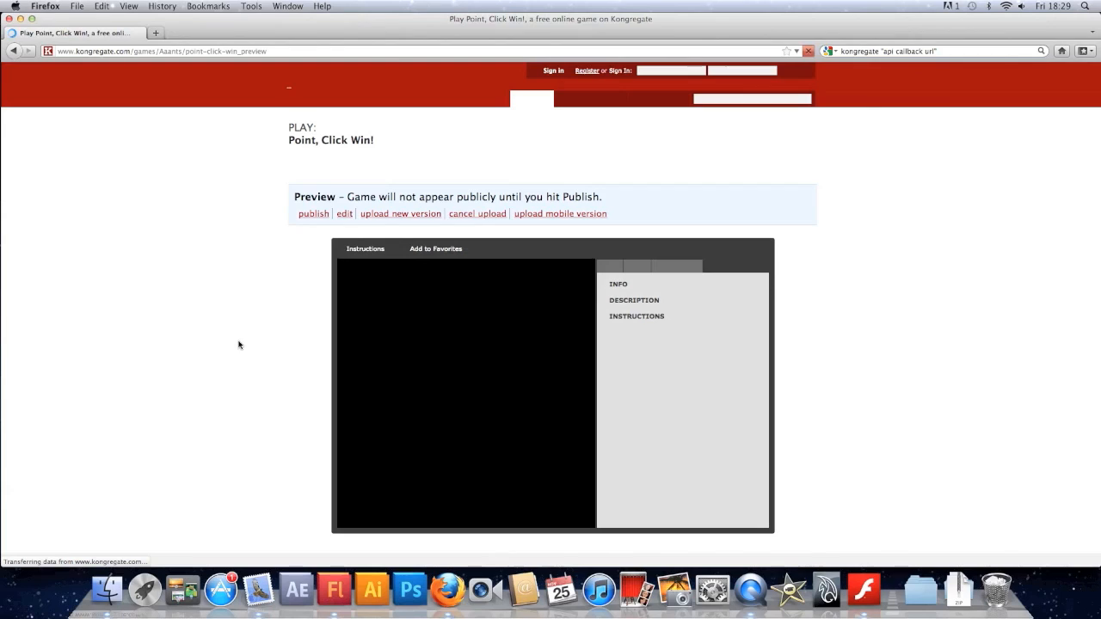
pyautogui.moveTo(196, 404)
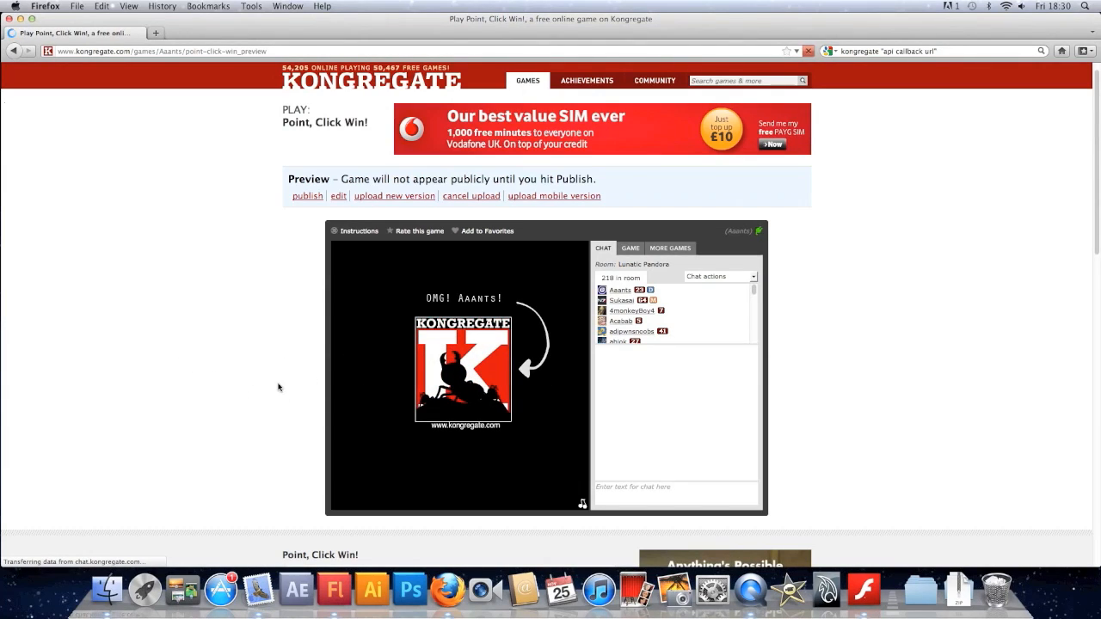
# Step: Start a round of Point, Click Win! and play until game over at 200 points
pyautogui.scroll(-3)
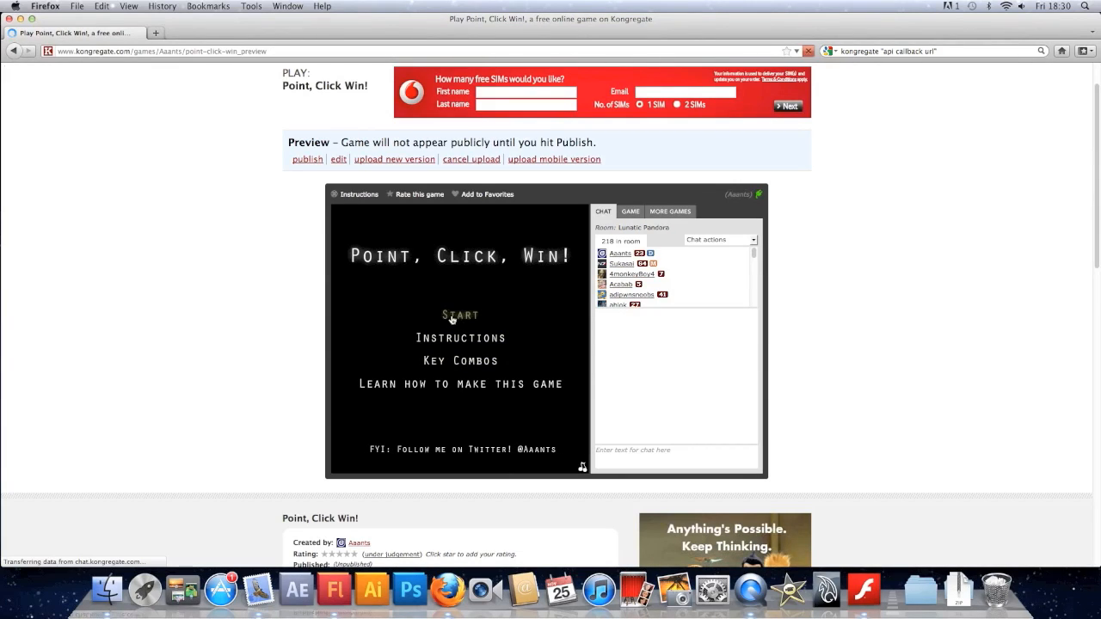
pyautogui.click(459, 315)
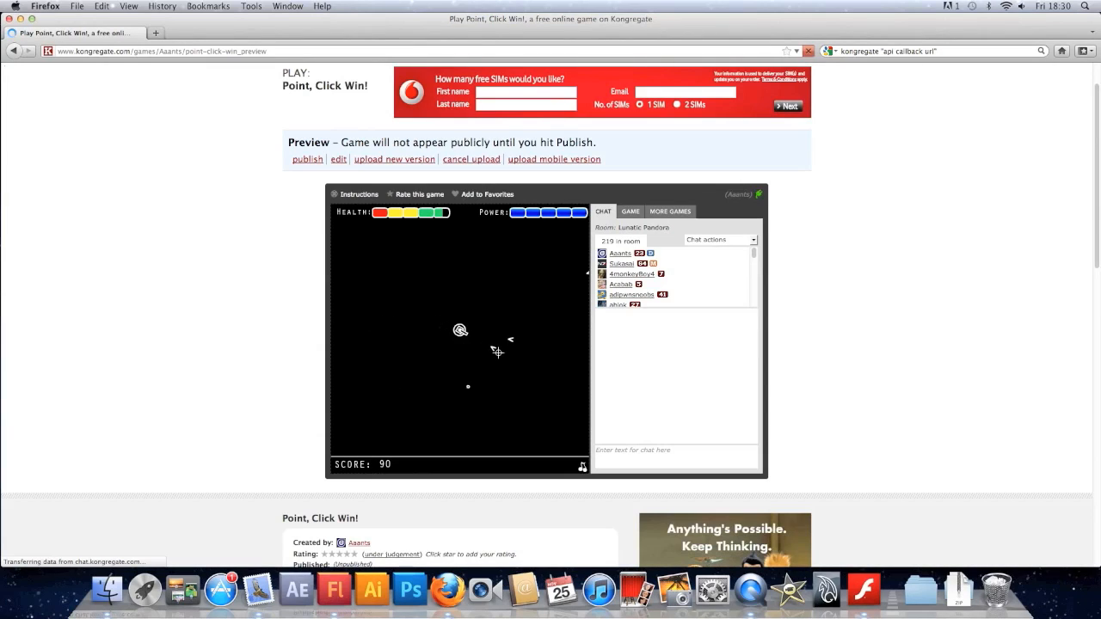
pyautogui.click(459, 328)
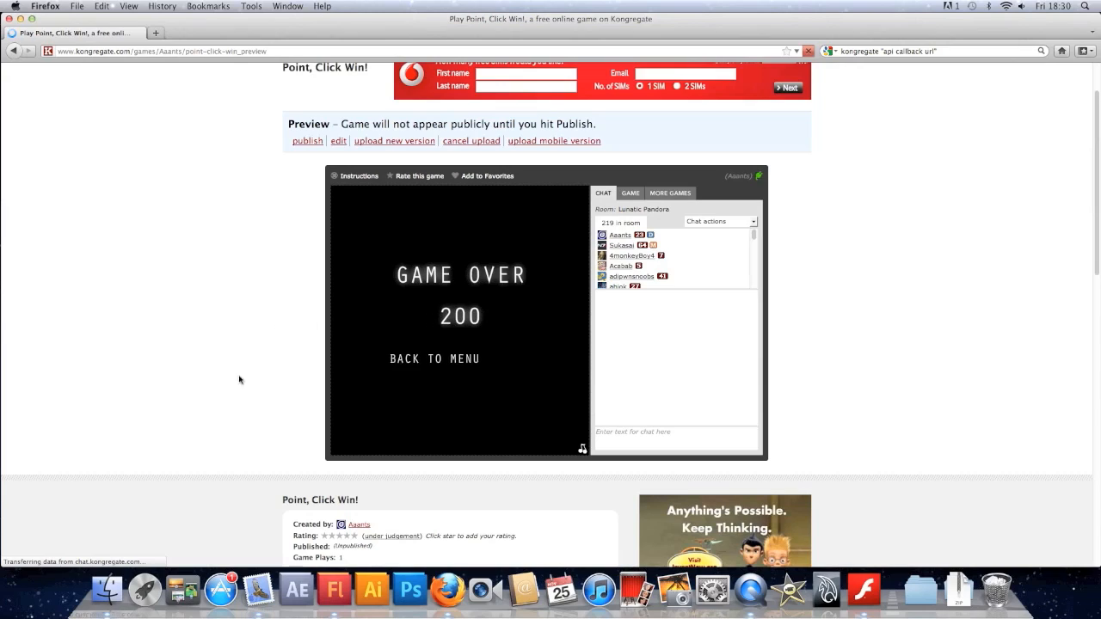
pyautogui.moveTo(279, 343)
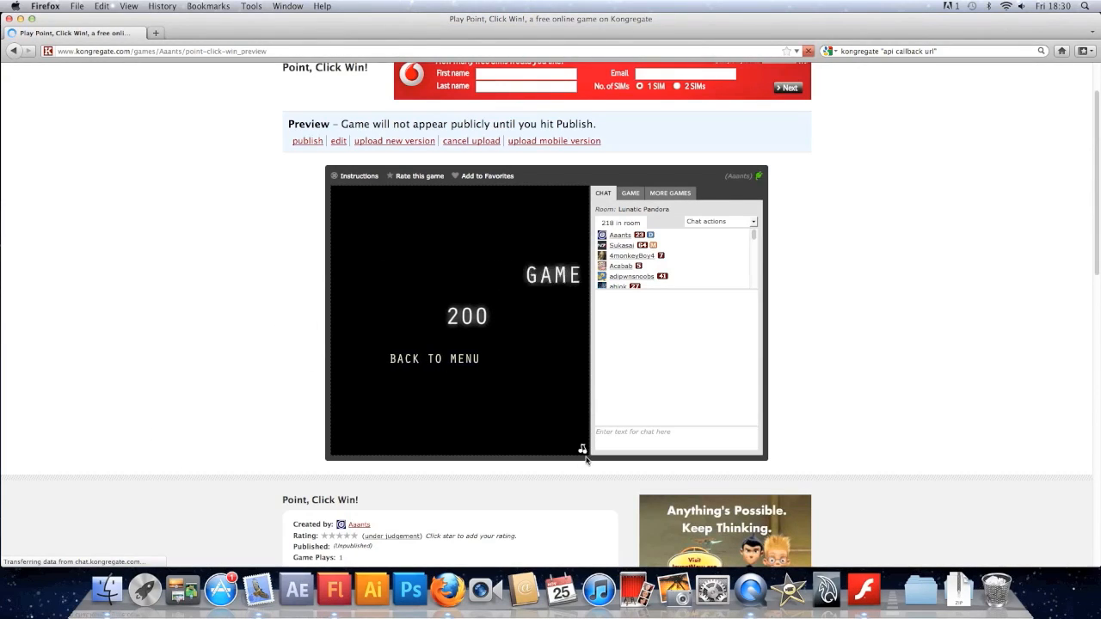
pyautogui.scroll(-3)
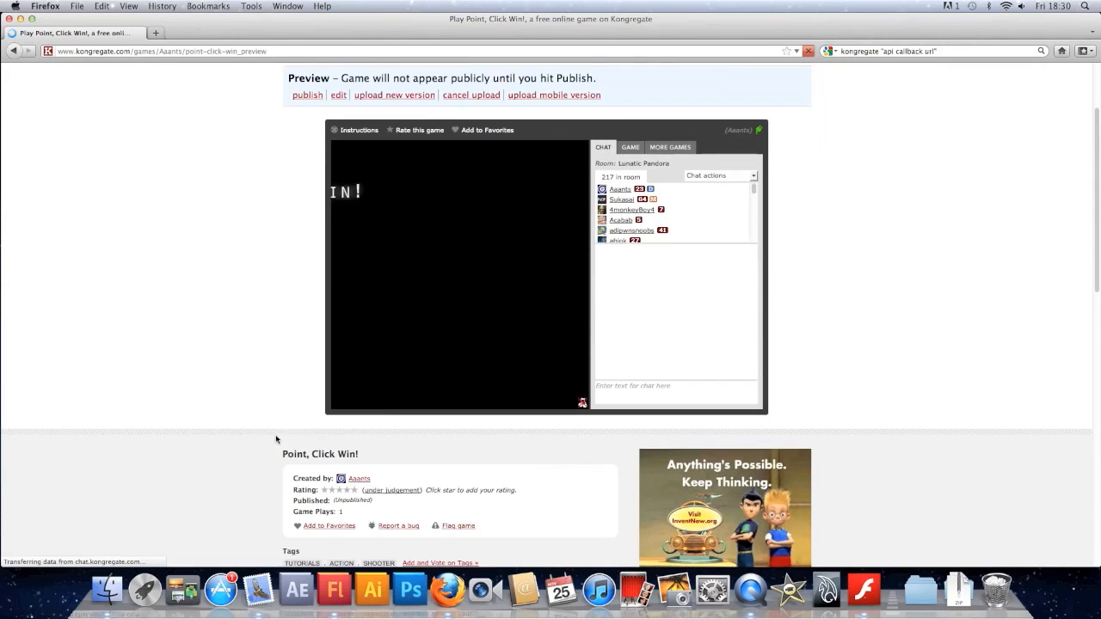
pyautogui.scroll(-3)
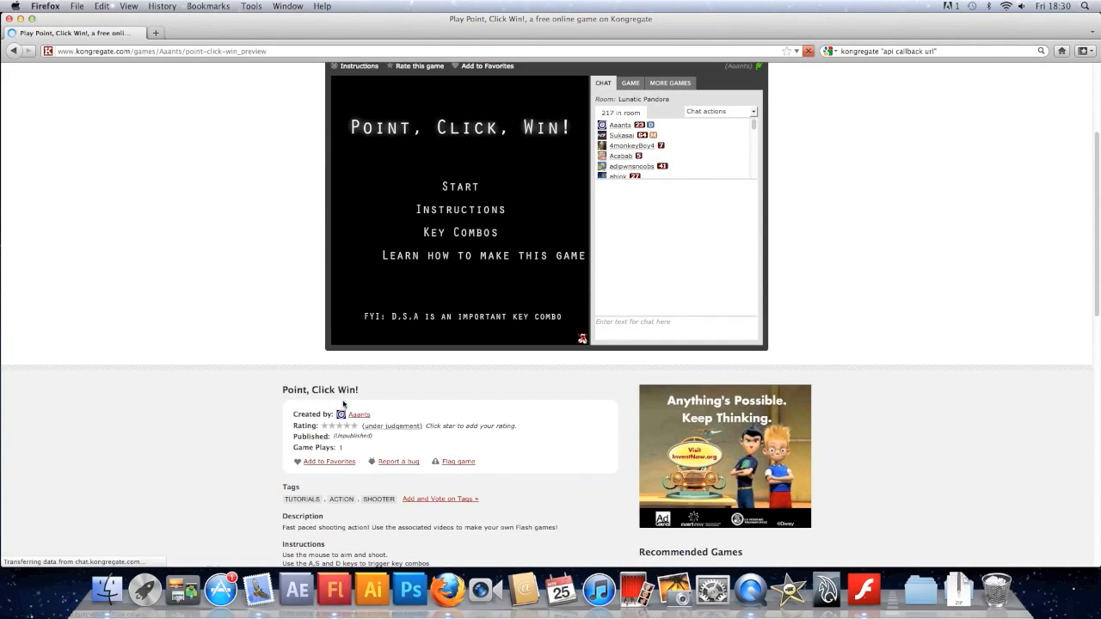
pyautogui.scroll(-3)
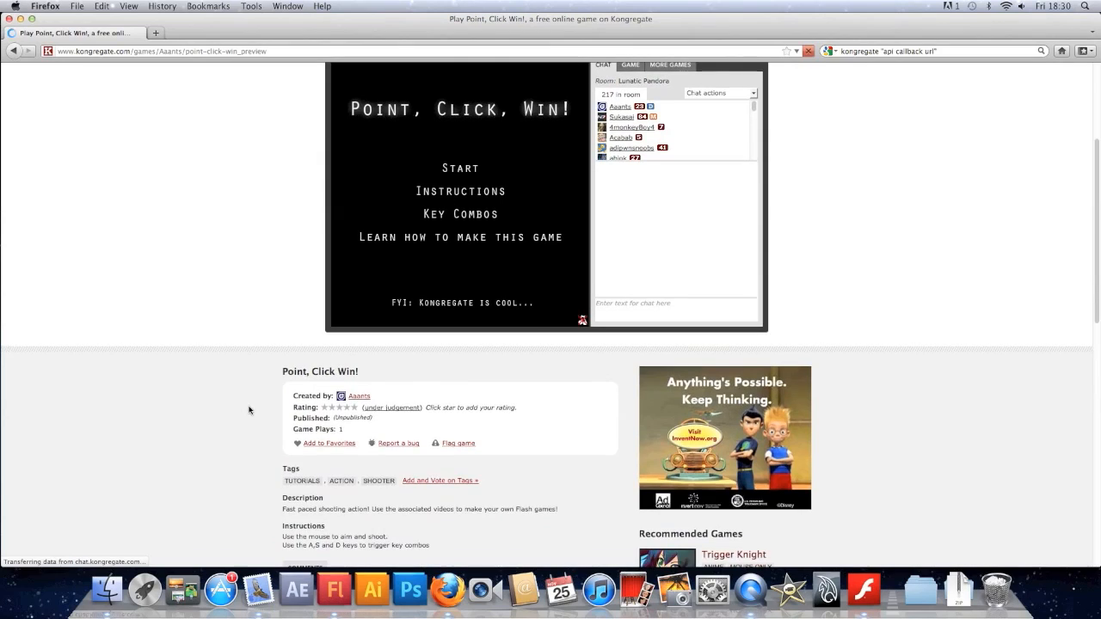
pyautogui.scroll(-3)
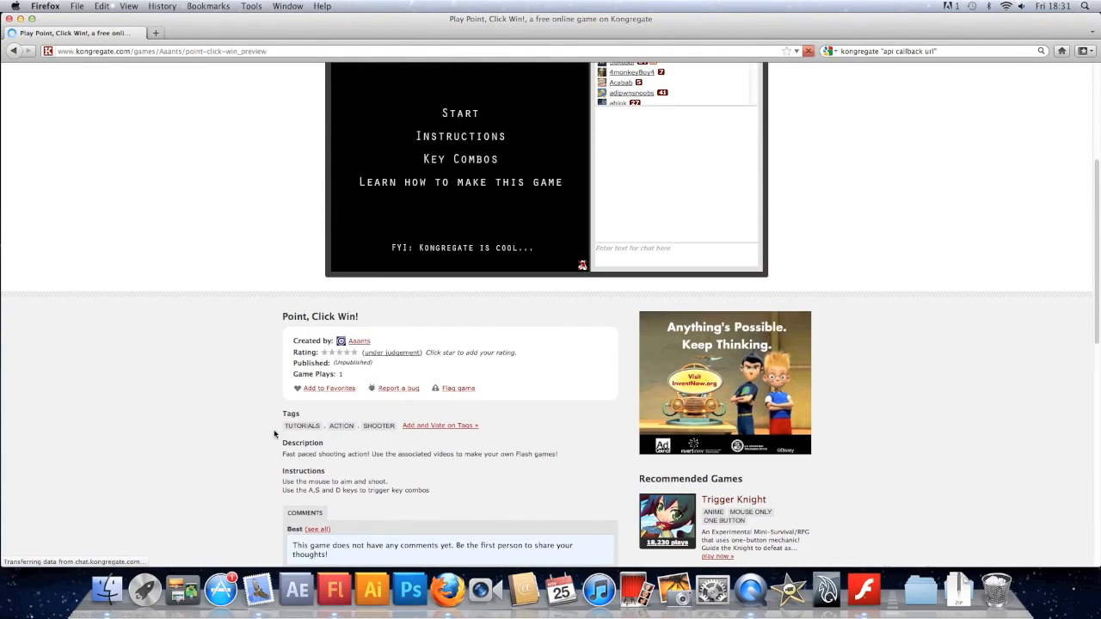
pyautogui.scroll(-3)
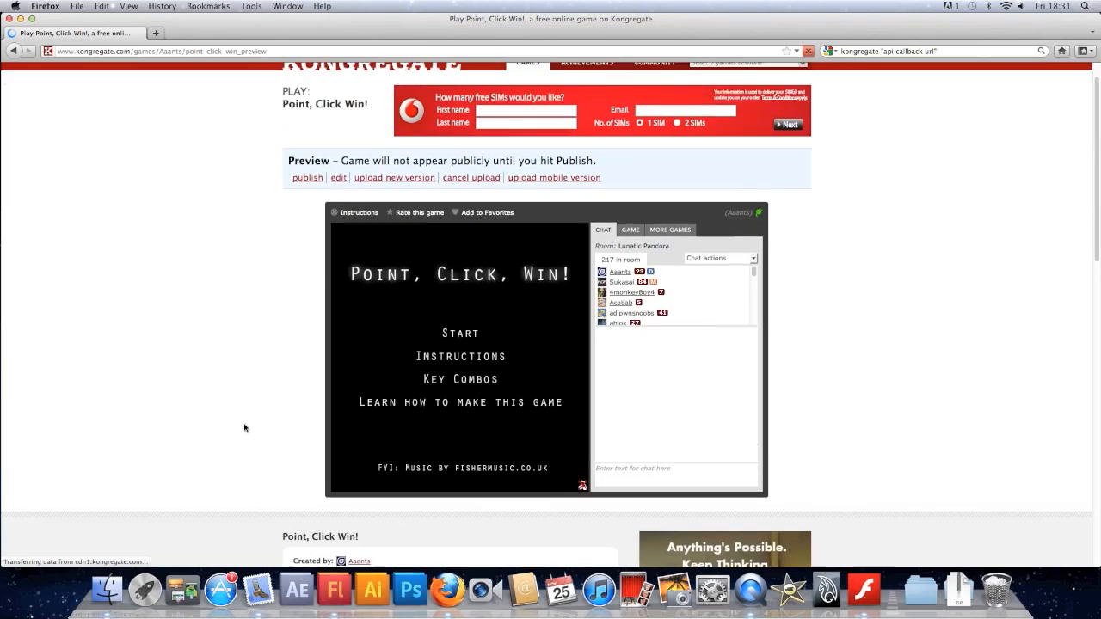
pyautogui.moveTo(236, 291)
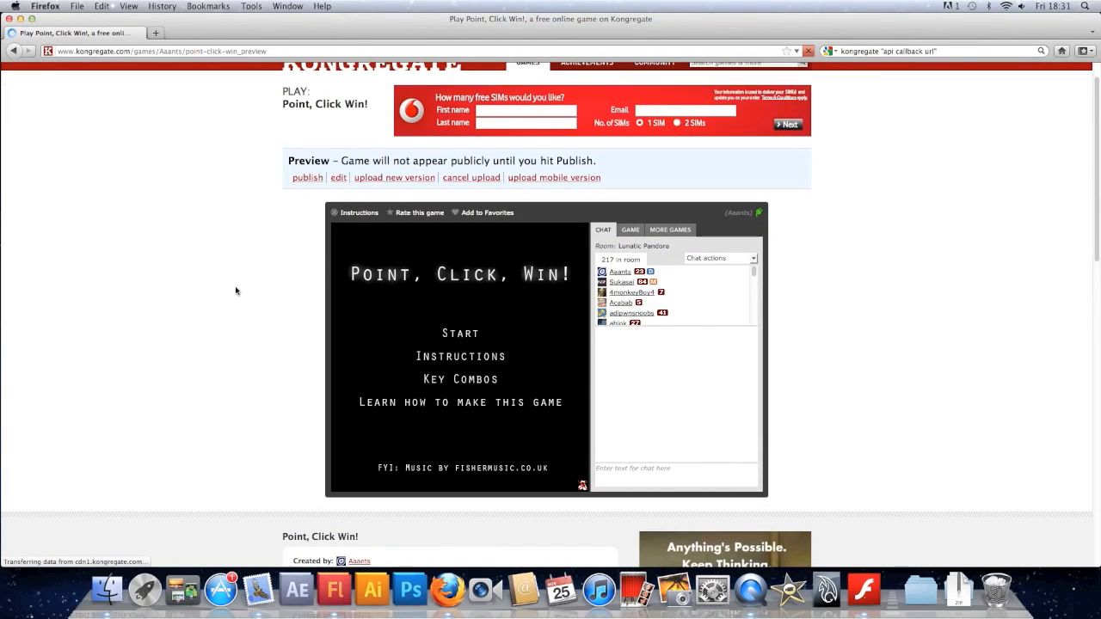
pyautogui.moveTo(305, 305)
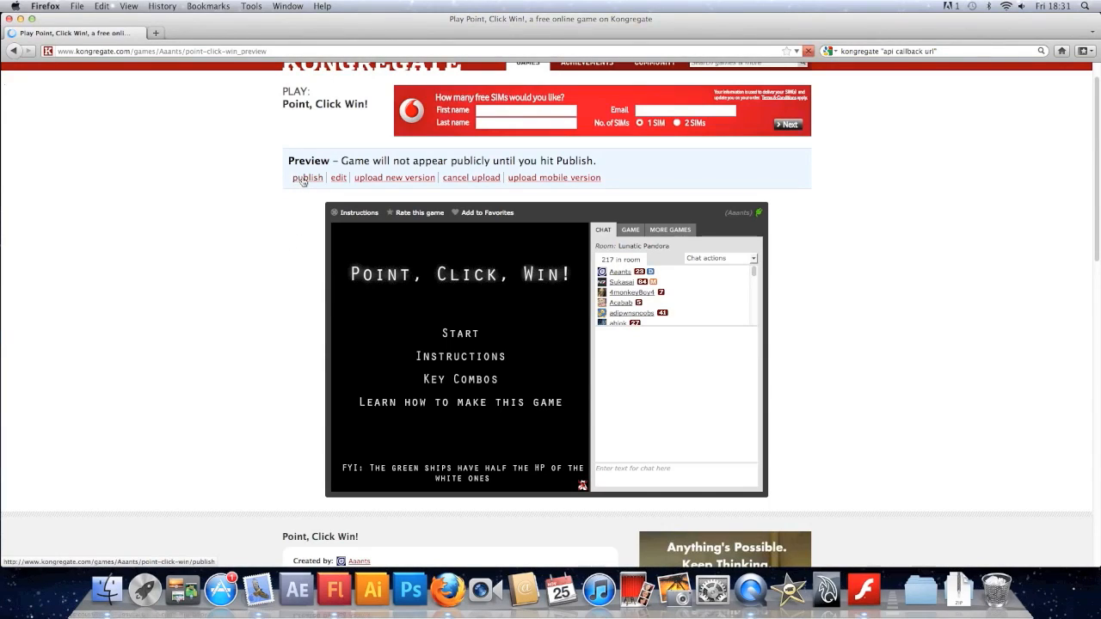
# Step: Publish Point, Click Win! using the publish link in the Preview bar
pyautogui.click(307, 178)
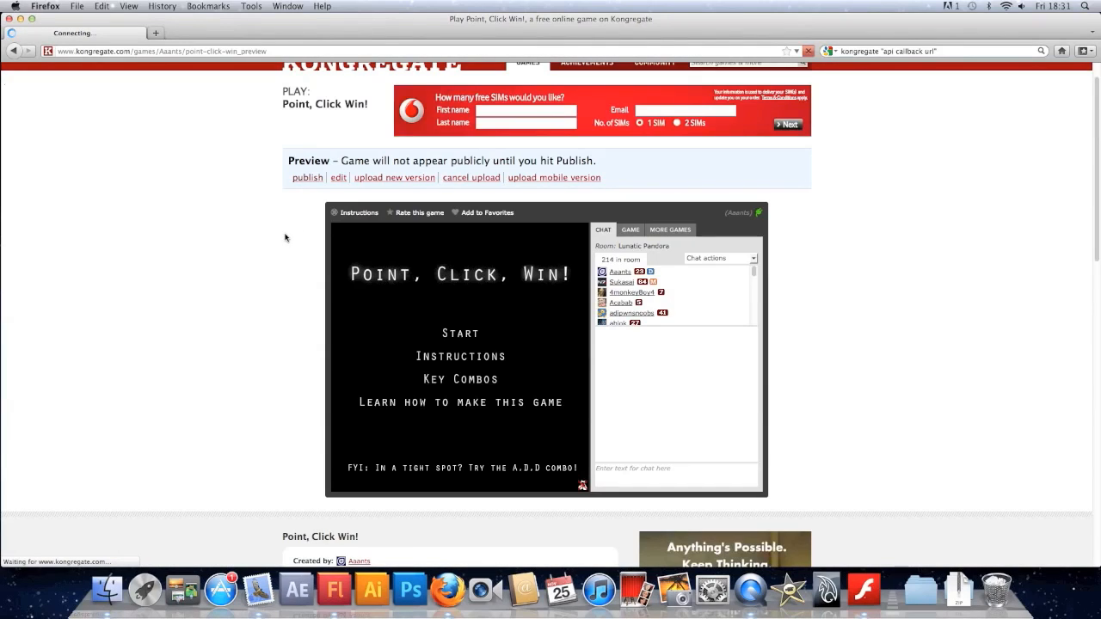
pyautogui.click(307, 177)
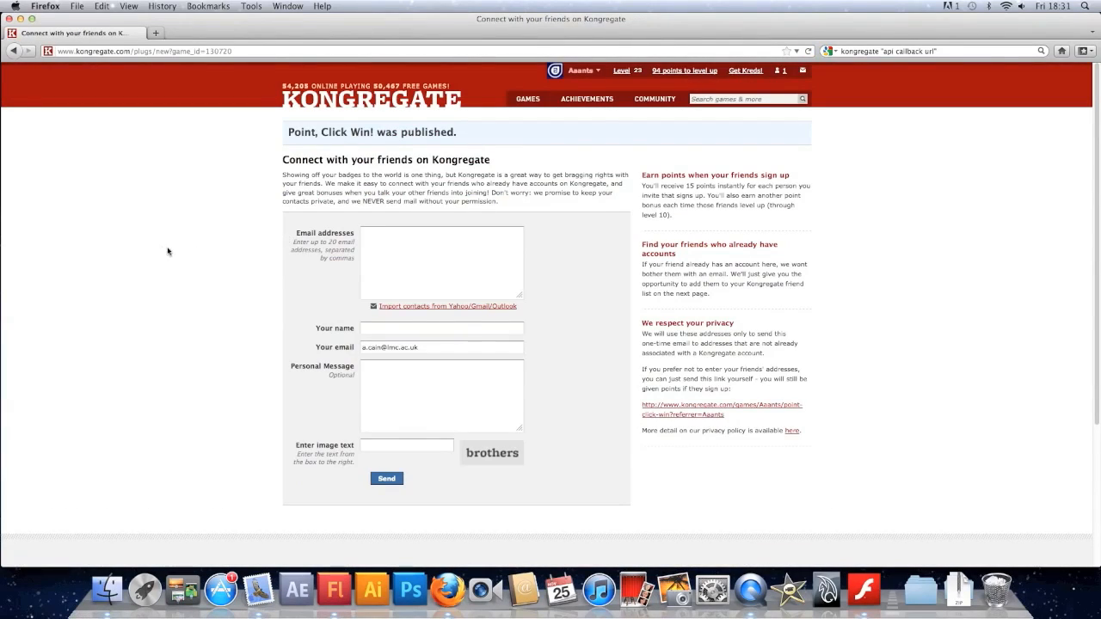
pyautogui.moveTo(298, 223)
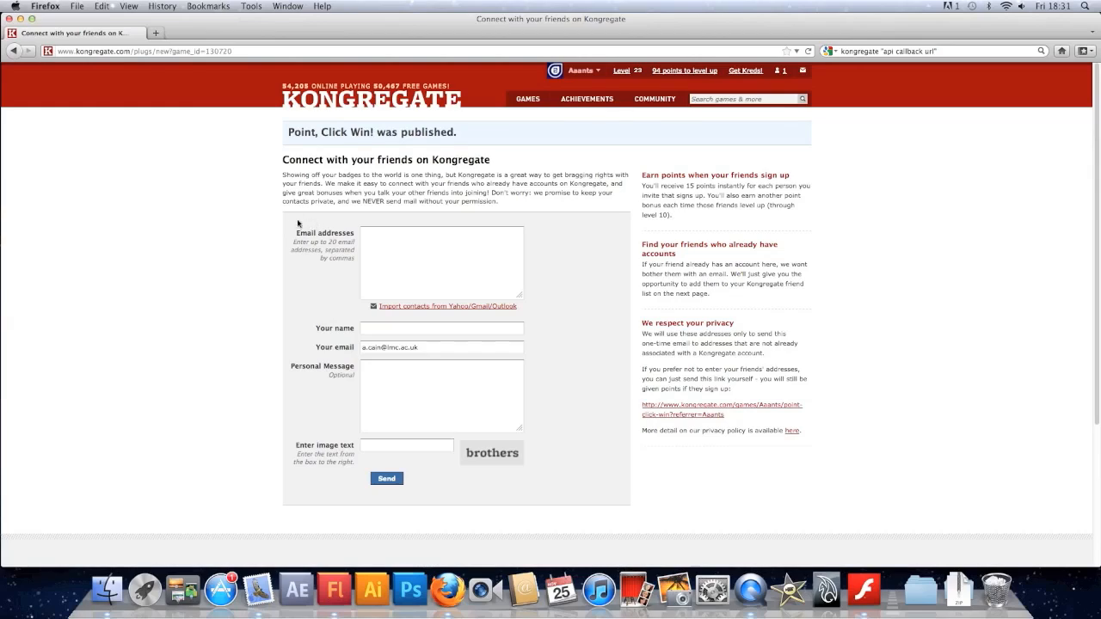
pyautogui.moveTo(243, 296)
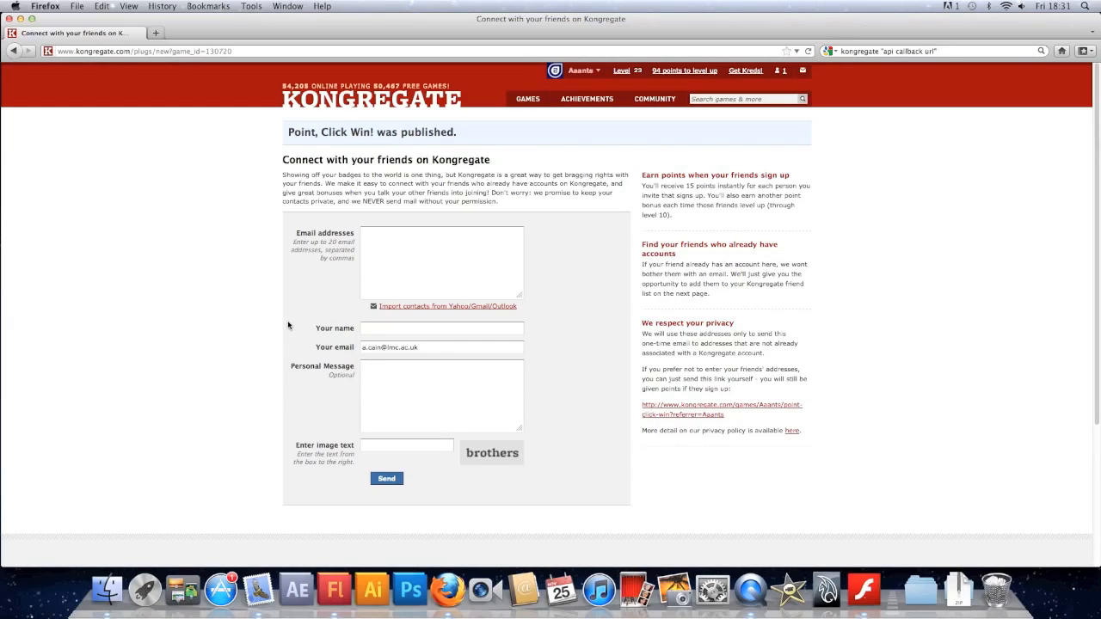
pyautogui.moveTo(480, 509)
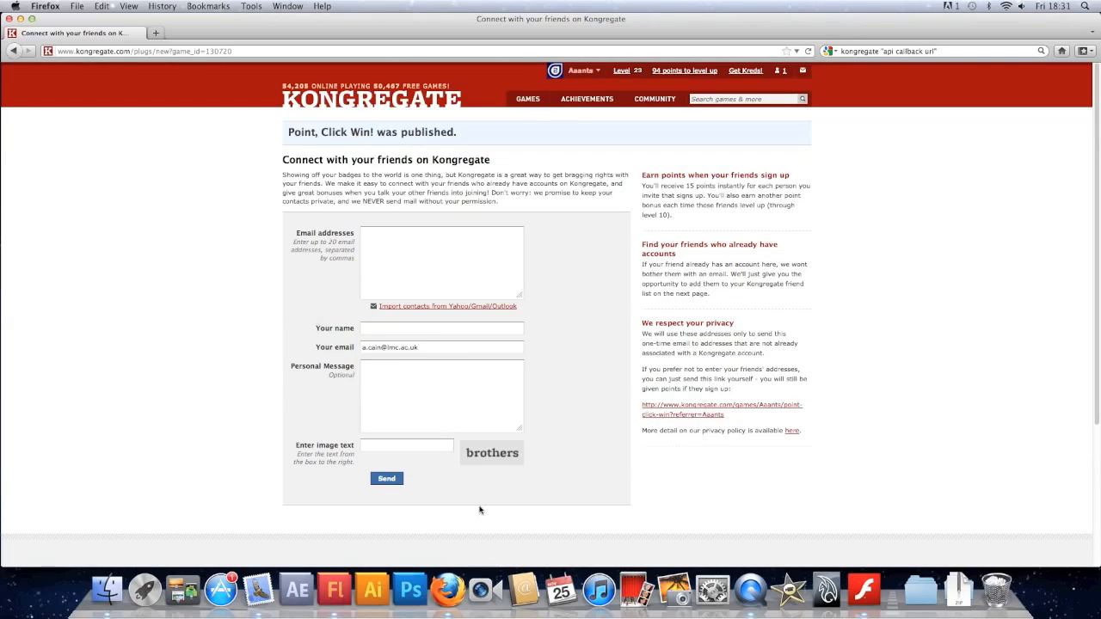
pyautogui.moveTo(487, 467)
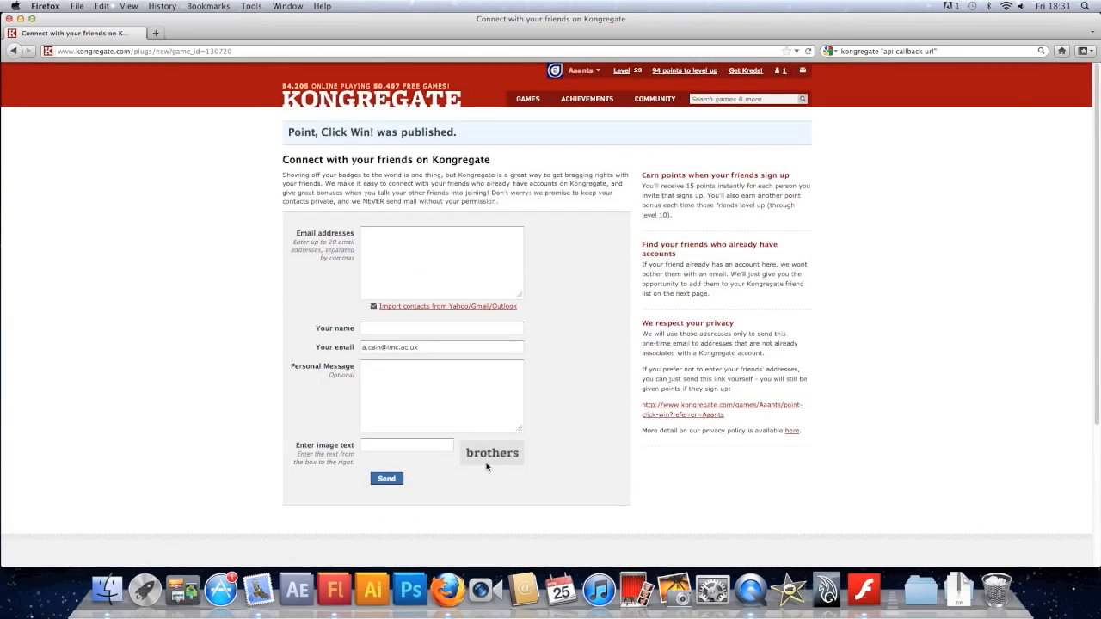
pyautogui.moveTo(579, 80)
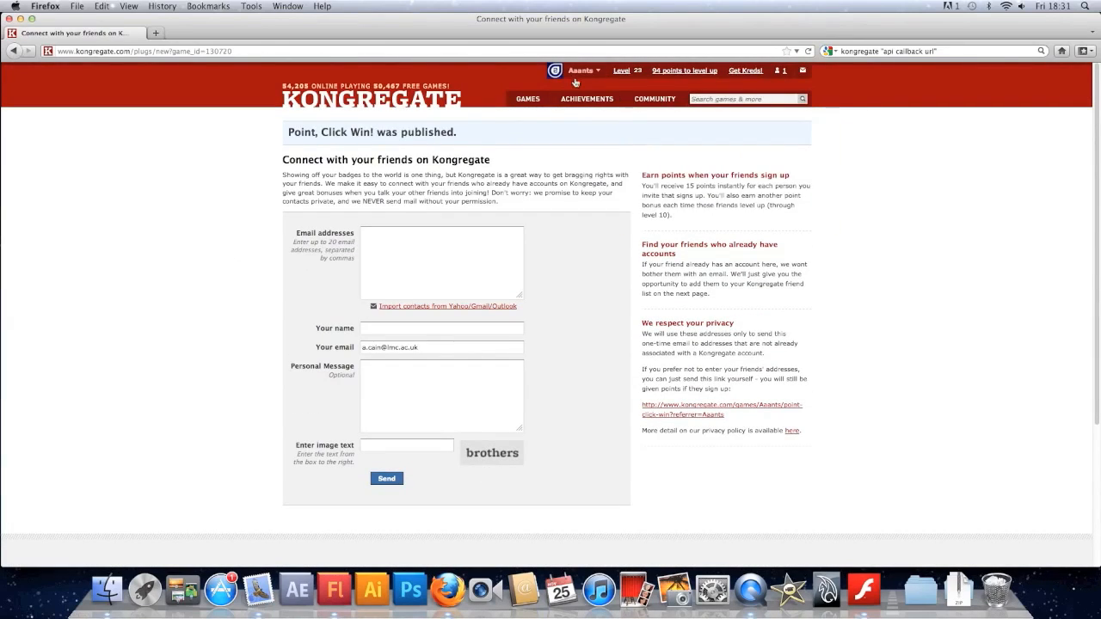
# Step: Go to the Aaants profile and scroll to Games, where Point, Click Win! is listed
pyautogui.click(585, 71)
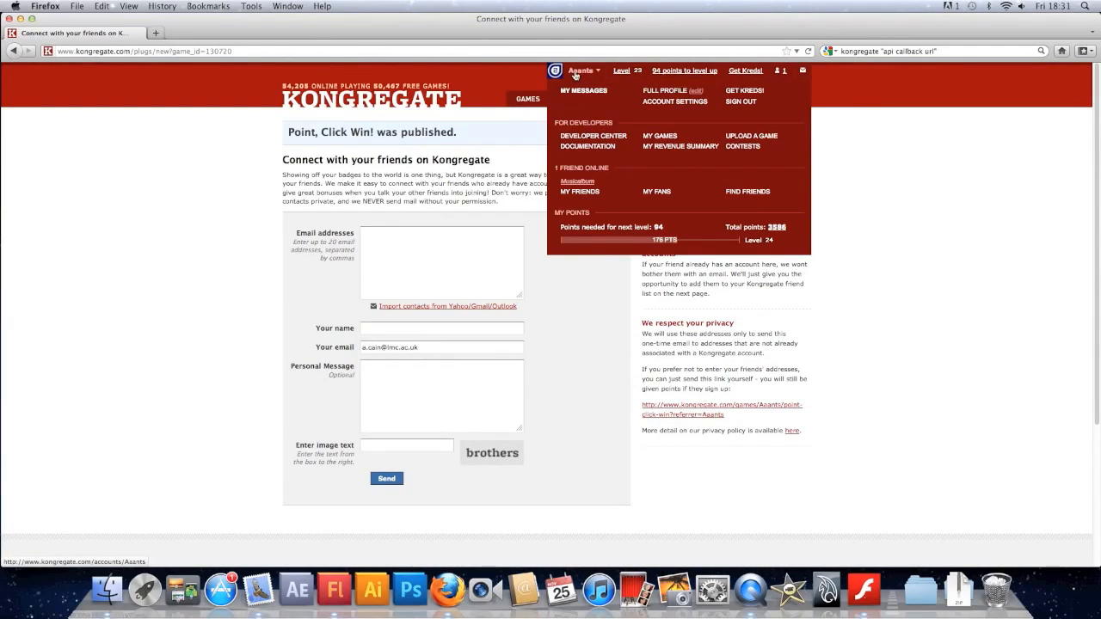
pyautogui.click(666, 90)
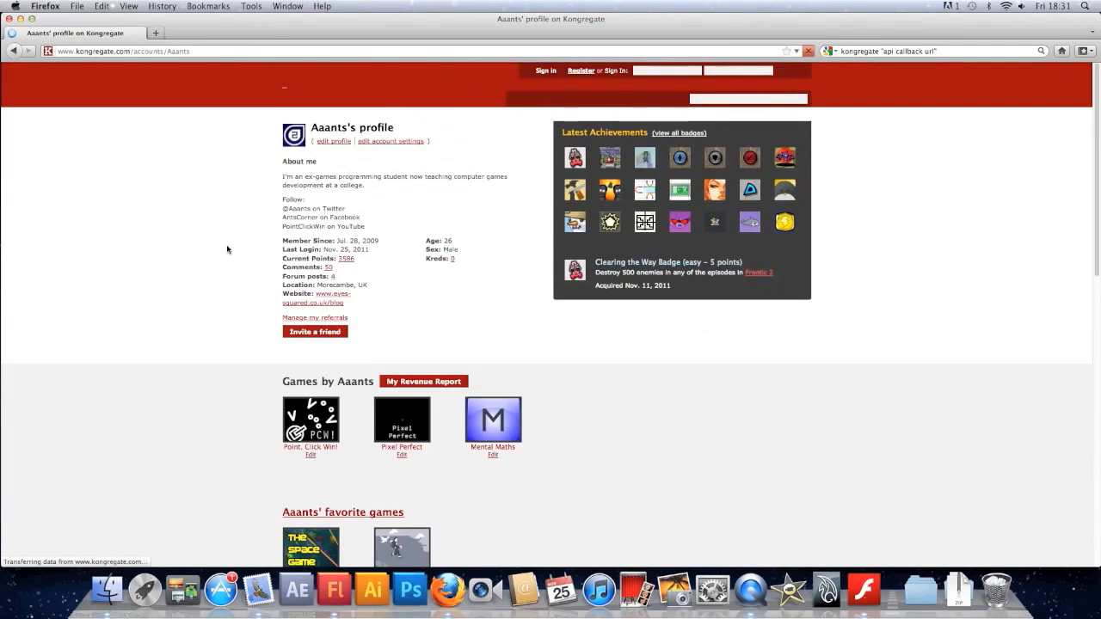
pyautogui.scroll(-3)
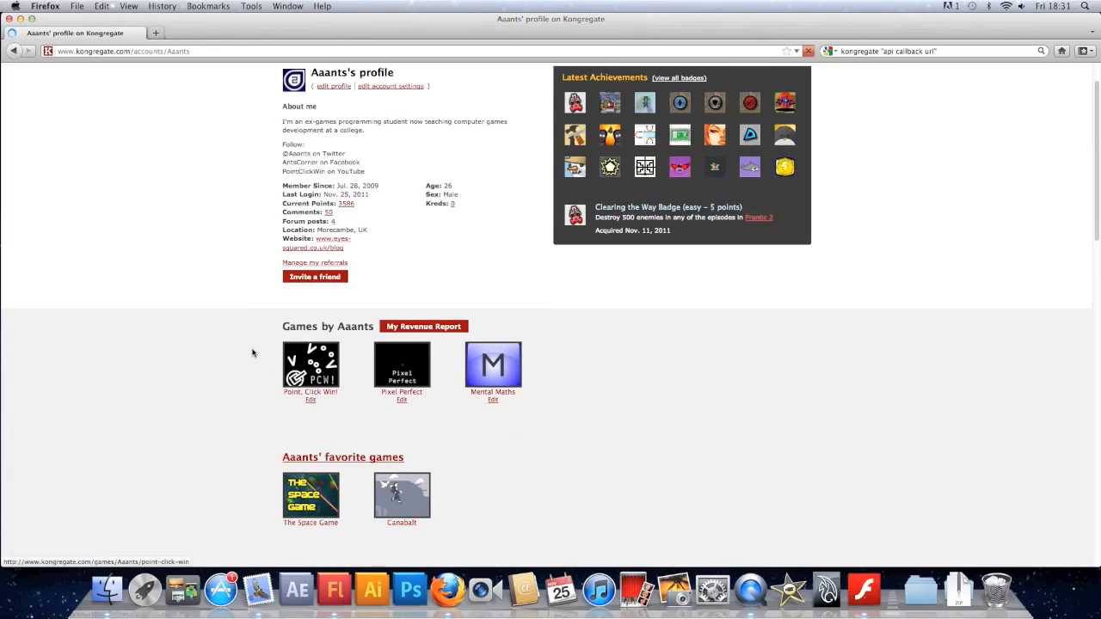
pyautogui.scroll(-3)
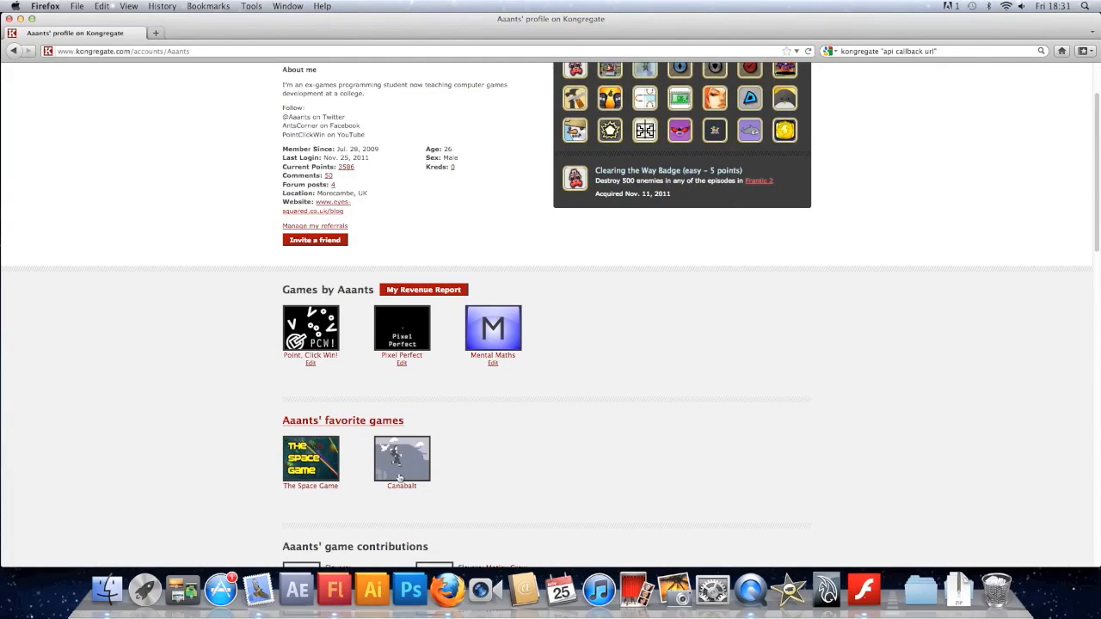
pyautogui.moveTo(401, 363)
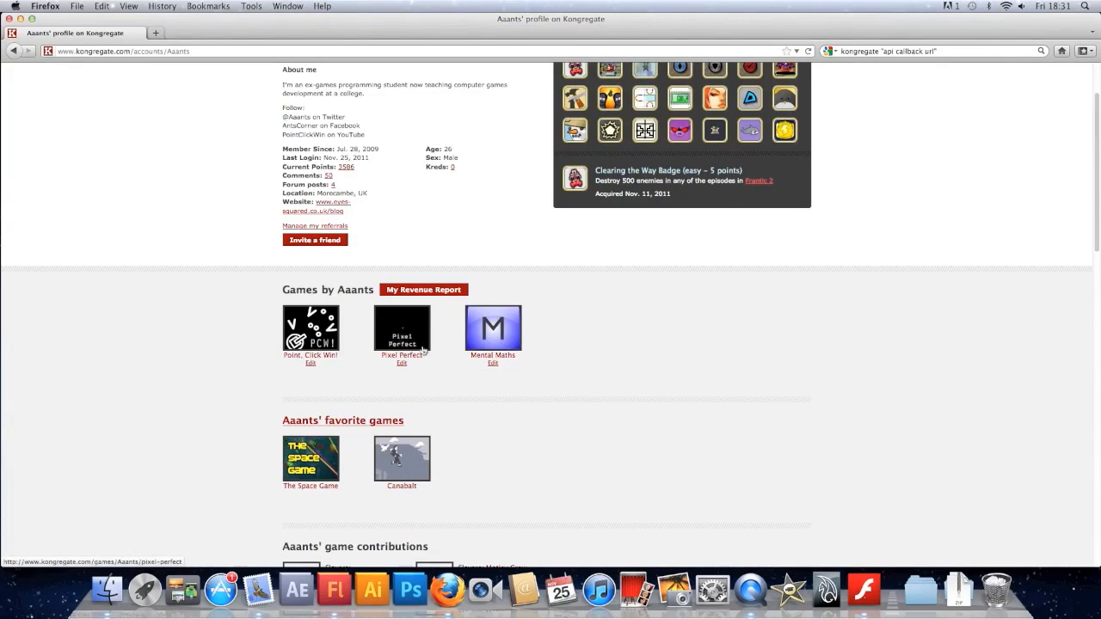
pyautogui.scroll(-3)
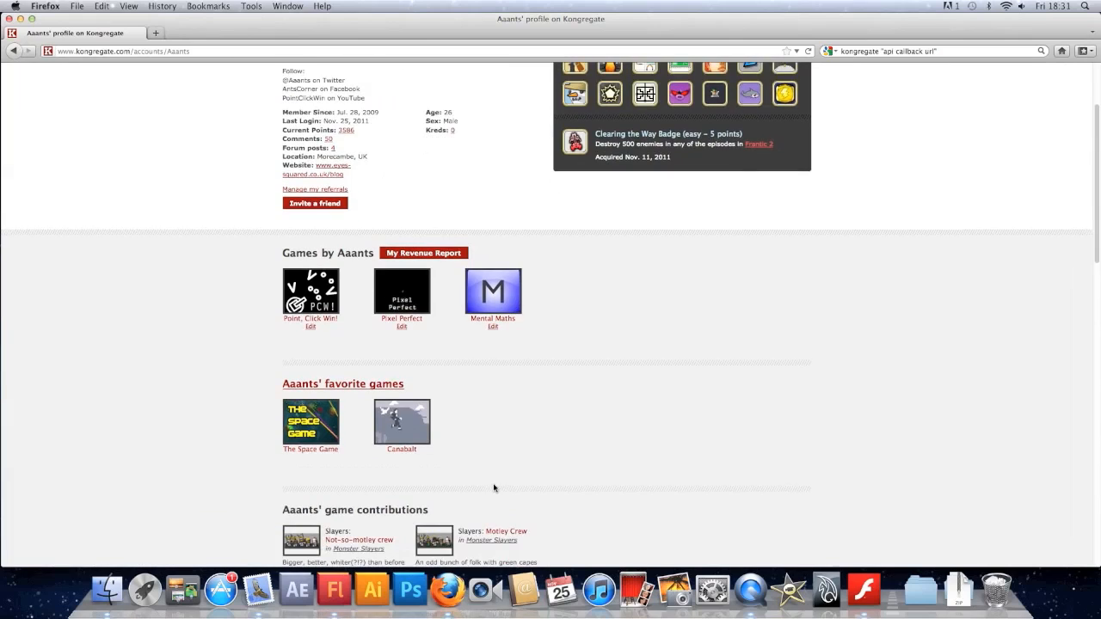
pyautogui.scroll(-3)
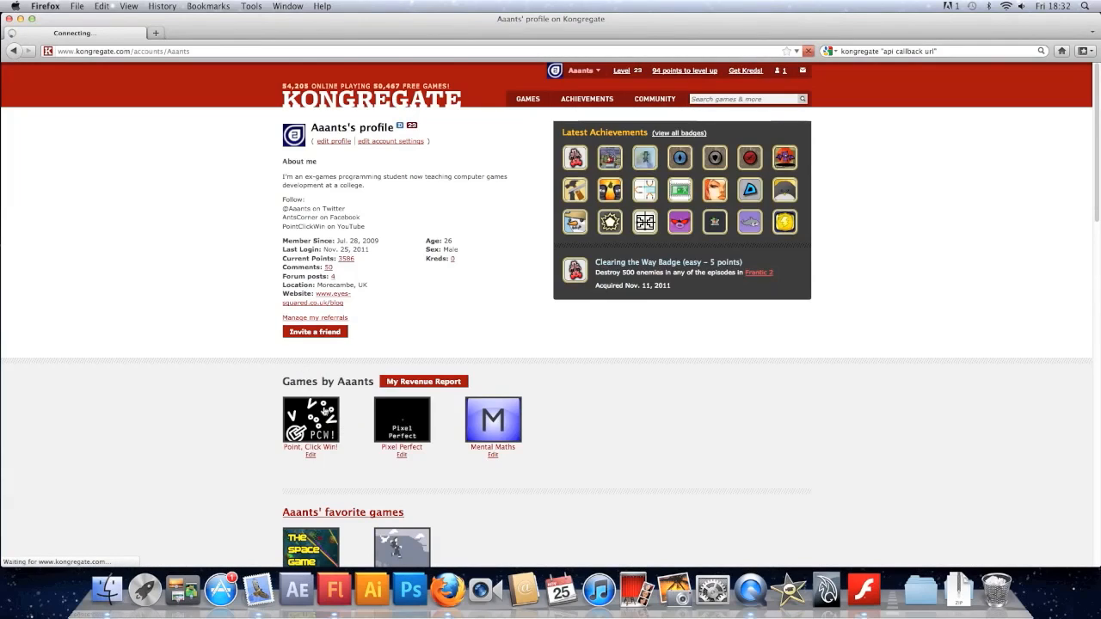
# Step: Open Point, Click Win!, confirm 200 tops weekly High Scores, and start a round
pyautogui.click(312, 420)
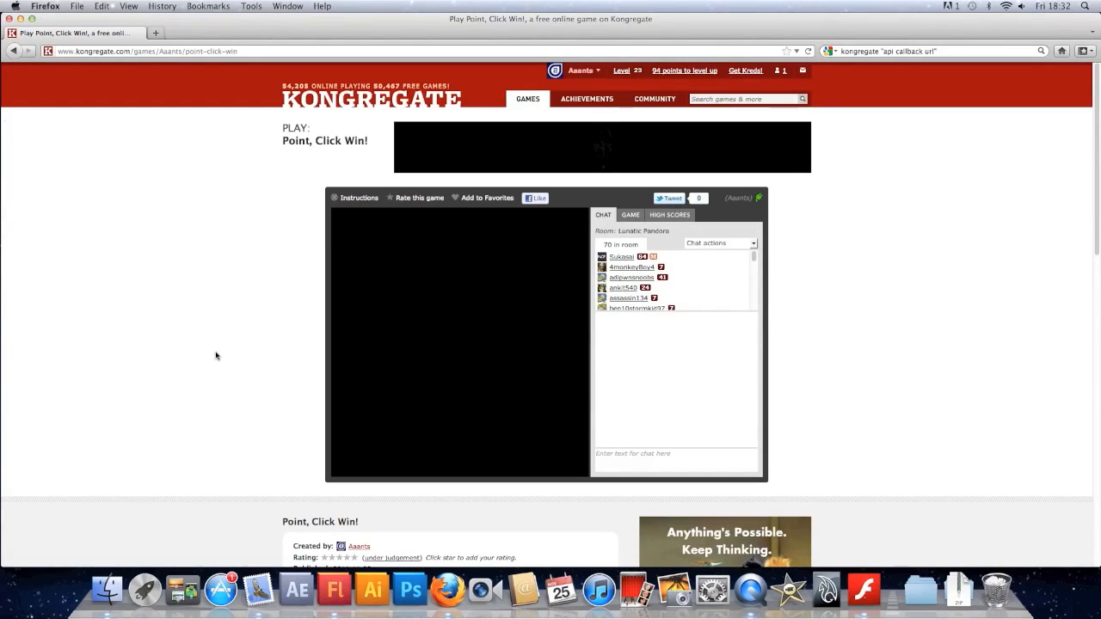
pyautogui.click(669, 214)
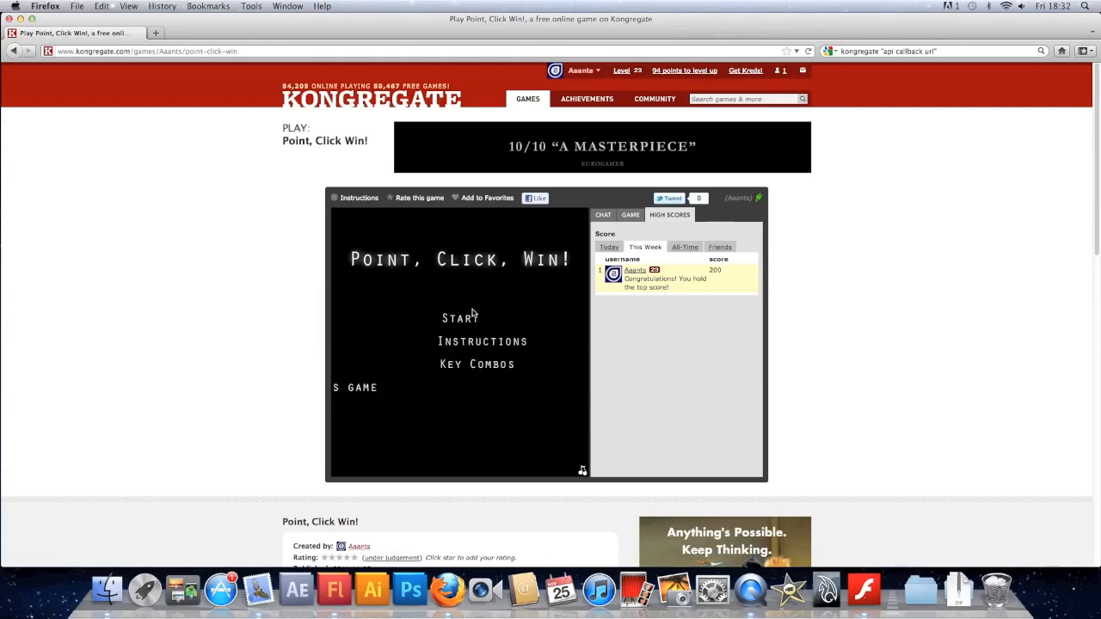
pyautogui.scroll(-3)
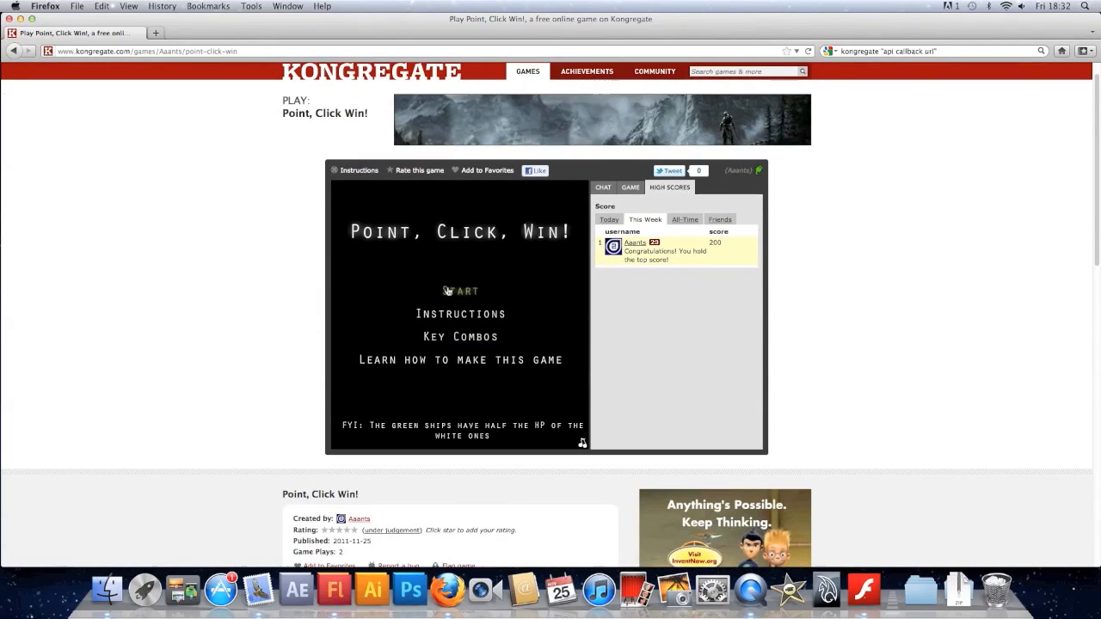
pyautogui.click(460, 291)
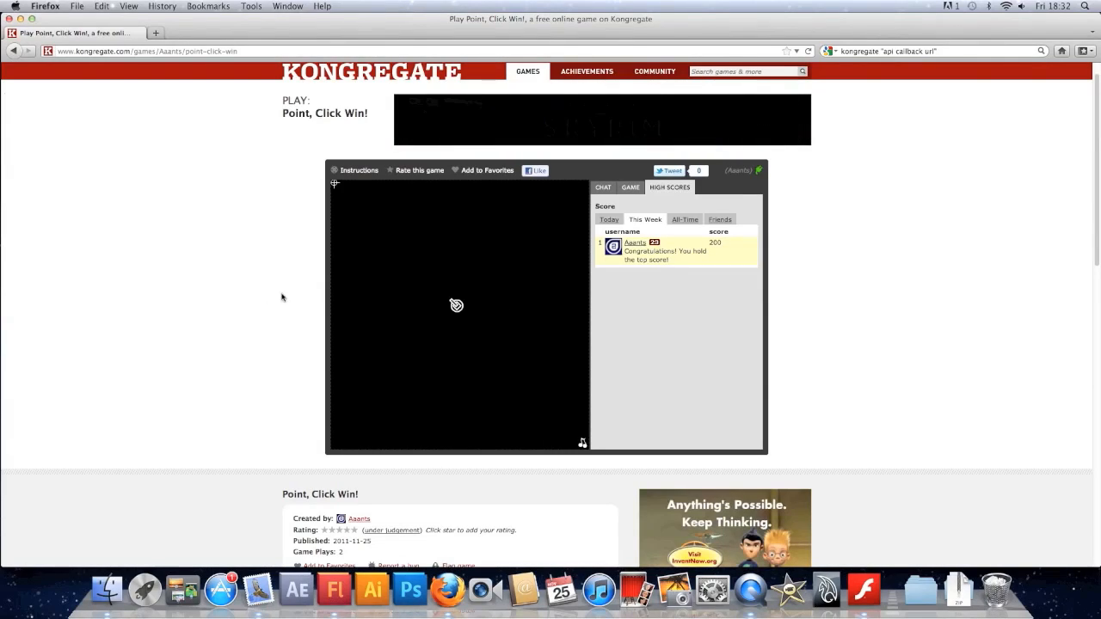
pyautogui.click(457, 306)
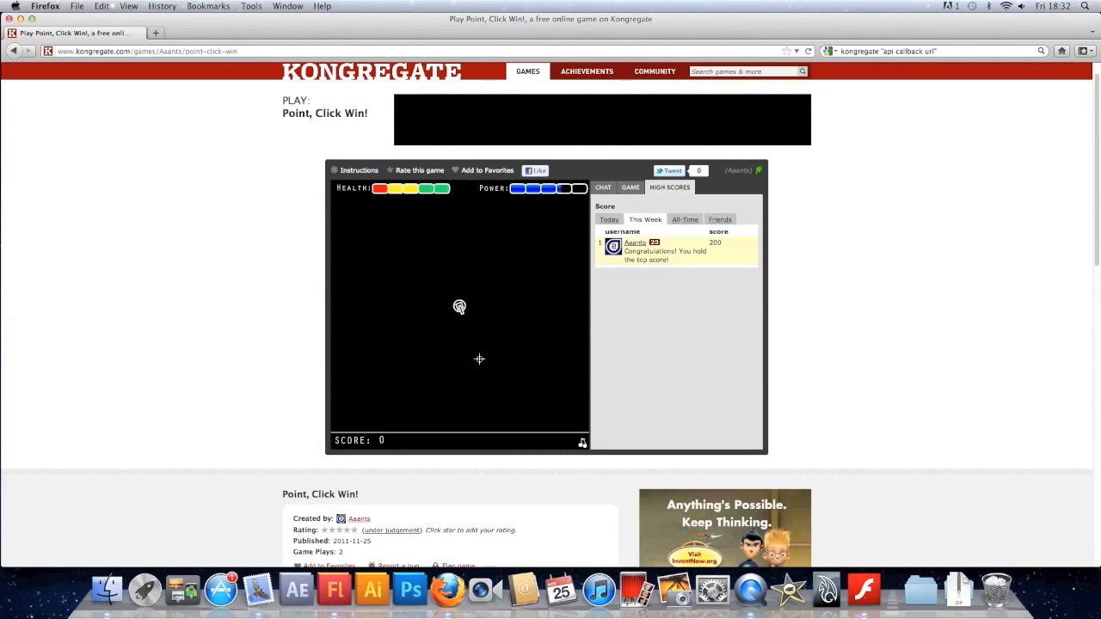